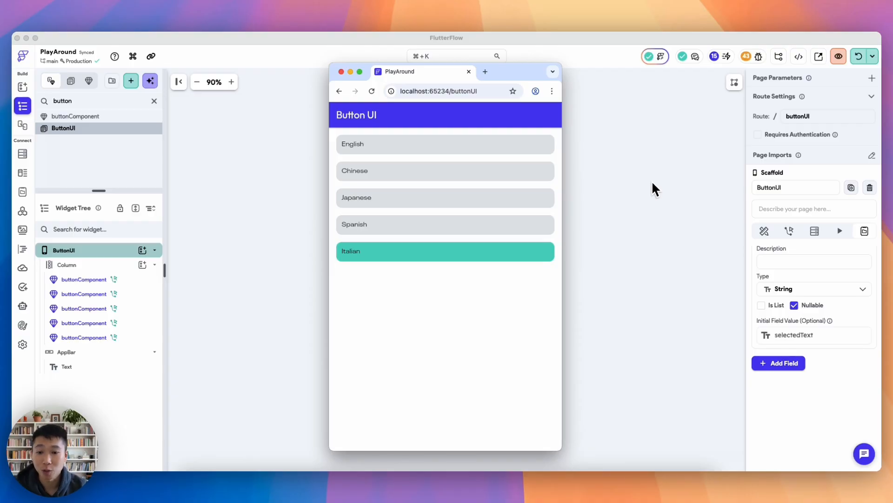
pyautogui.moveTo(610, 181)
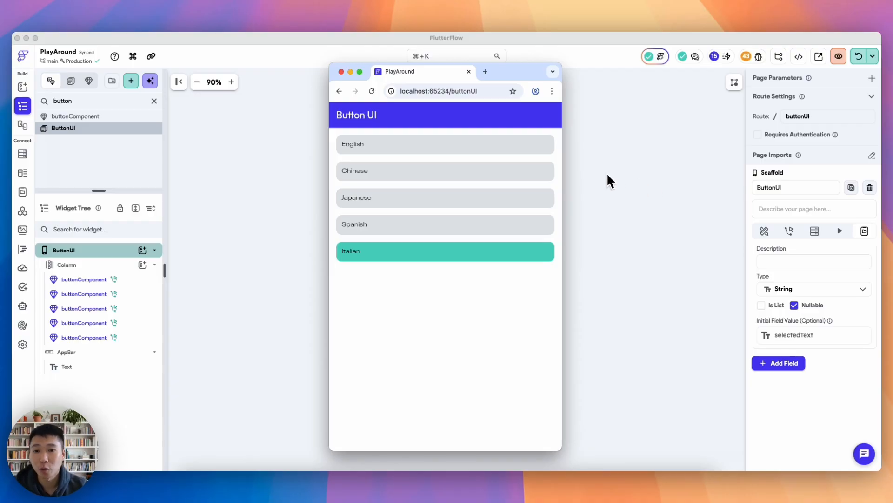
# - Tap English in the browser preview to see it highlighted
pyautogui.click(444, 144)
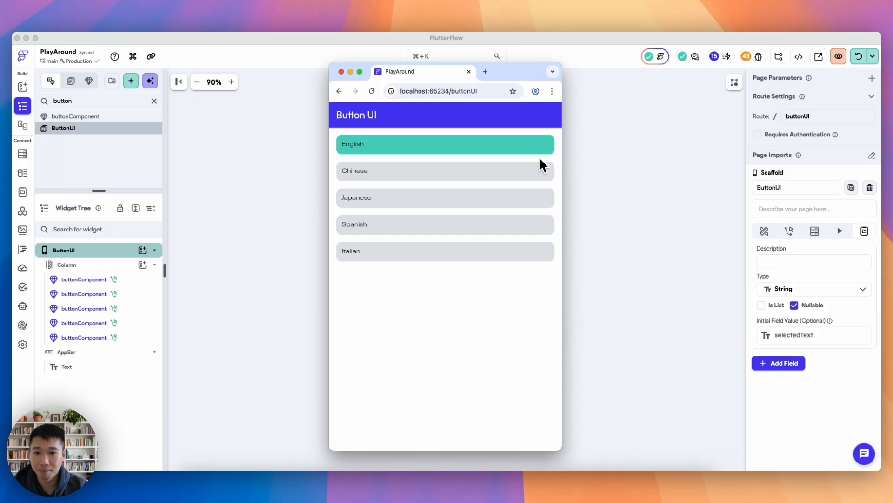
pyautogui.moveTo(533, 175)
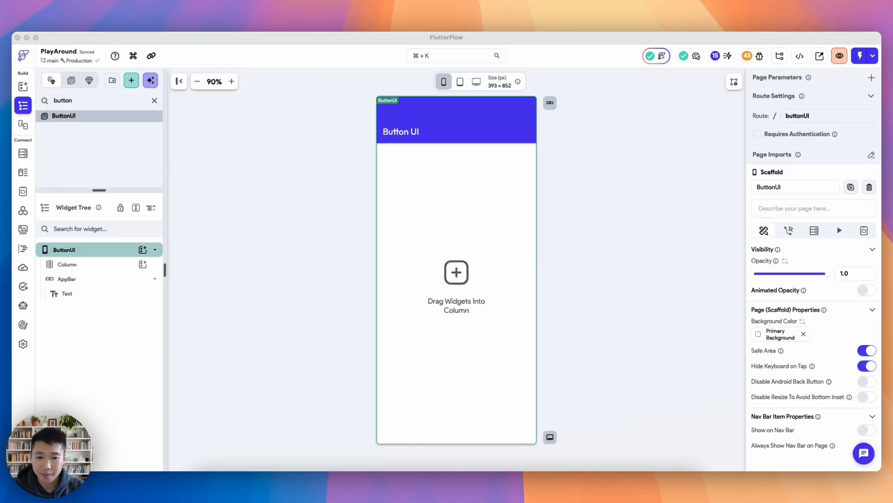
# - Add page state field selectedText, type String, nullable, and confirm it
pyautogui.click(646, 325)
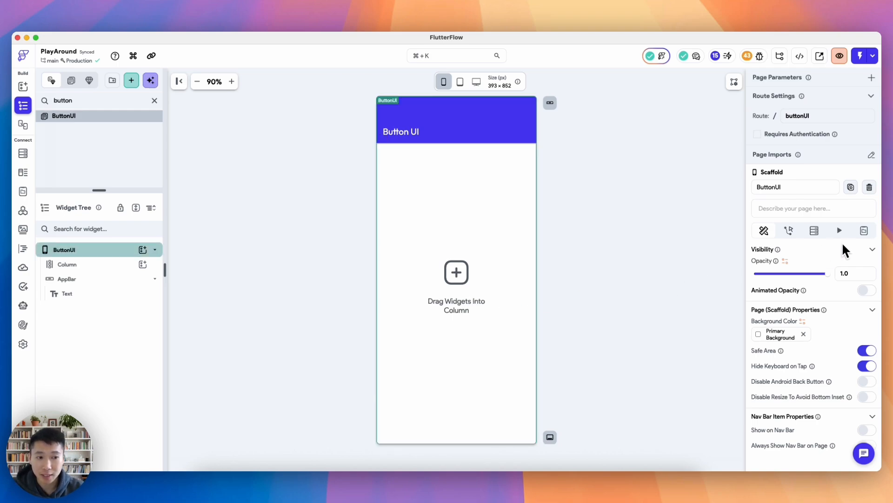
pyautogui.click(863, 230)
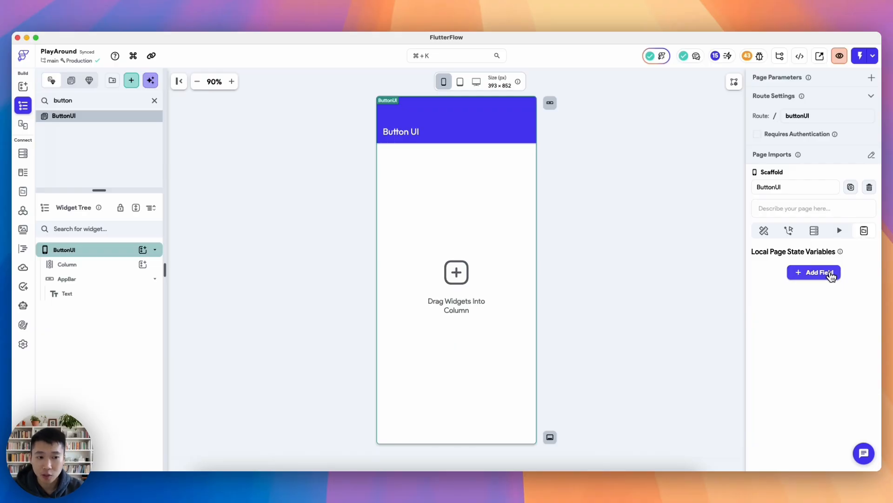
pyautogui.click(814, 272)
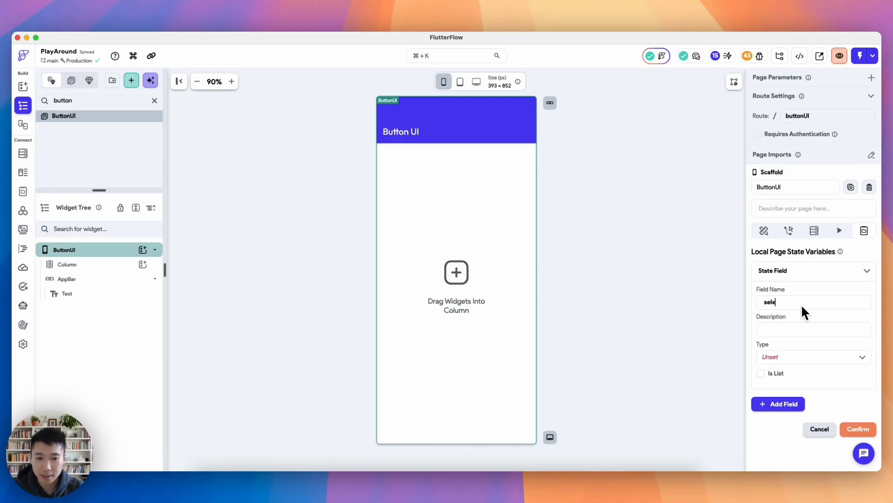
pyautogui.write('ctedText')
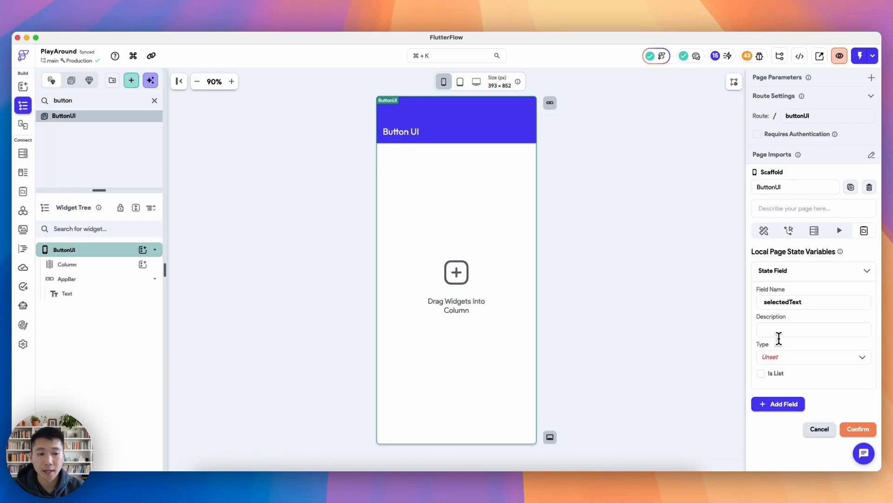
pyautogui.click(814, 356)
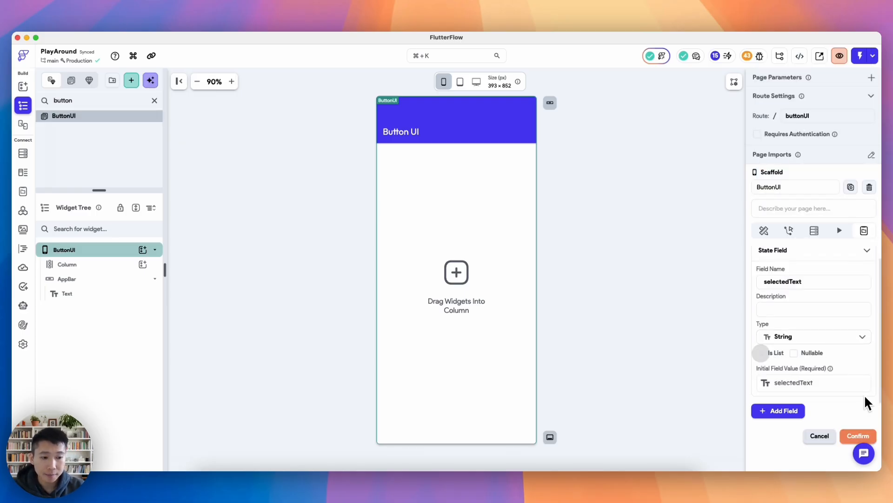
pyautogui.click(794, 352)
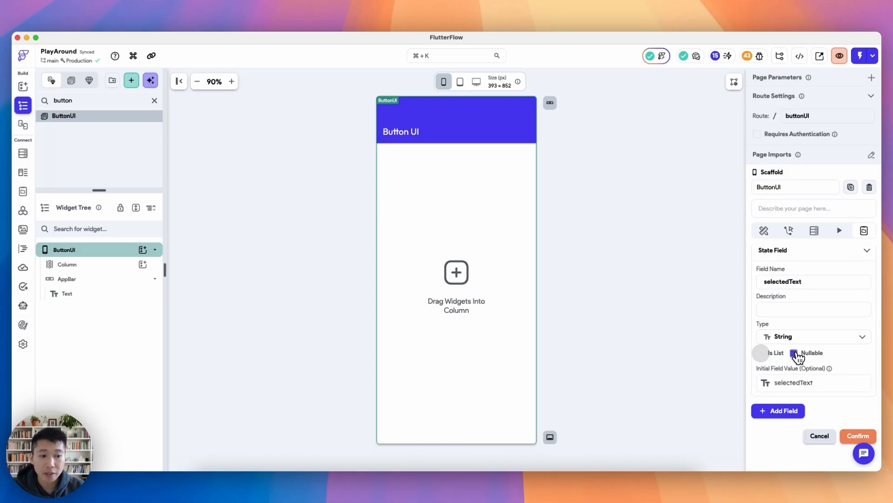
pyautogui.click(793, 353)
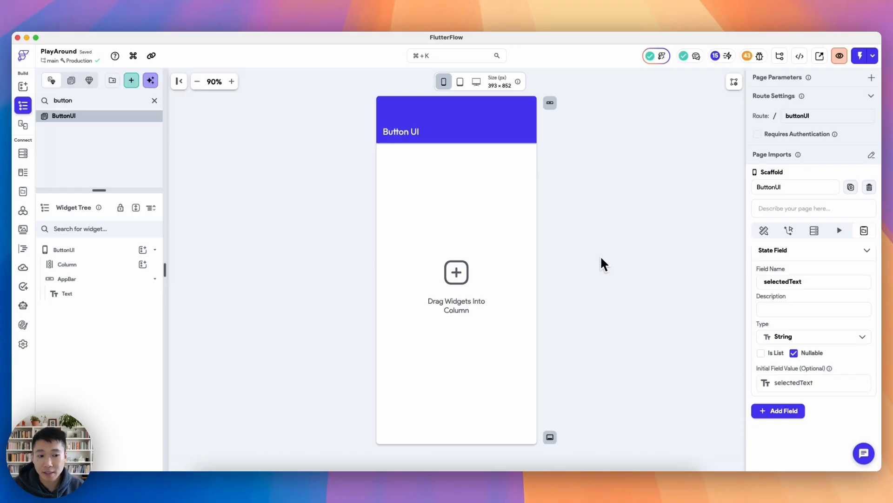
# - Add a Container with a Text child to the ButtonUI column
pyautogui.click(67, 264)
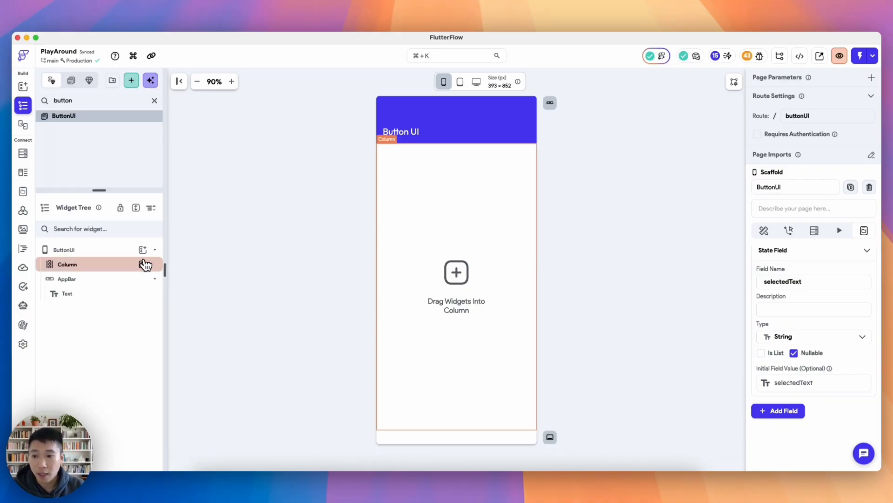
pyautogui.click(143, 264)
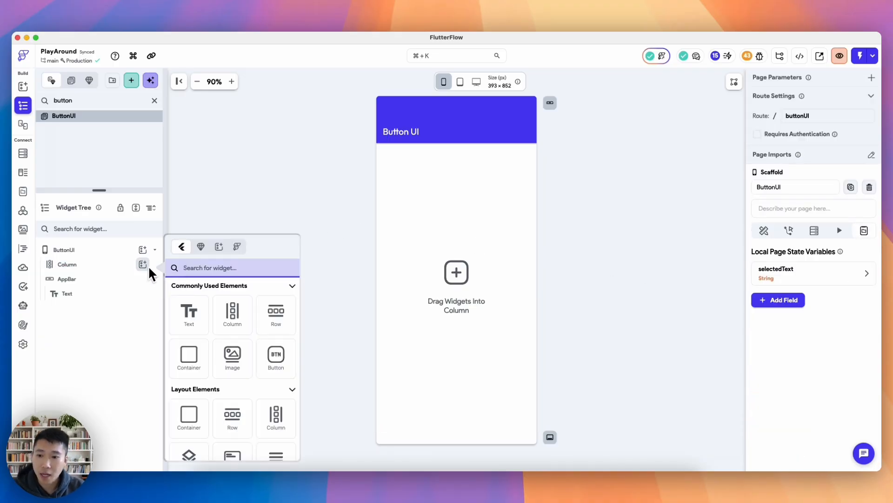
pyautogui.click(188, 358)
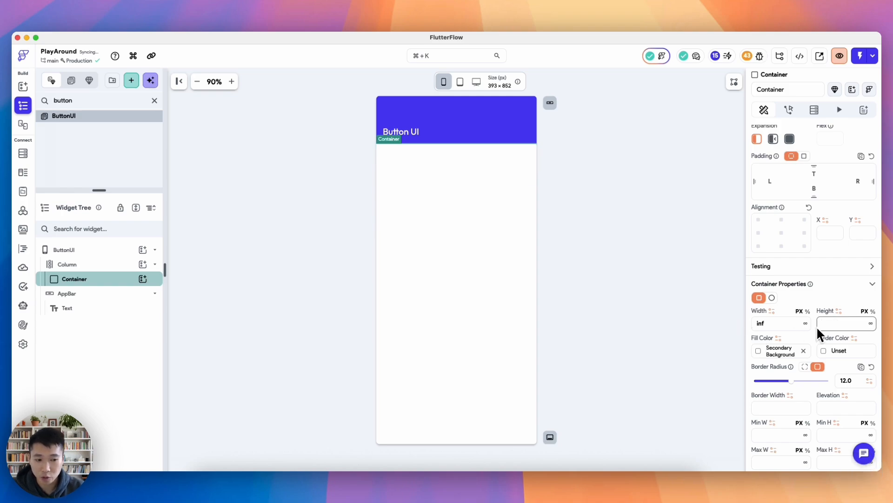
pyautogui.moveTo(142, 279)
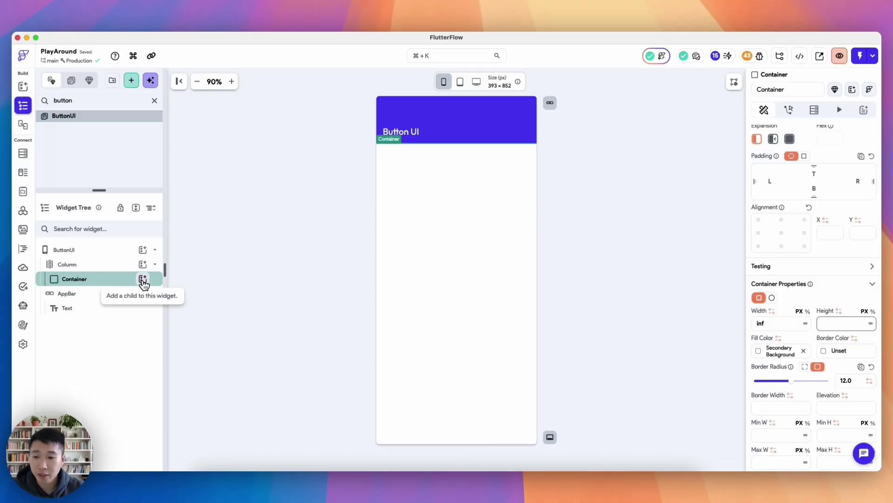
pyautogui.click(143, 278)
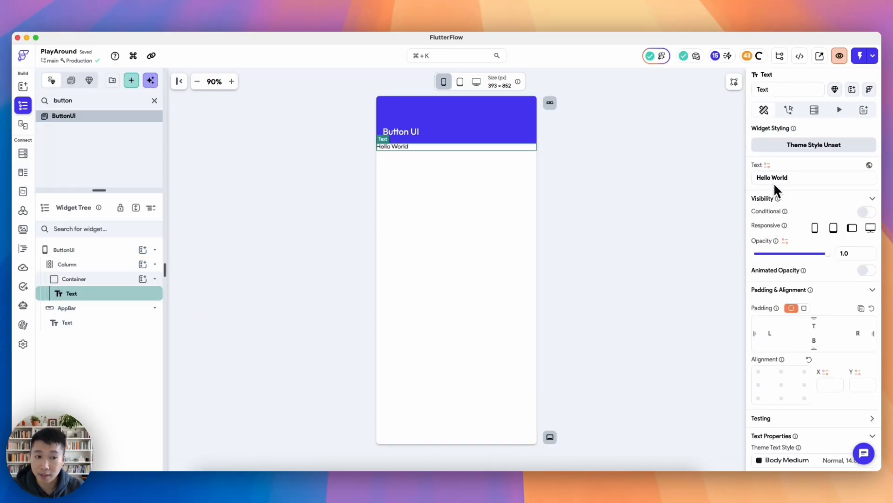
# - Give the text uniform padding 12 and fill the container with Alternate
pyautogui.scroll(-3)
pyautogui.write('12')
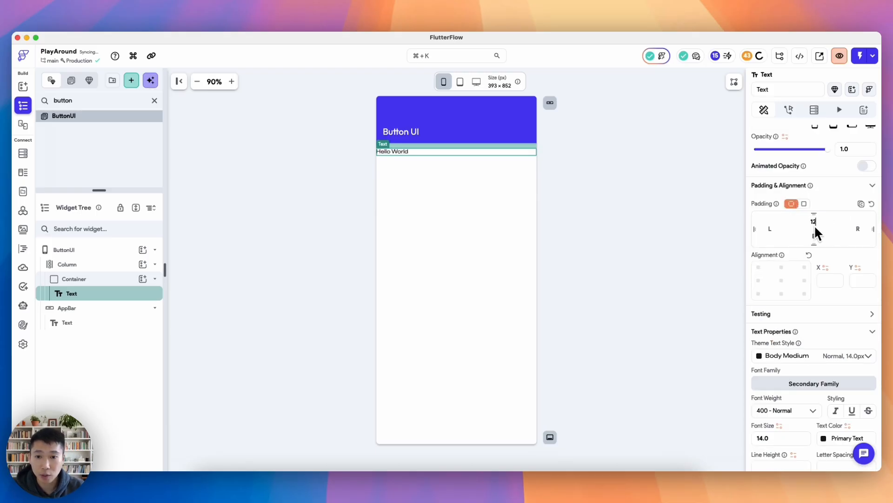
pyautogui.click(803, 203)
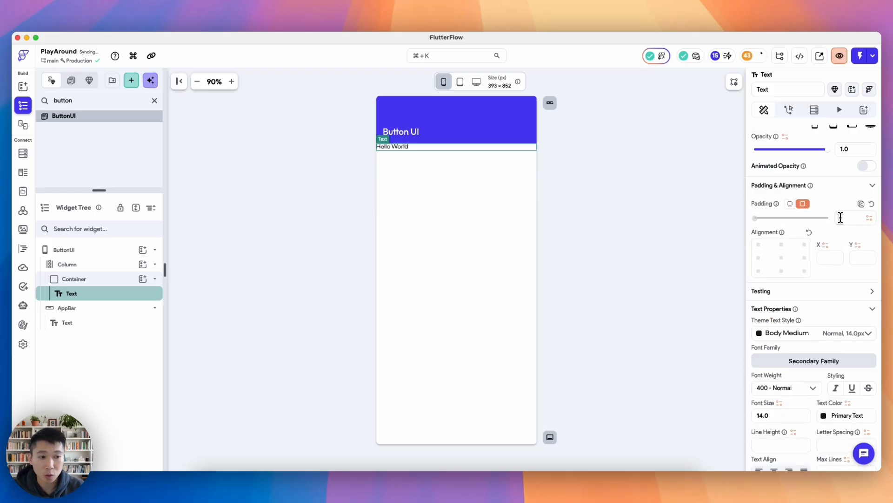
pyautogui.click(74, 279)
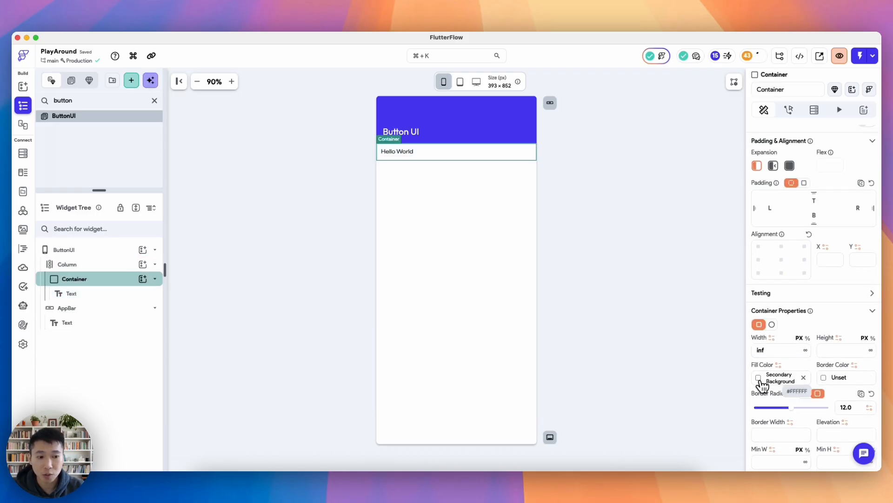
pyautogui.click(759, 379)
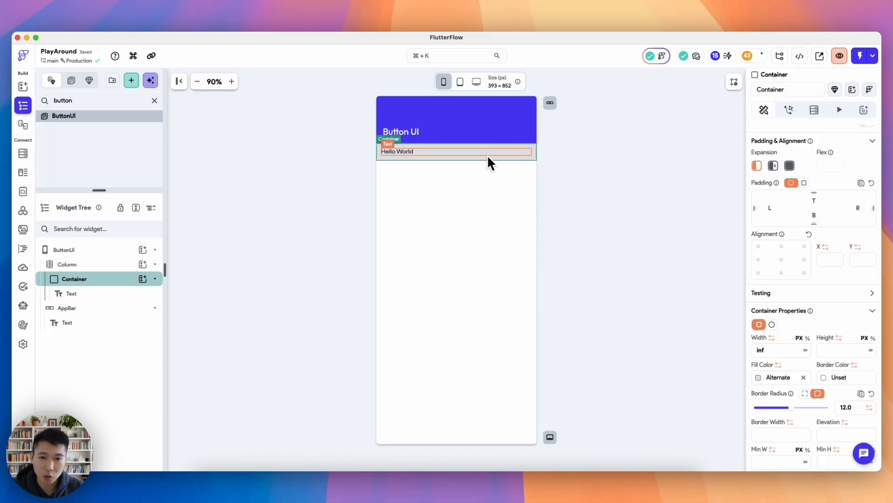
pyautogui.moveTo(631, 221)
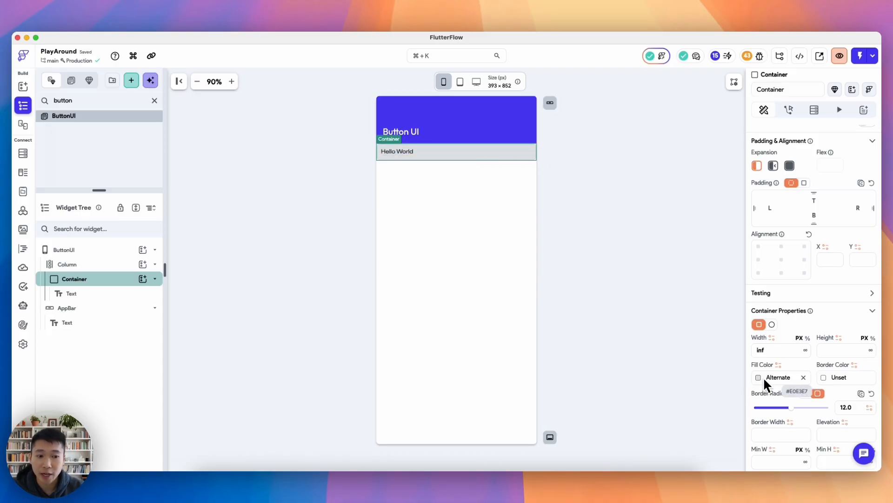
pyautogui.scroll(-3)
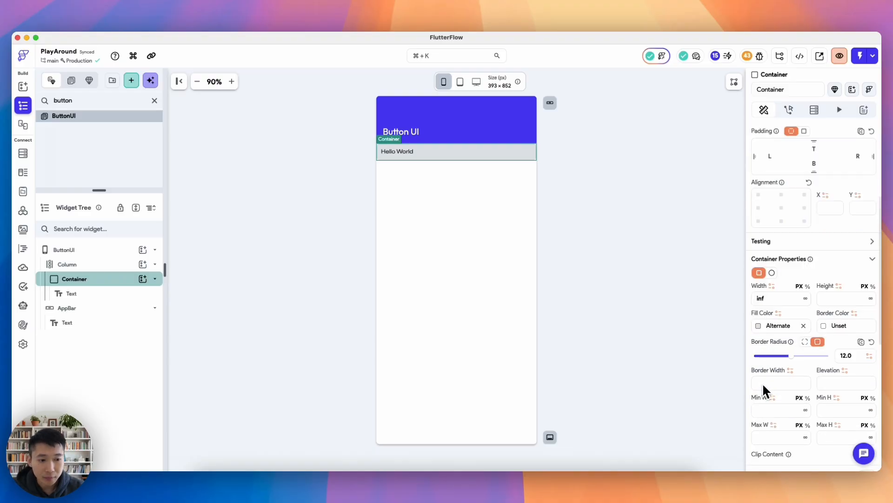
pyautogui.scroll(-3)
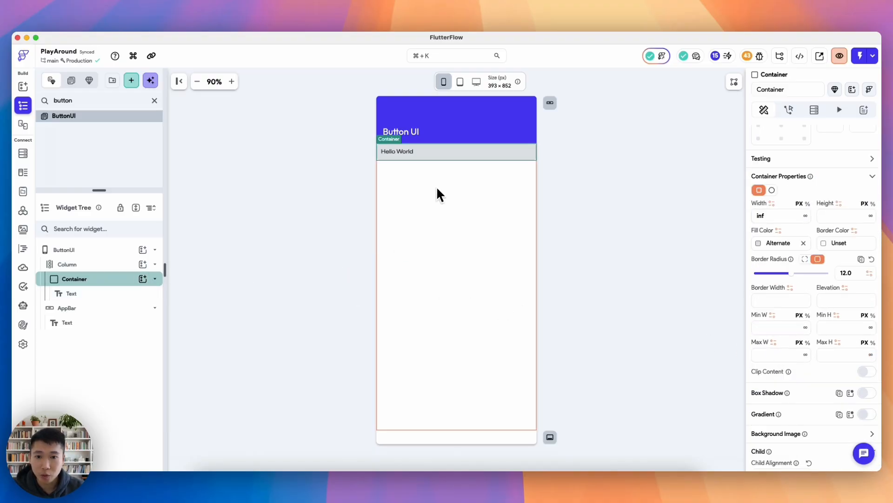
pyautogui.click(72, 292)
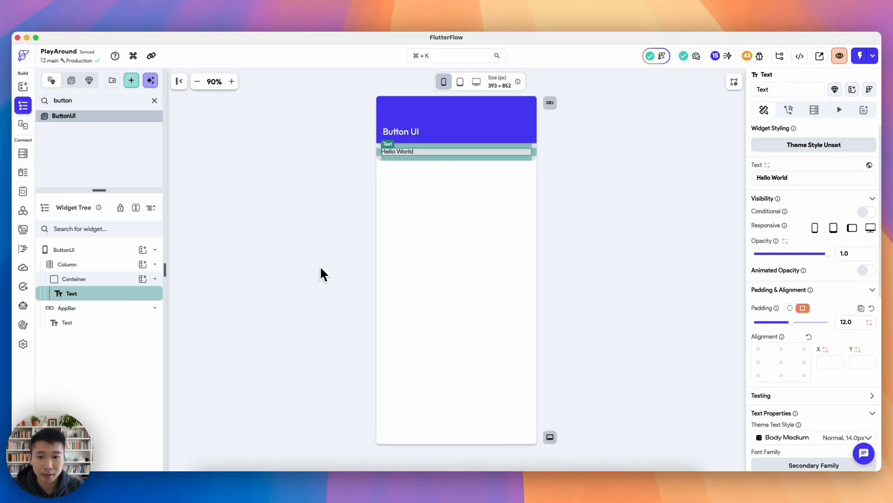
pyautogui.click(74, 279)
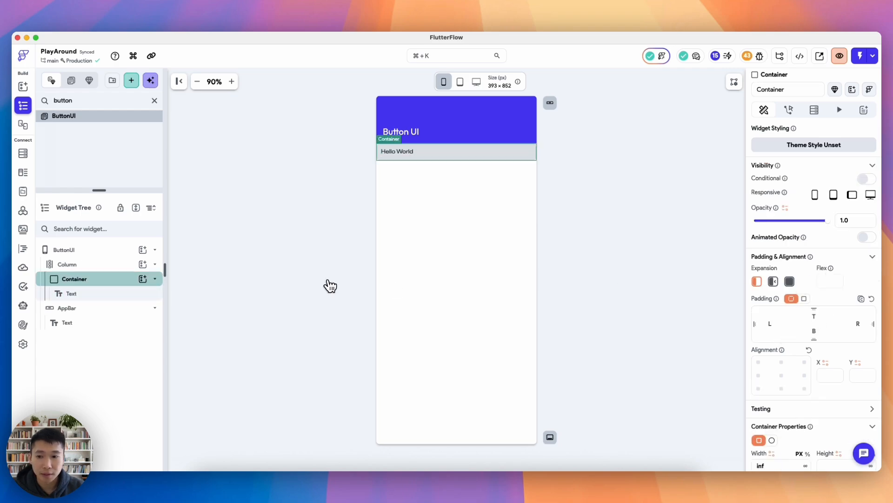
pyautogui.click(67, 264)
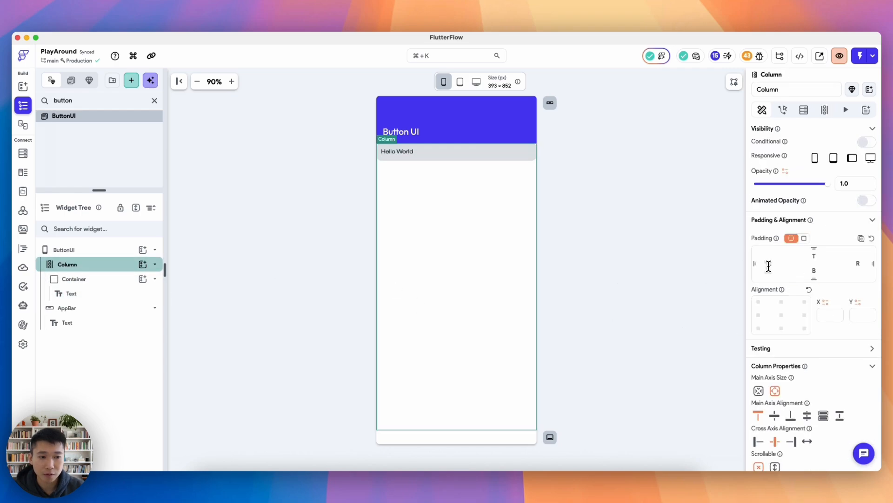
# - Pad the column's sides and duplicate the Hello World container from its context menu
pyautogui.click(64, 249)
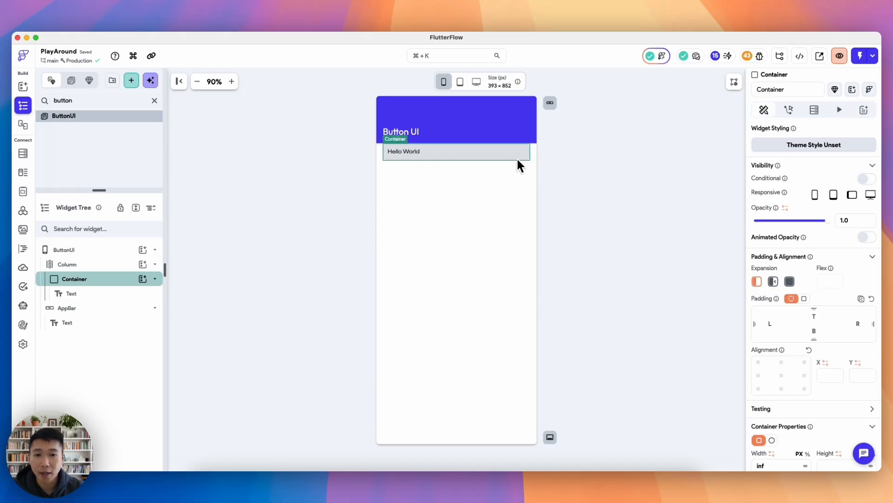
pyautogui.moveTo(129, 284)
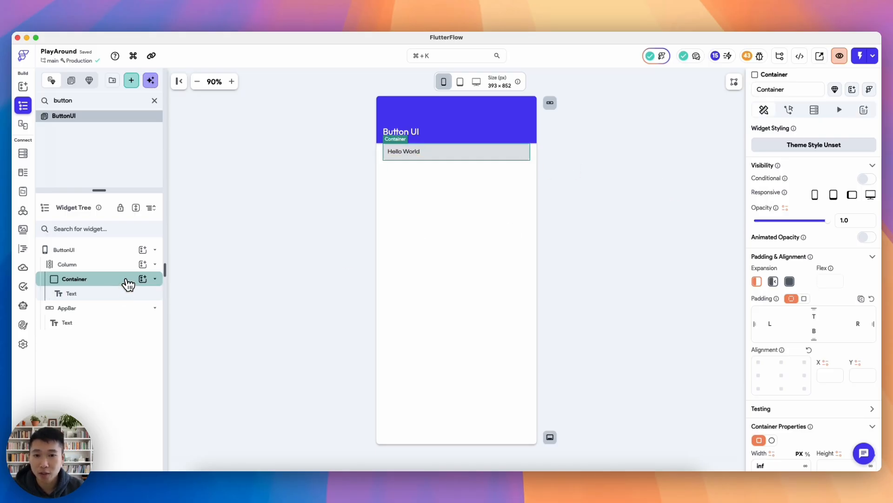
pyautogui.rightClick(74, 279)
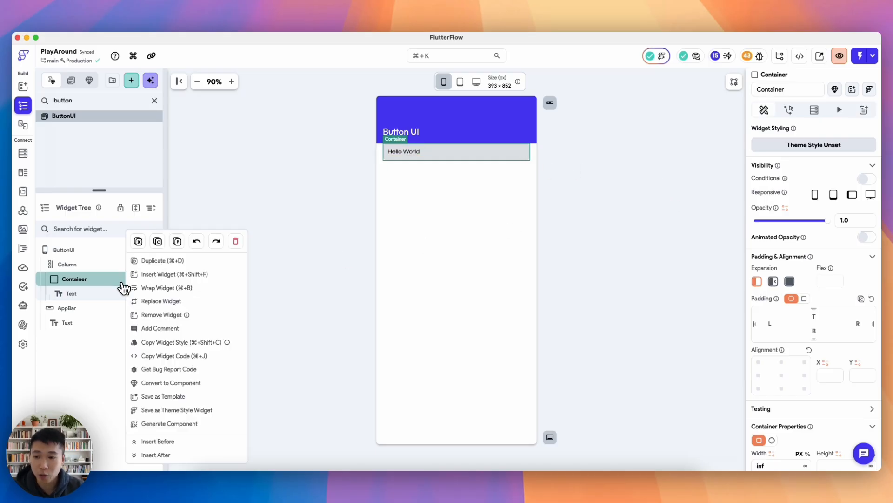
pyautogui.moveTo(216, 317)
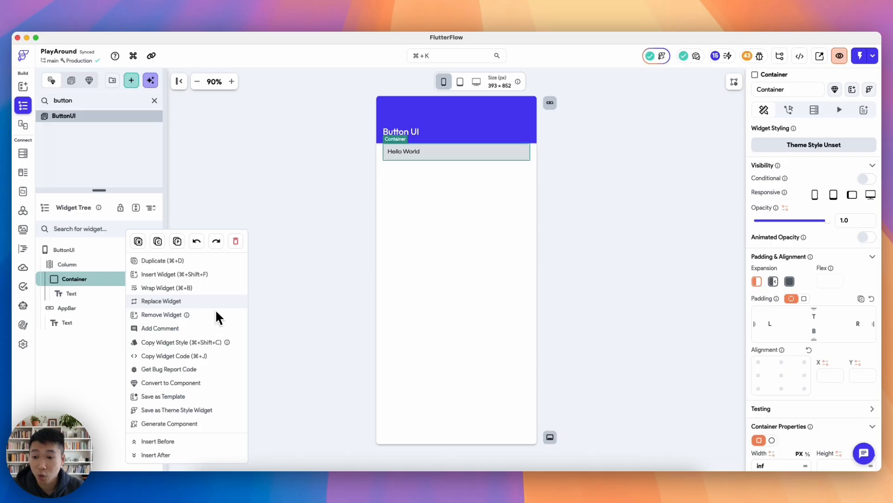
pyautogui.moveTo(227, 388)
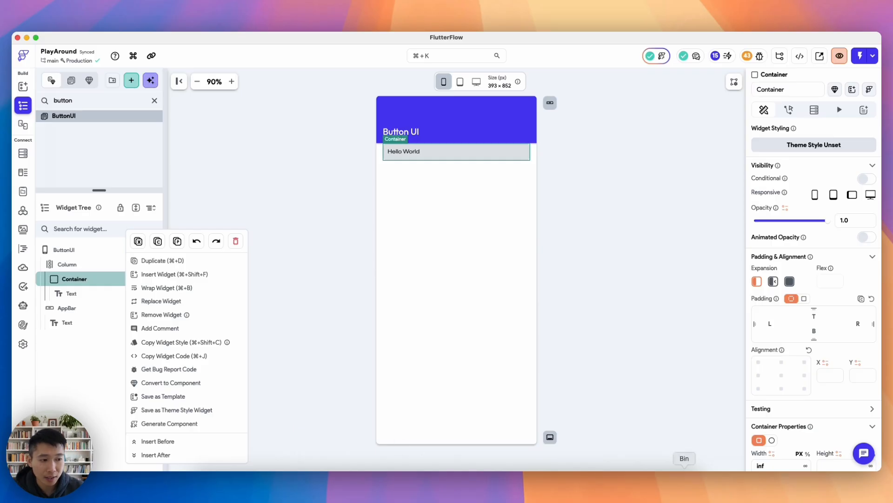
pyautogui.moveTo(446, 395)
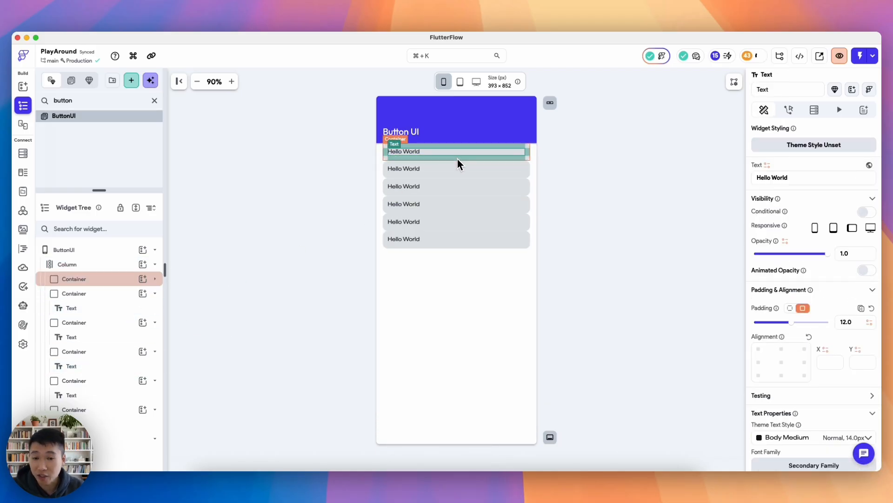
# - Check the container's Alternate fill without changing it, and undo the duplicates
pyautogui.click(74, 279)
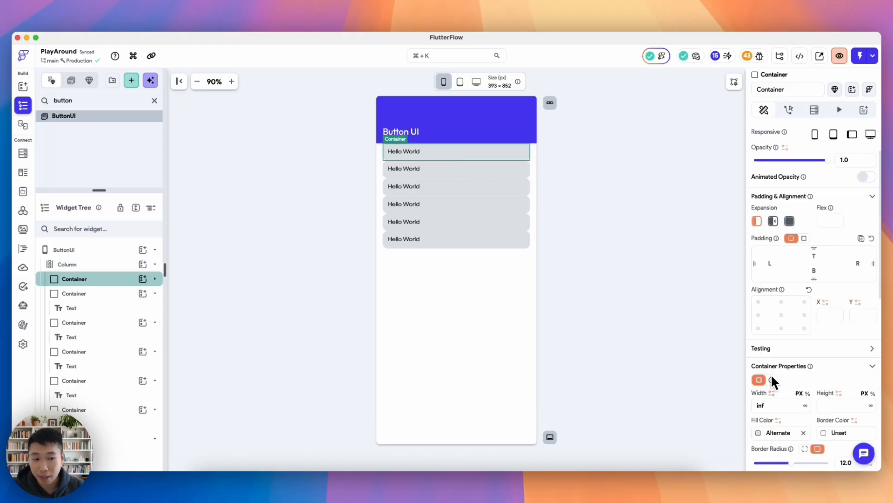
pyautogui.click(759, 432)
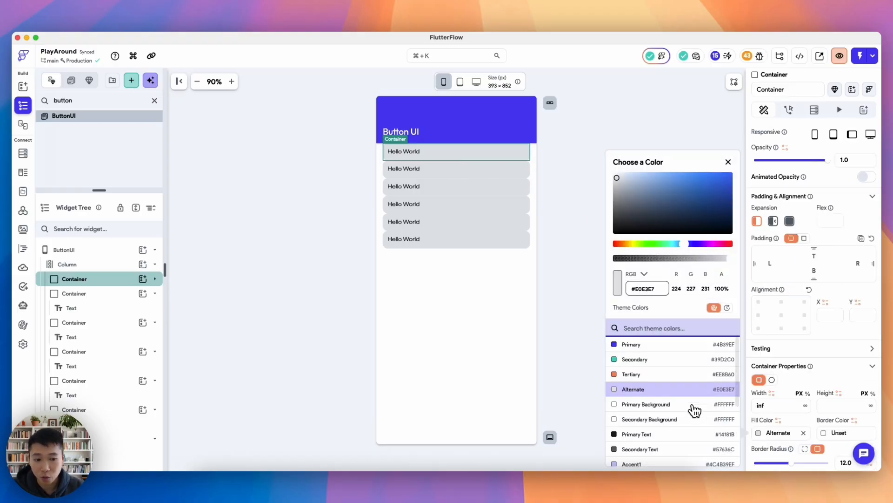
pyautogui.click(631, 374)
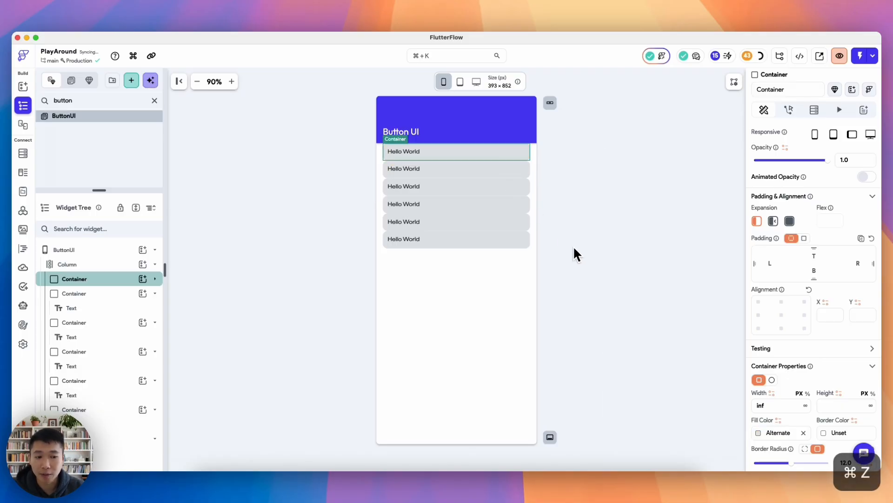
pyautogui.click(74, 293)
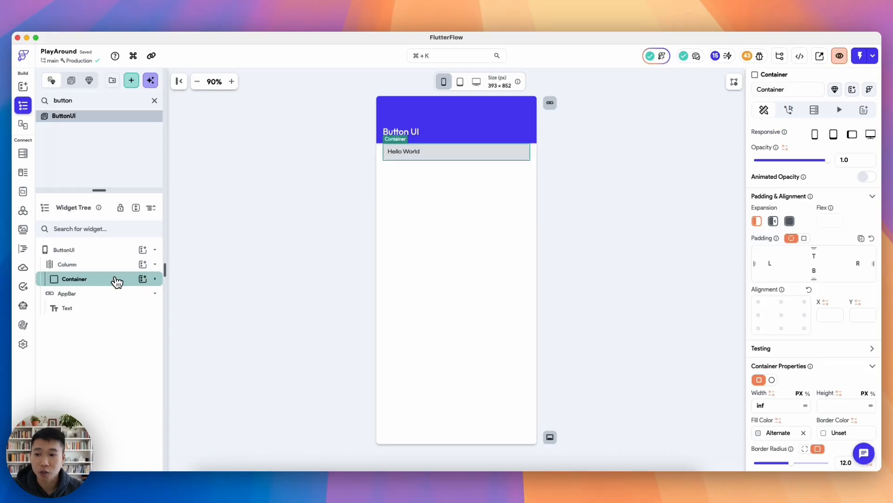
# - Convert the Hello World container into a component named 'buttonComponent'
pyautogui.rightClick(74, 279)
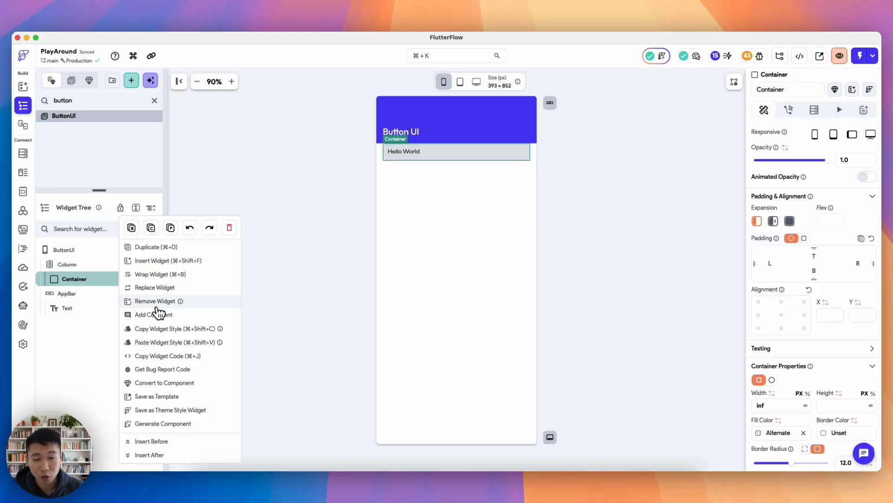
pyautogui.click(164, 383)
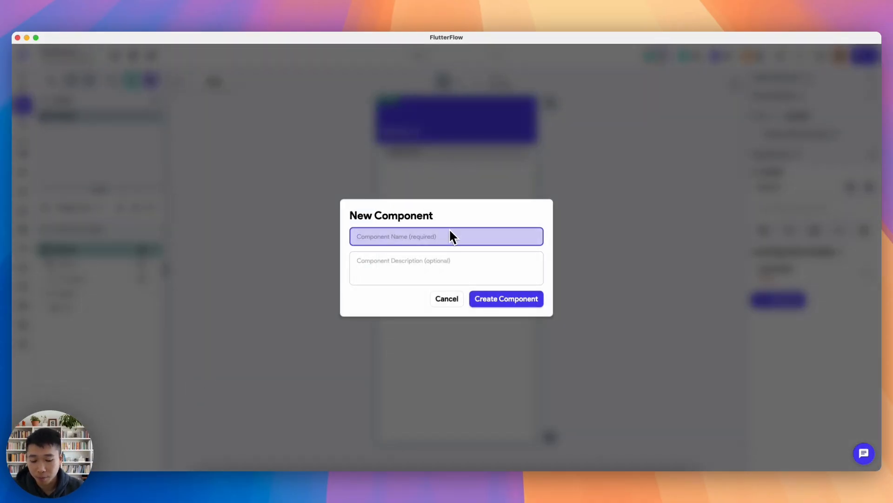
pyautogui.write('buttonComponent')
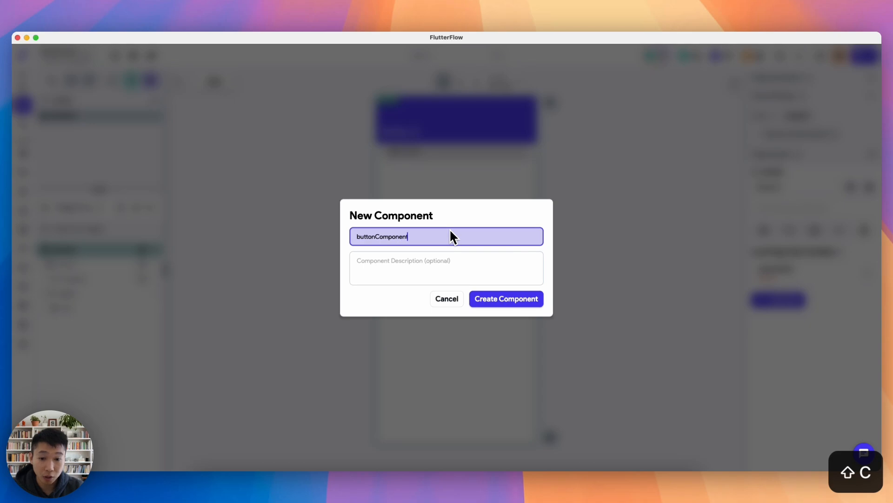
pyautogui.click(506, 297)
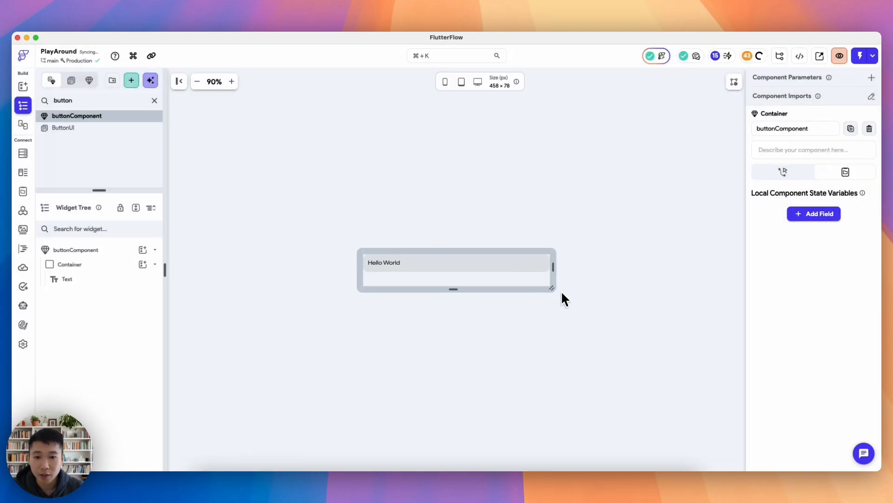
pyautogui.click(69, 264)
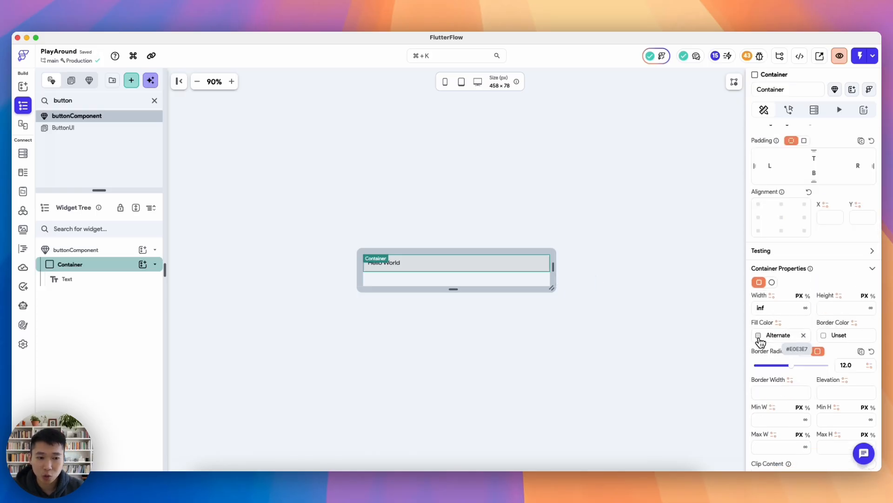
pyautogui.click(758, 335)
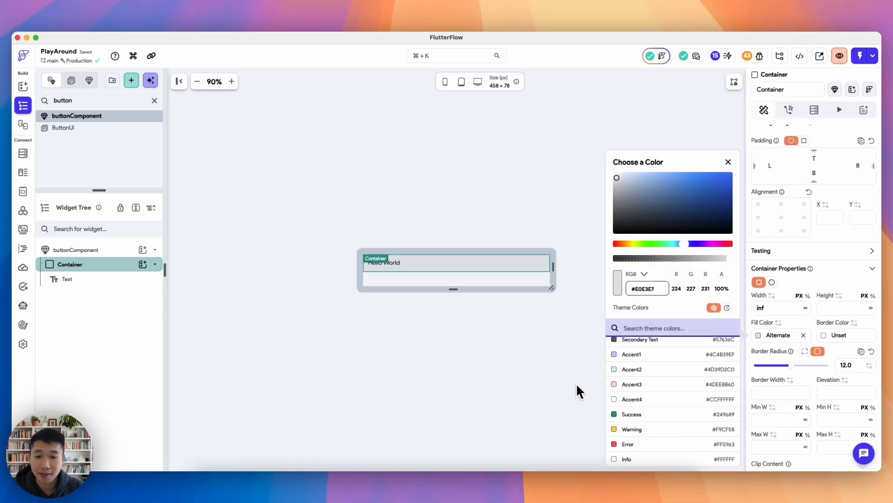
pyautogui.scroll(3)
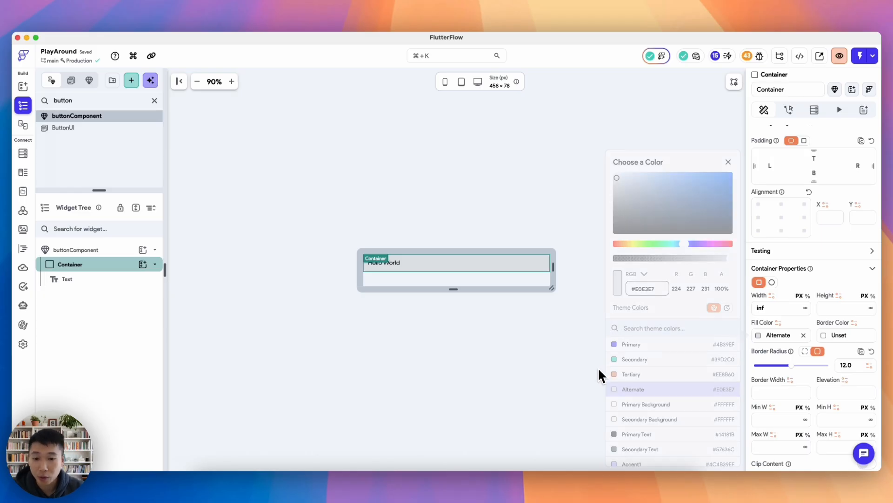
pyautogui.click(76, 249)
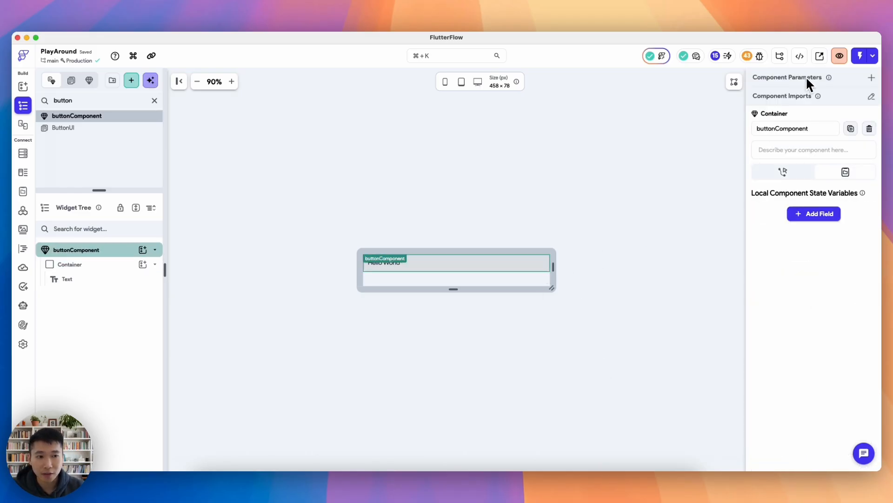
# - Add a String parameter named textToDisplay to buttonComponent
pyautogui.click(871, 77)
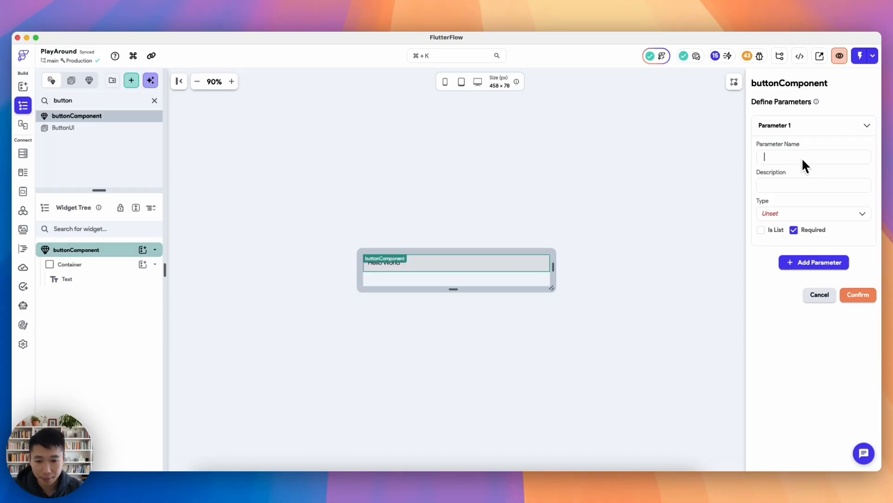
pyautogui.write('text')
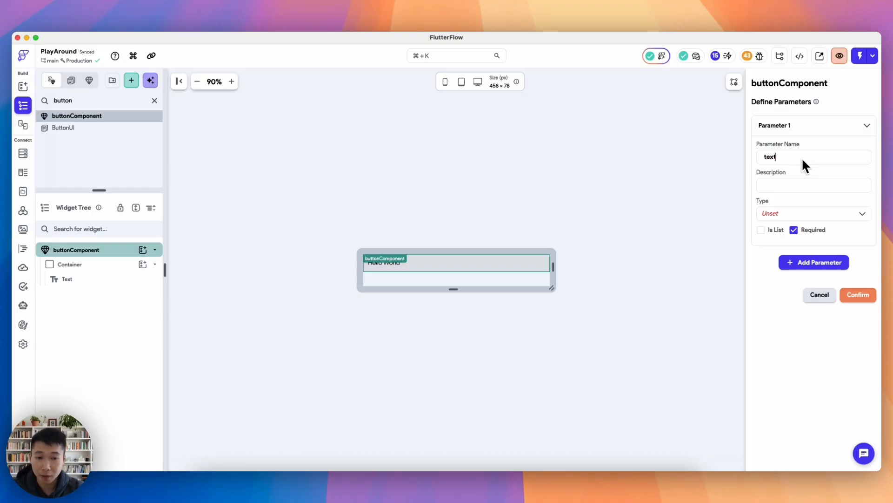
pyautogui.write('ToDisp')
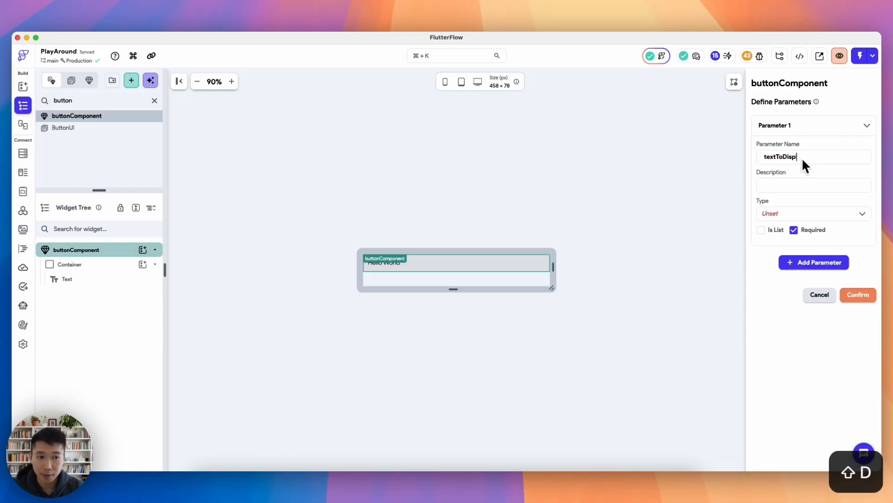
pyautogui.click(812, 214)
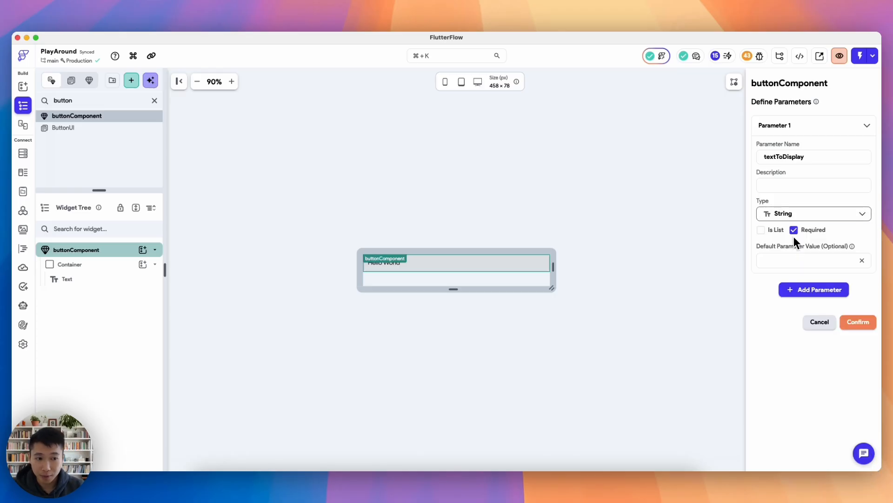
pyautogui.click(858, 322)
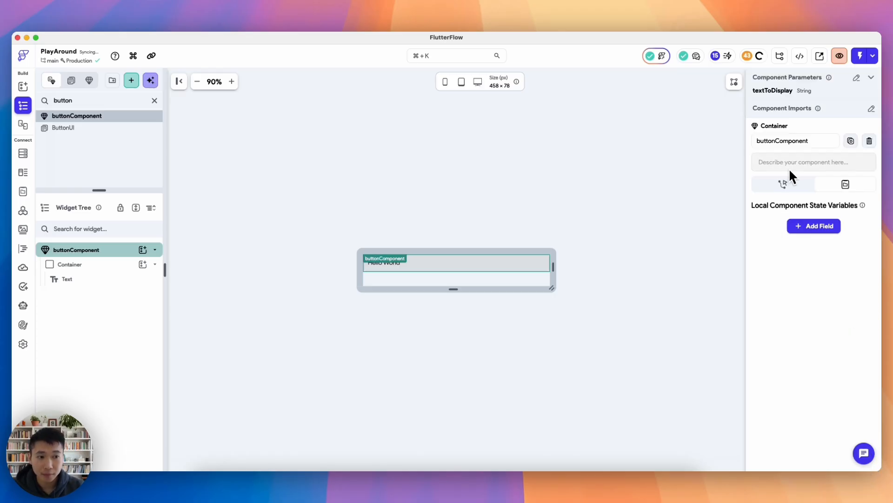
# - Add a second String parameter named currentSelectedText
pyautogui.click(871, 77)
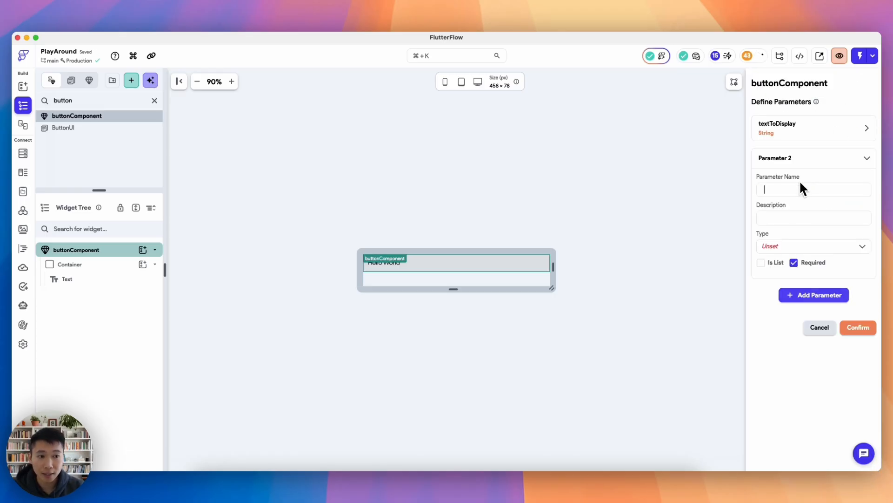
pyautogui.write('currentSelected')
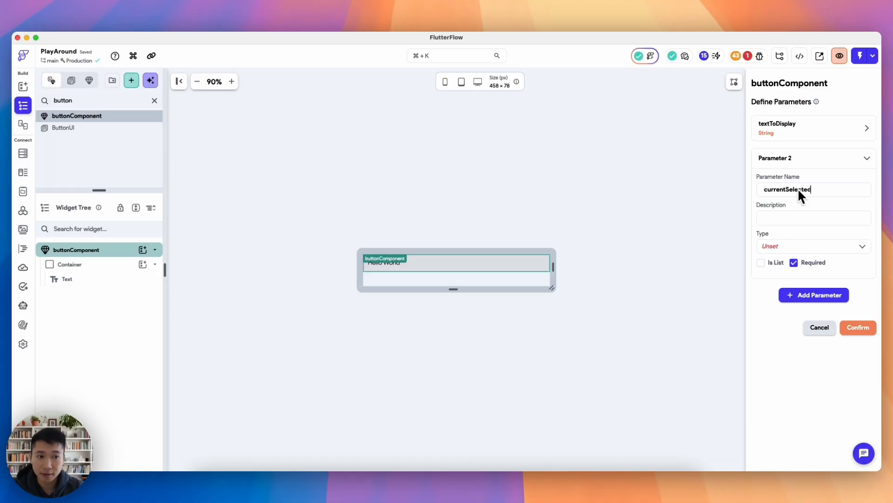
pyautogui.click(811, 246)
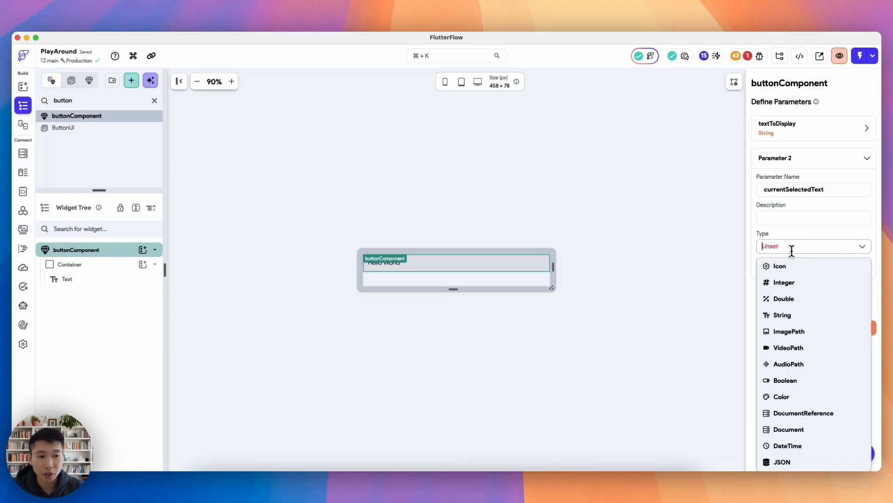
pyautogui.click(782, 314)
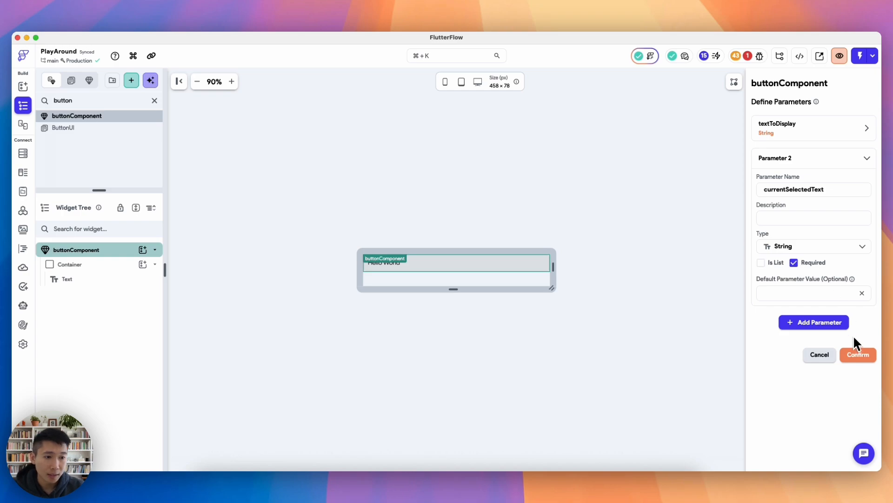
# - Add Action parameter callbackAction passing String textToReturn, and save the parameters
pyautogui.click(857, 354)
pyautogui.write('callbackAc')
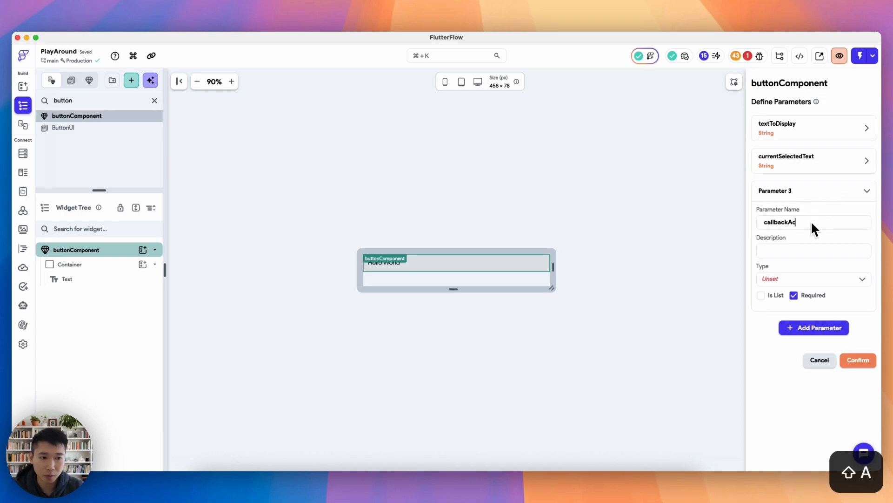
pyautogui.click(812, 278)
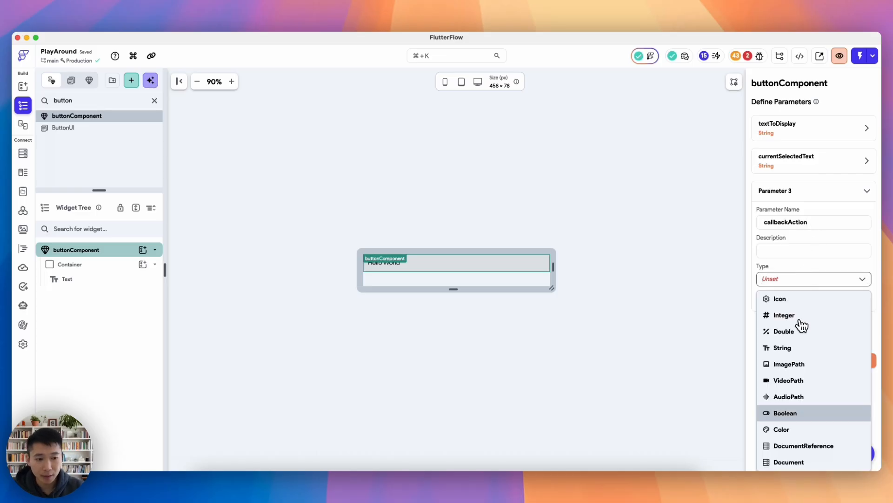
pyautogui.scroll(-3)
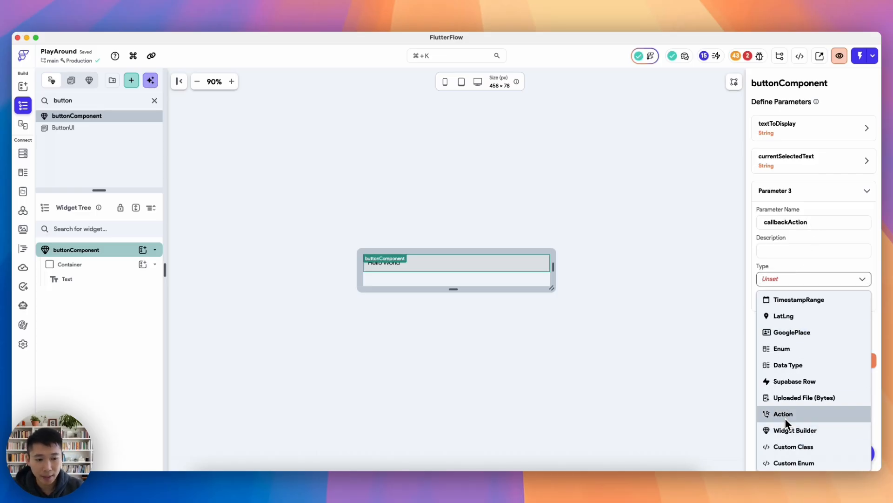
pyautogui.click(783, 413)
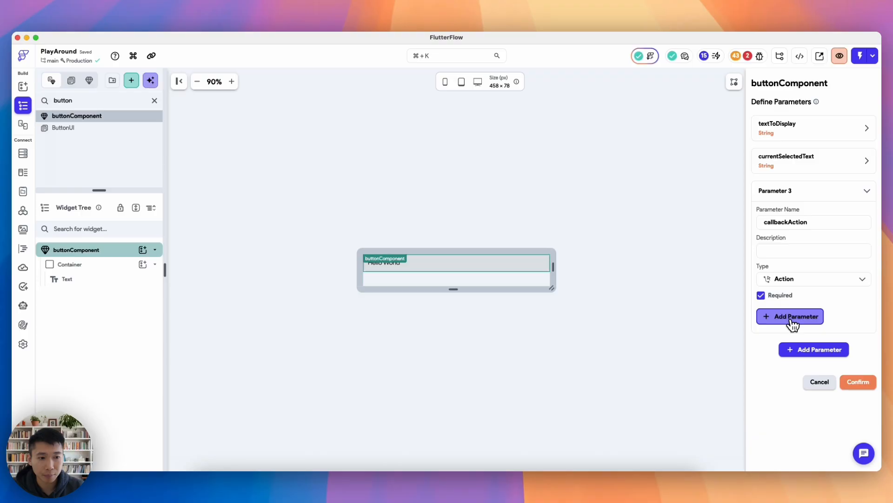
pyautogui.click(790, 317)
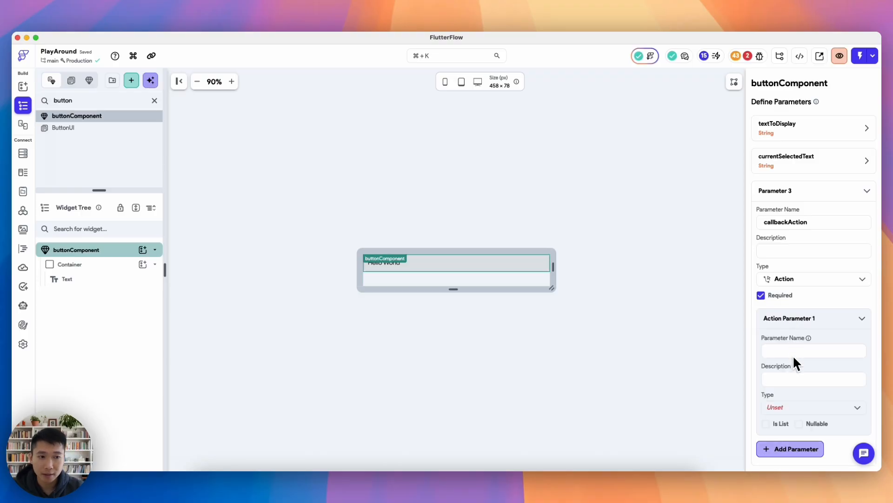
pyautogui.write('textTo')
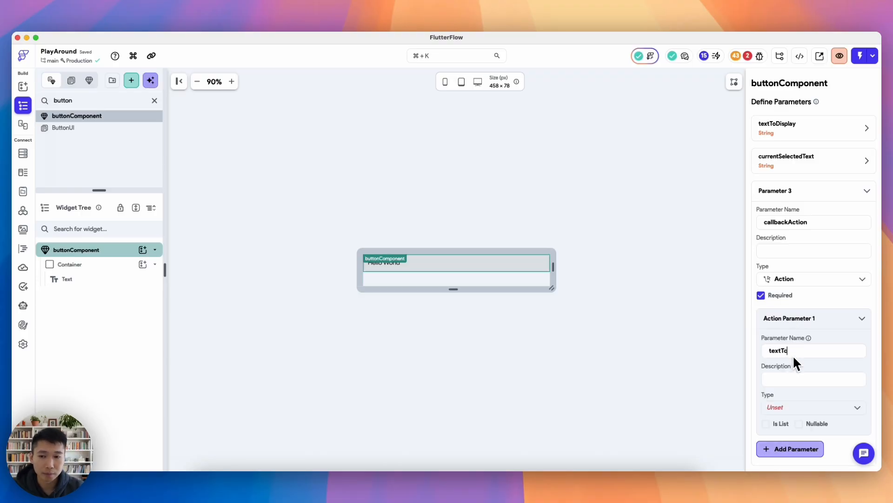
pyautogui.write('return')
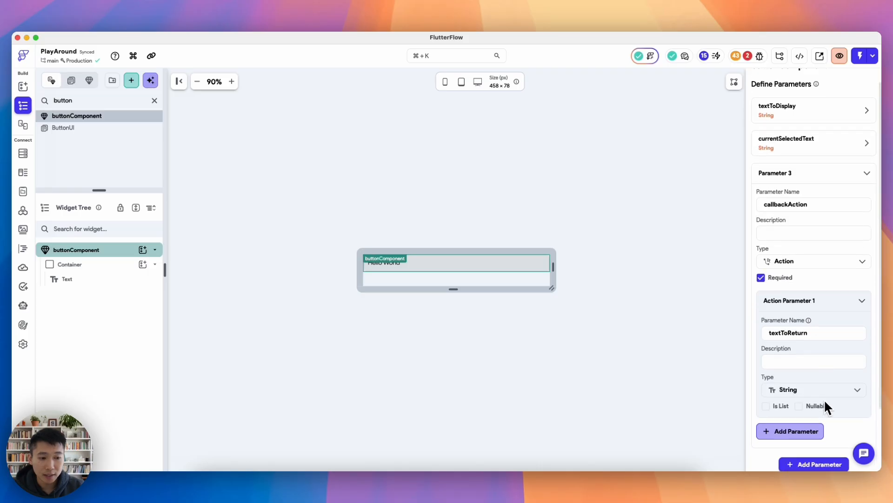
pyautogui.click(855, 79)
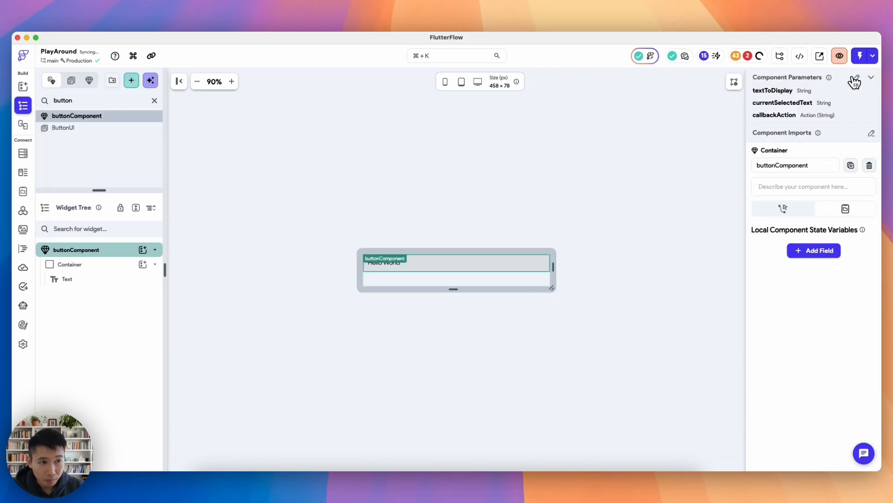
# - Reopen buttonComponent's parameter definitions to review the three parameters
pyautogui.click(854, 80)
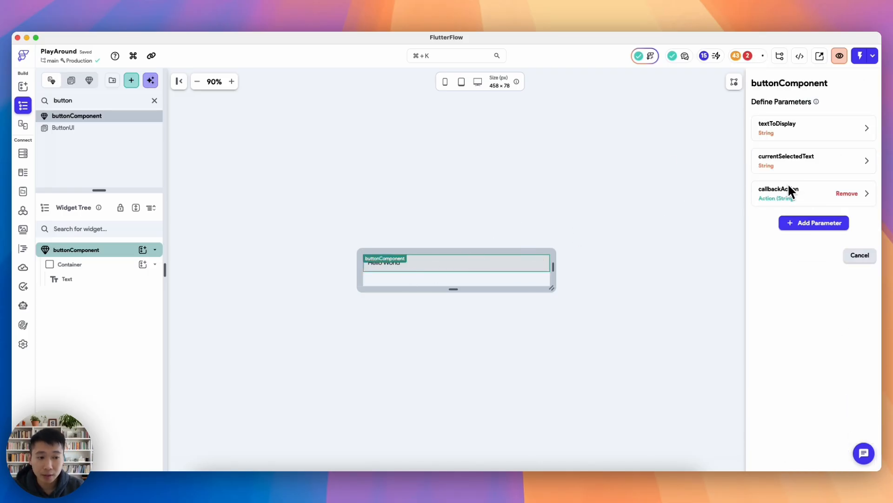
pyautogui.moveTo(785, 211)
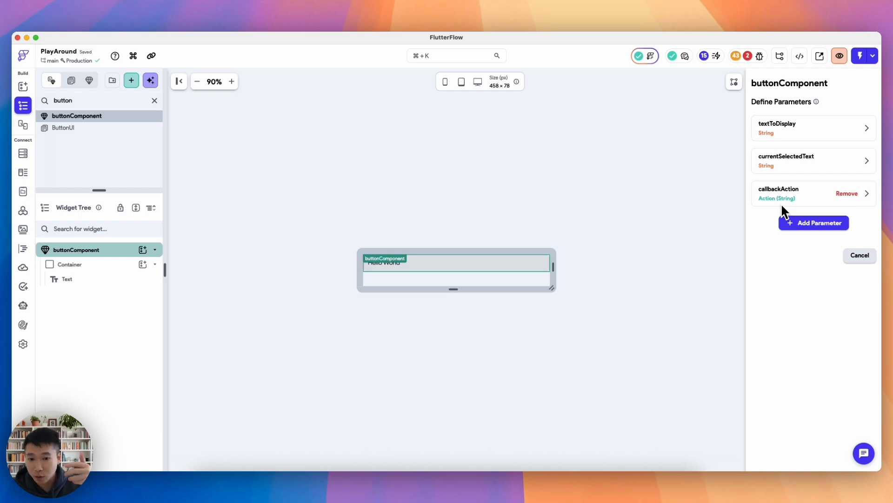
pyautogui.moveTo(733, 245)
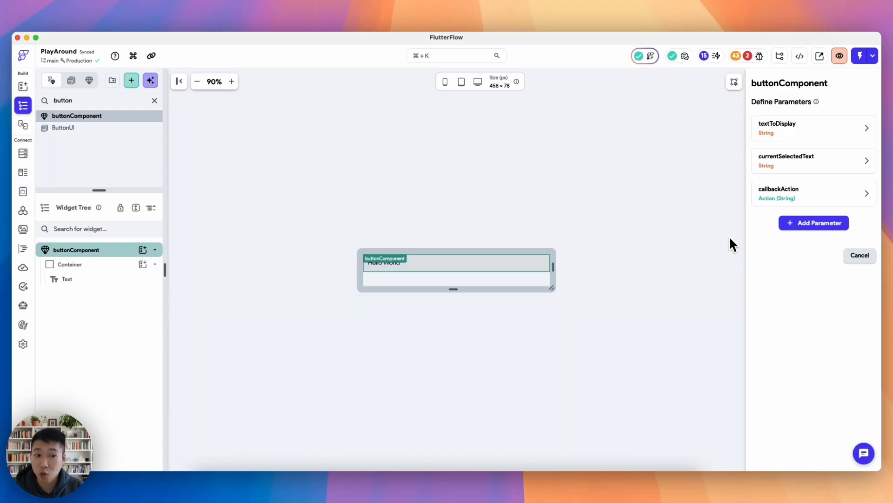
pyautogui.moveTo(746, 219)
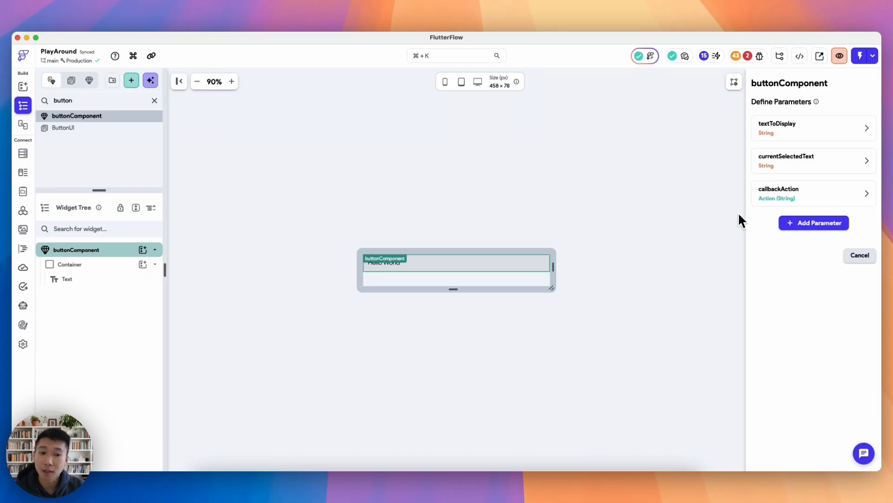
pyautogui.moveTo(713, 257)
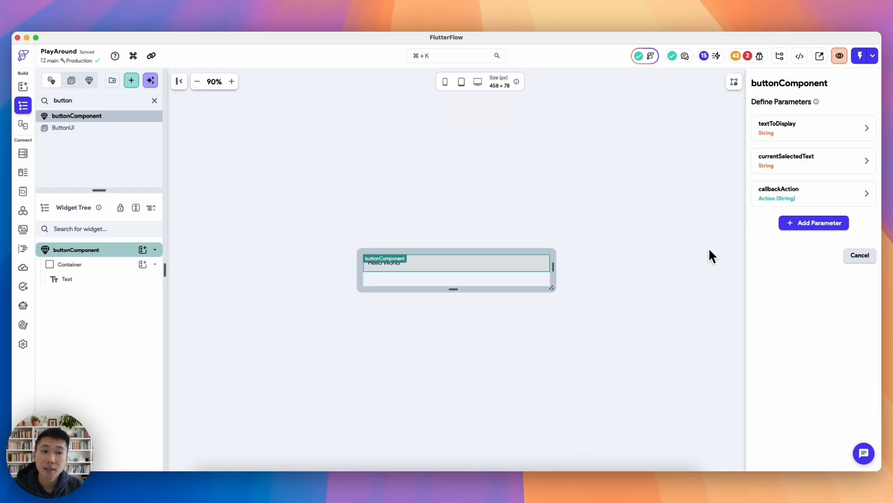
pyautogui.moveTo(706, 258)
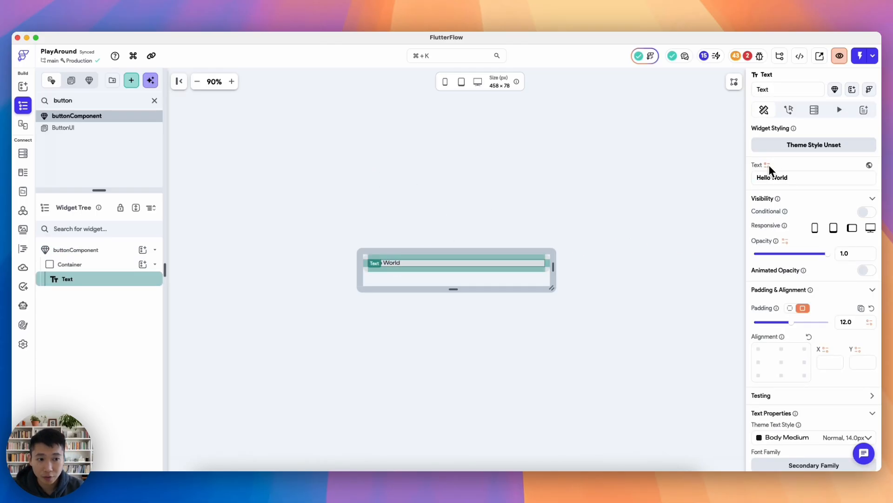
# - Bind the Text to textToDisplay with 'Default value' as its default
pyautogui.click(868, 165)
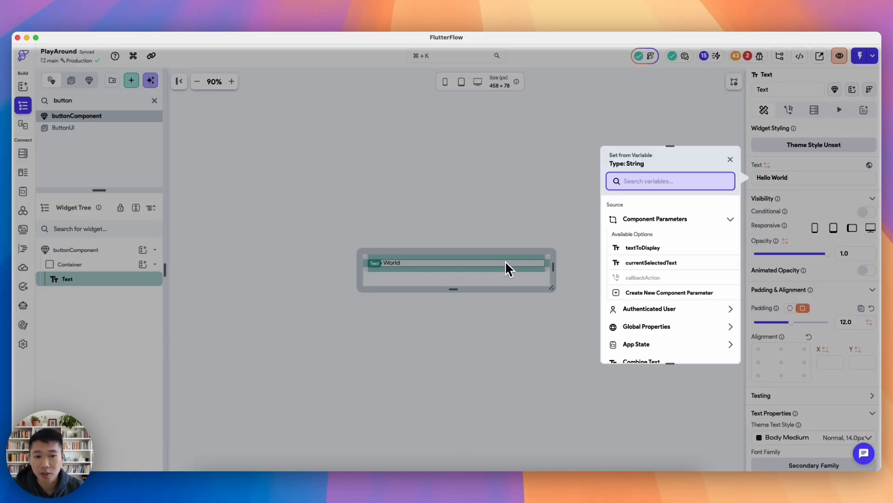
pyautogui.click(642, 247)
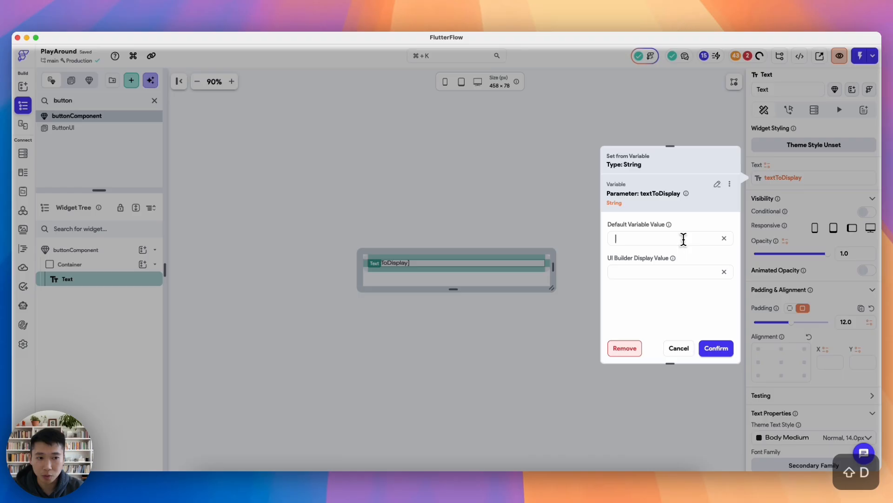
pyautogui.write('Default value')
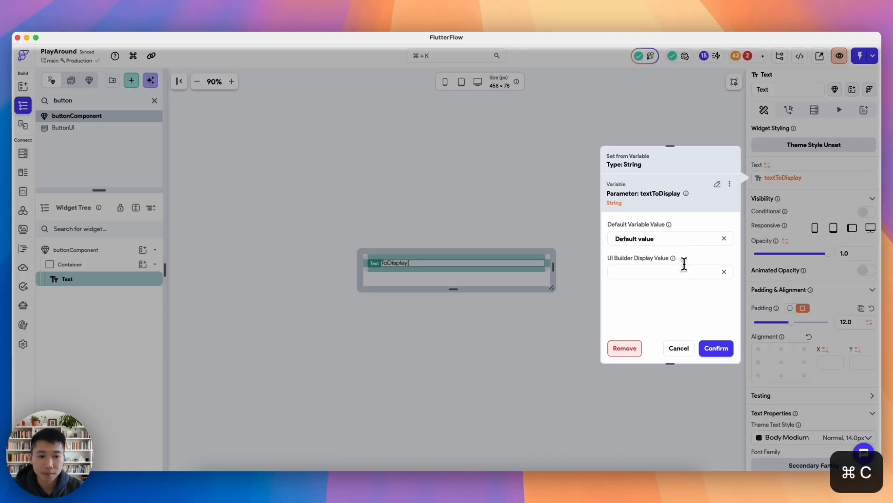
pyautogui.click(716, 348)
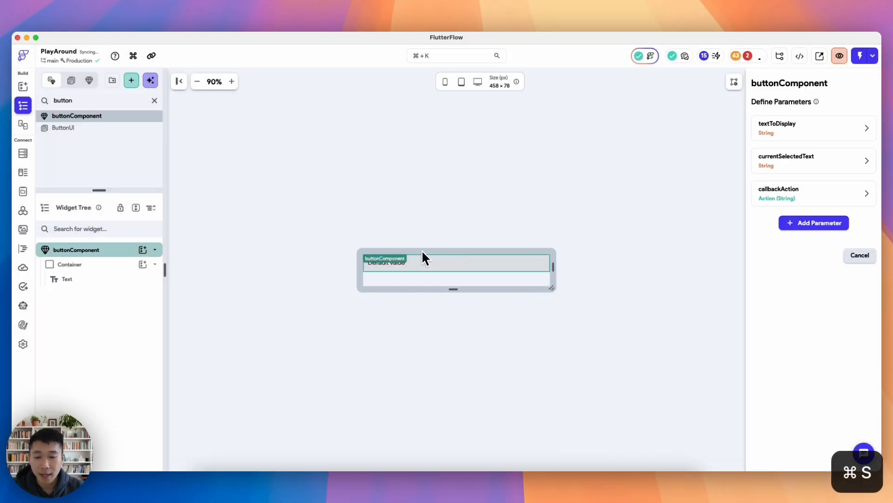
pyautogui.click(70, 263)
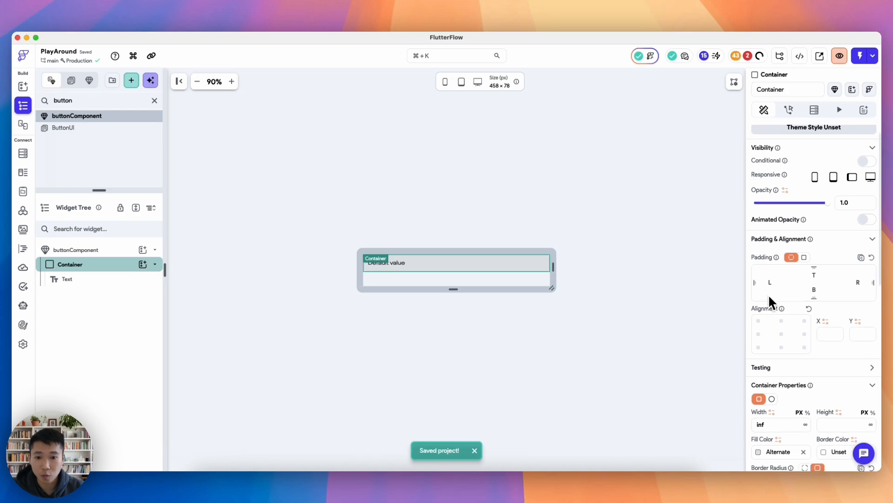
# - Fill the container with Secondary and view the teal component on ButtonUI
pyautogui.click(758, 451)
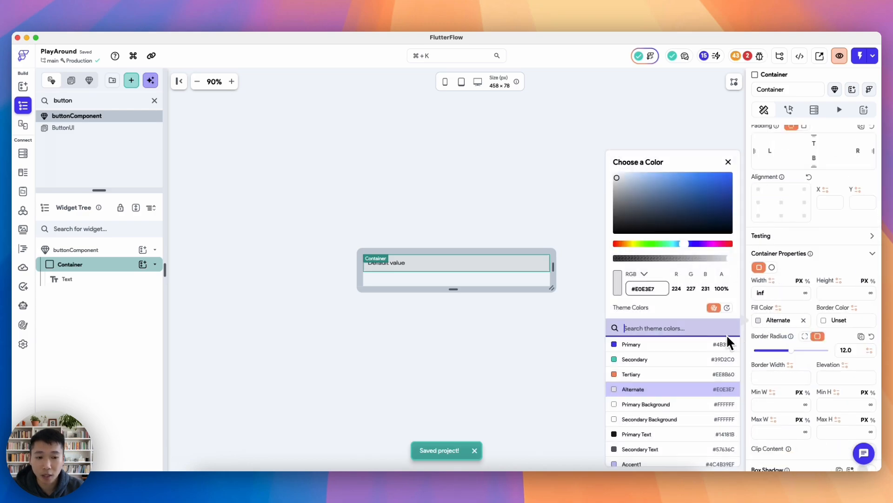
pyautogui.click(635, 359)
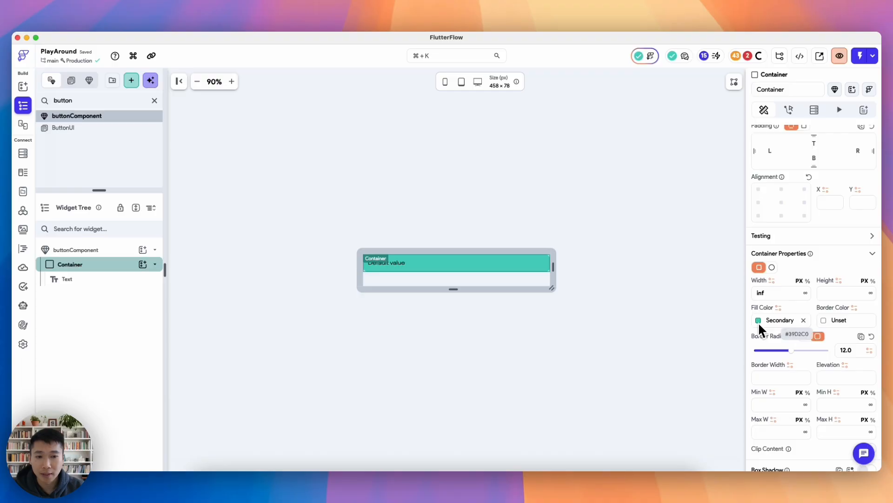
pyautogui.moveTo(135, 138)
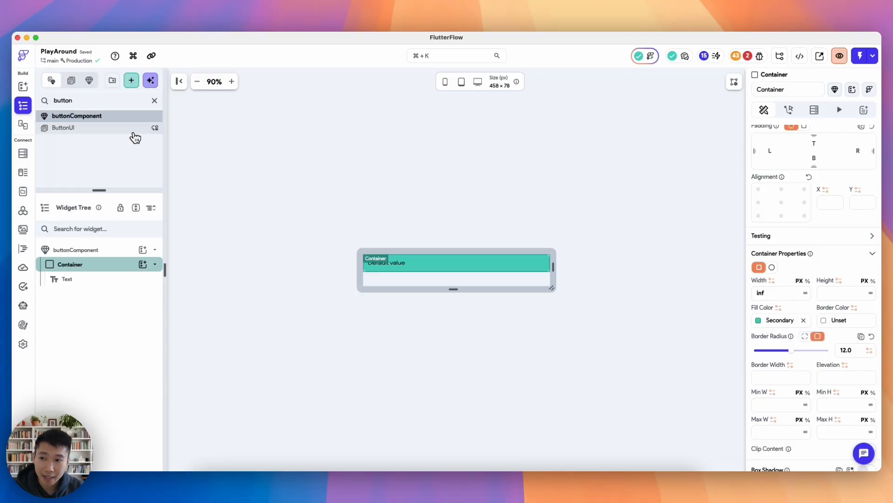
pyautogui.click(63, 127)
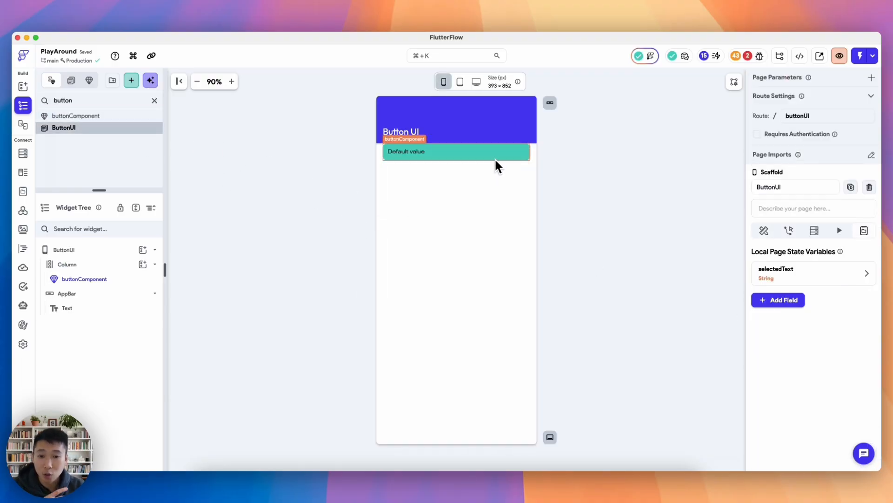
pyautogui.click(404, 151)
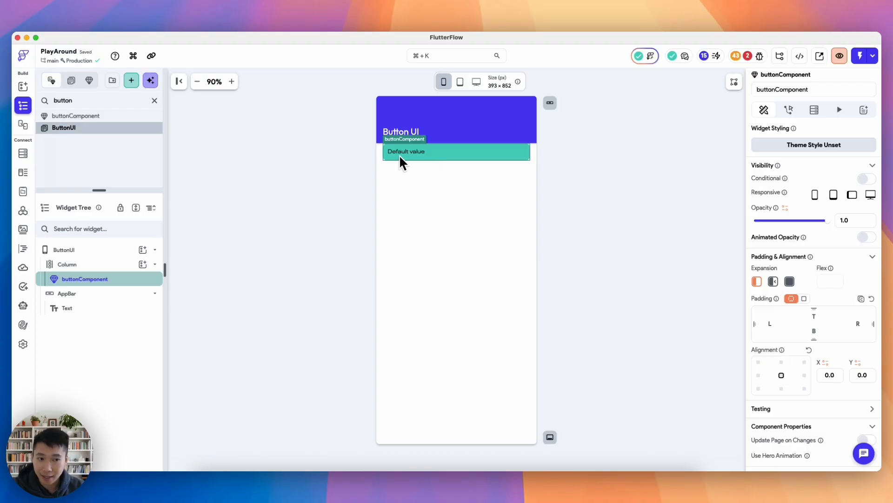
pyautogui.moveTo(116, 125)
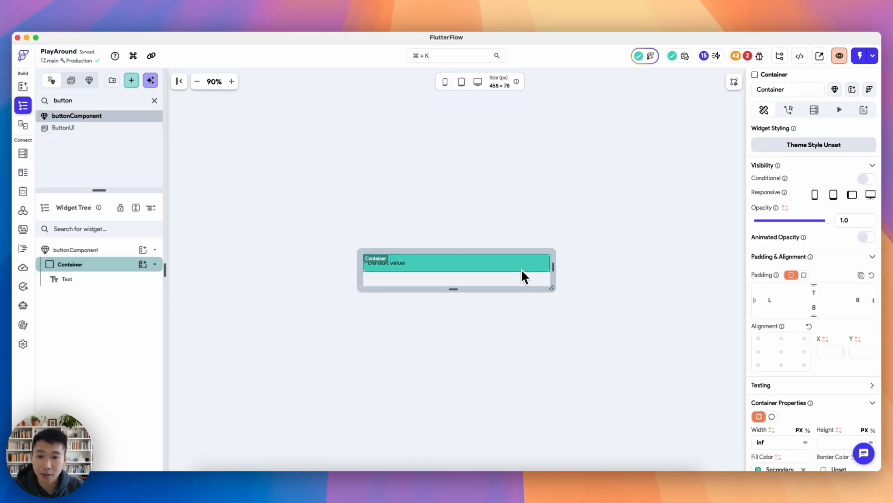
# - Make the container fill a conditional value: Secondary if textToDisplay equals currentSelectedText, else another colour
pyautogui.click(773, 457)
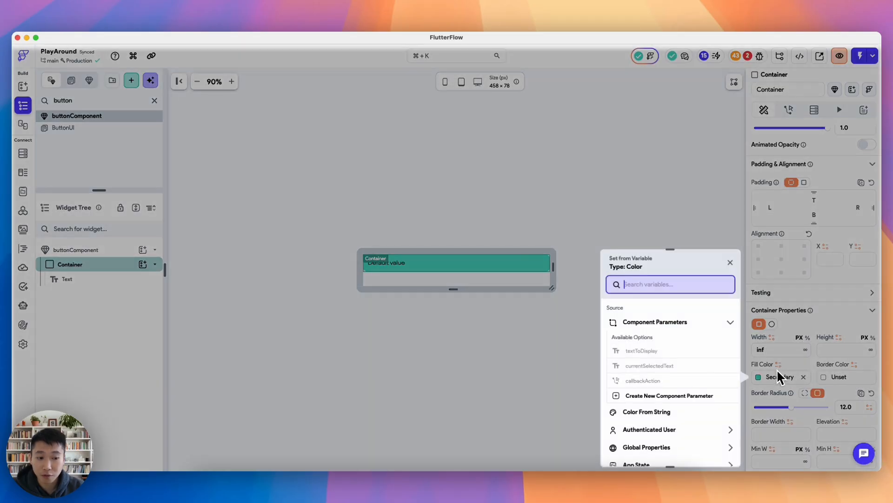
pyautogui.write('condi')
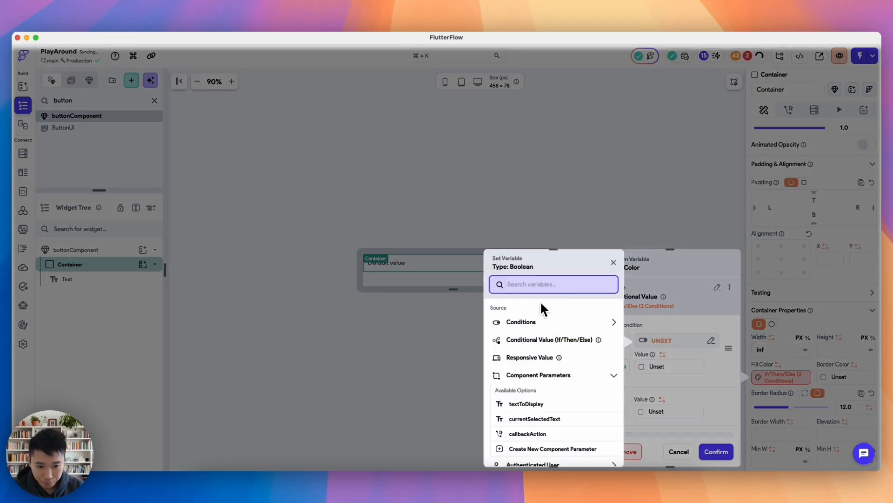
pyautogui.click(520, 321)
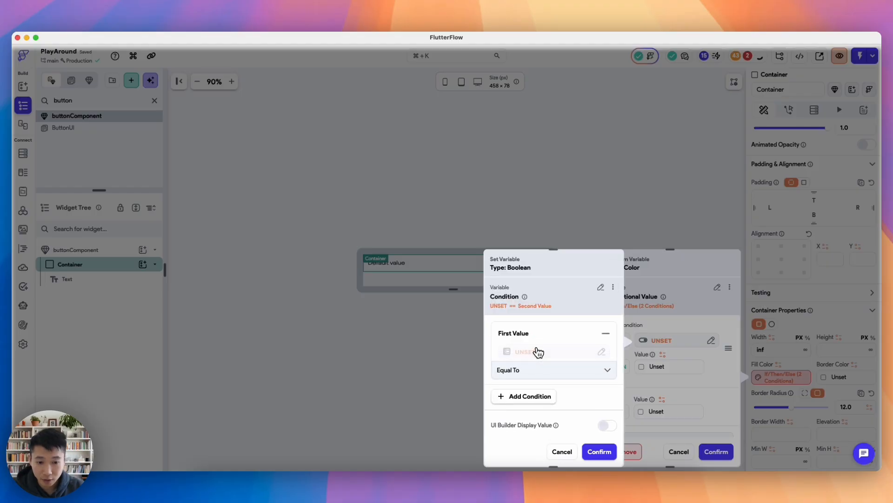
pyautogui.click(538, 351)
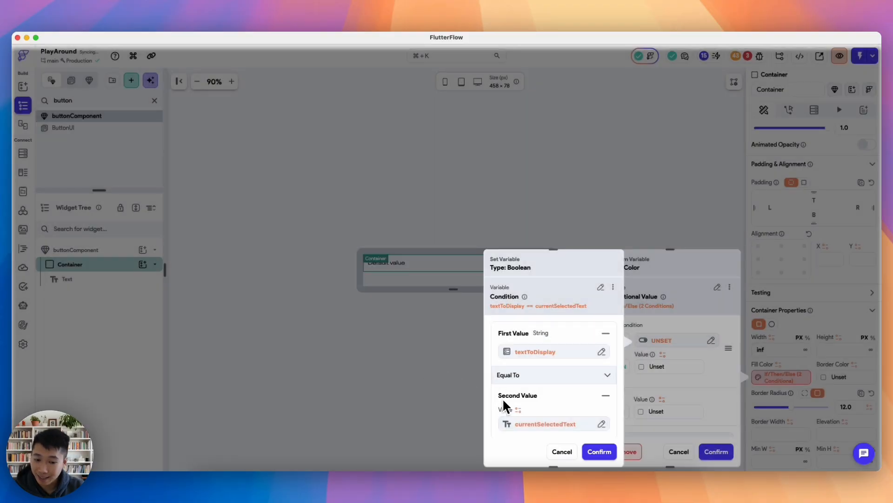
pyautogui.click(599, 451)
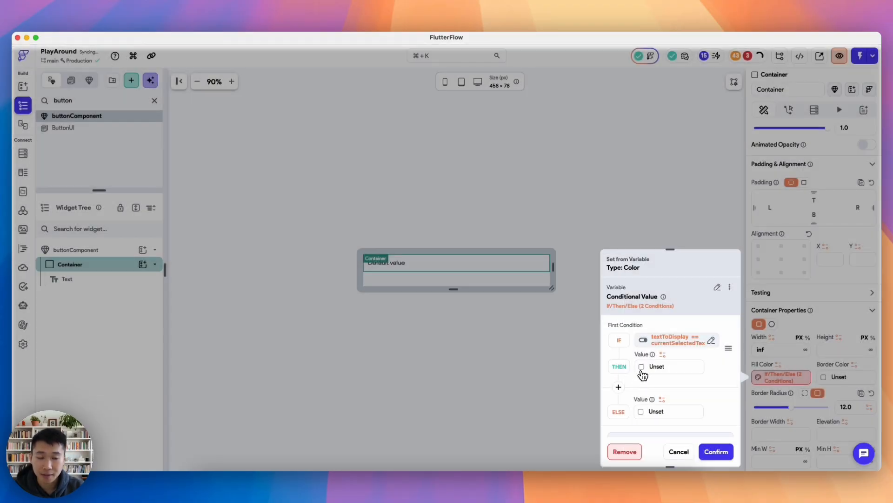
pyautogui.click(641, 366)
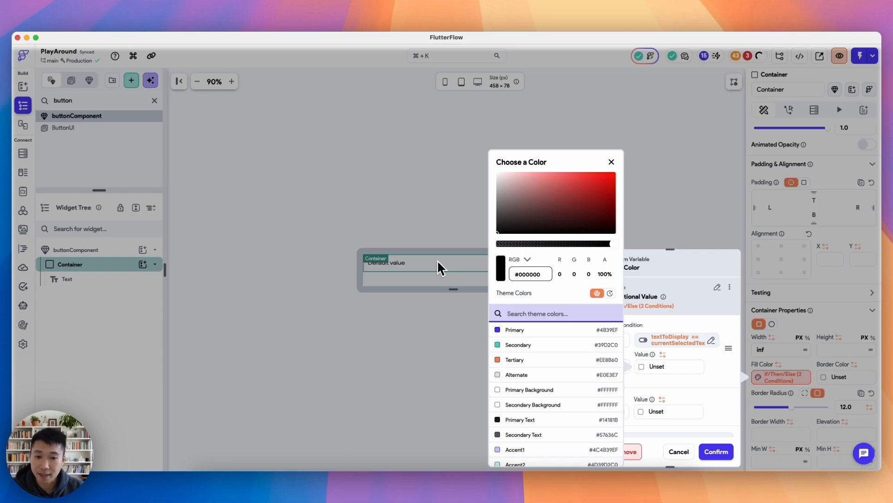
pyautogui.click(519, 344)
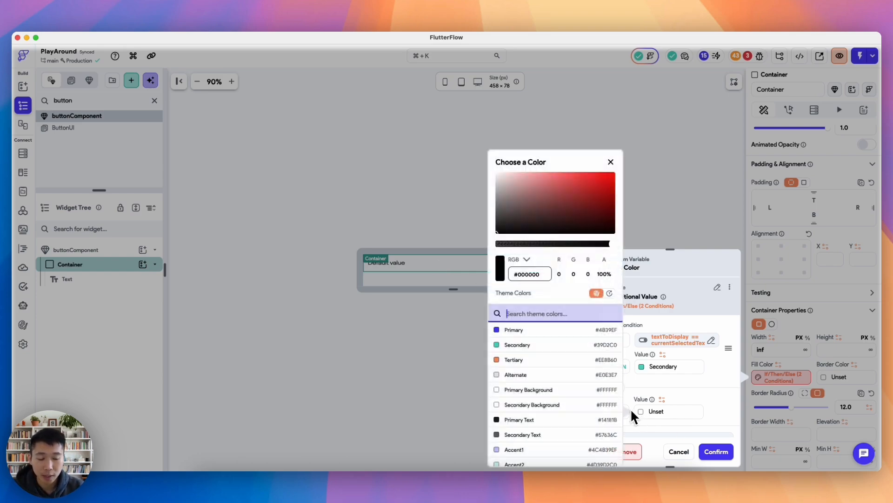
pyautogui.click(515, 374)
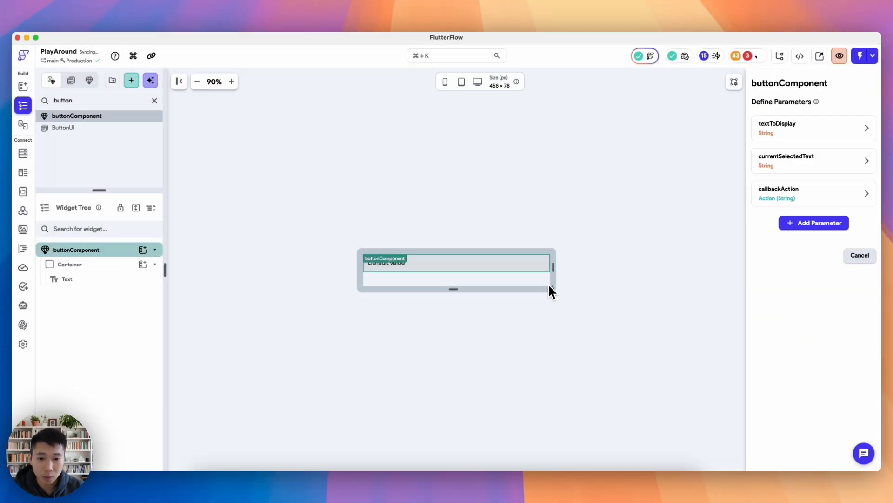
pyautogui.click(69, 264)
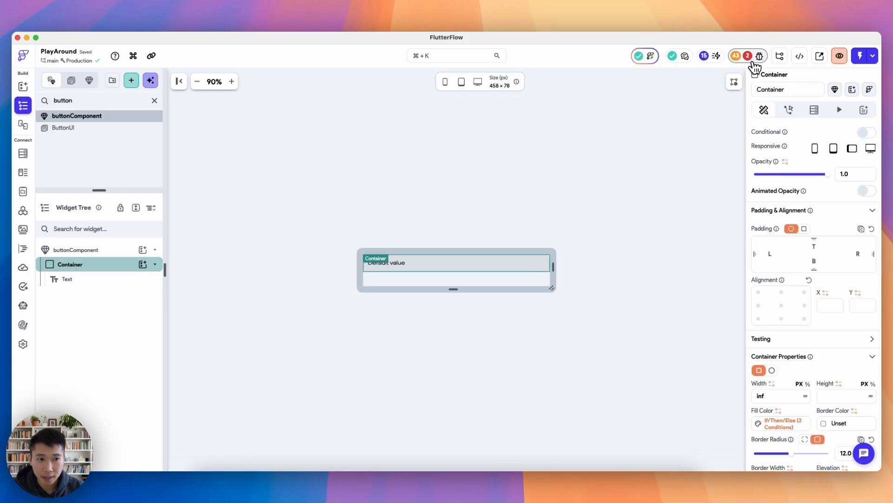
# - From the Issues panel, jump to the ButtonUI buttonComponent instance and enable Update Page on Changes
pyautogui.click(735, 55)
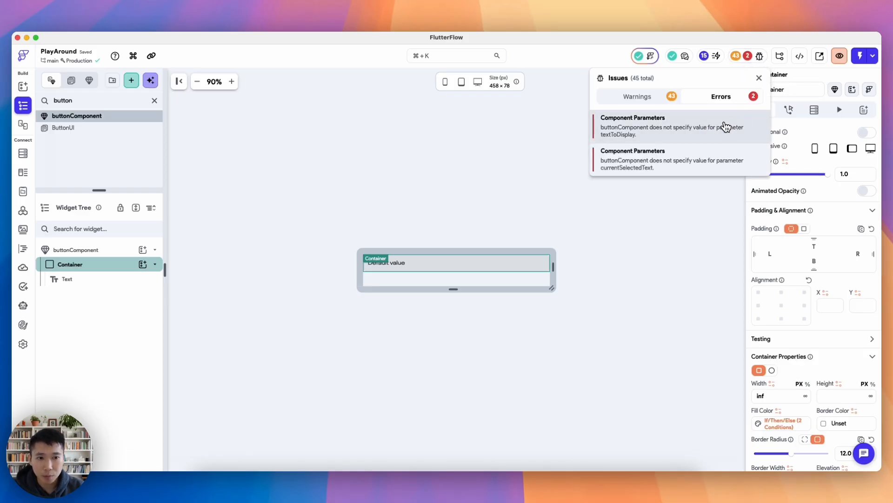
pyautogui.click(64, 128)
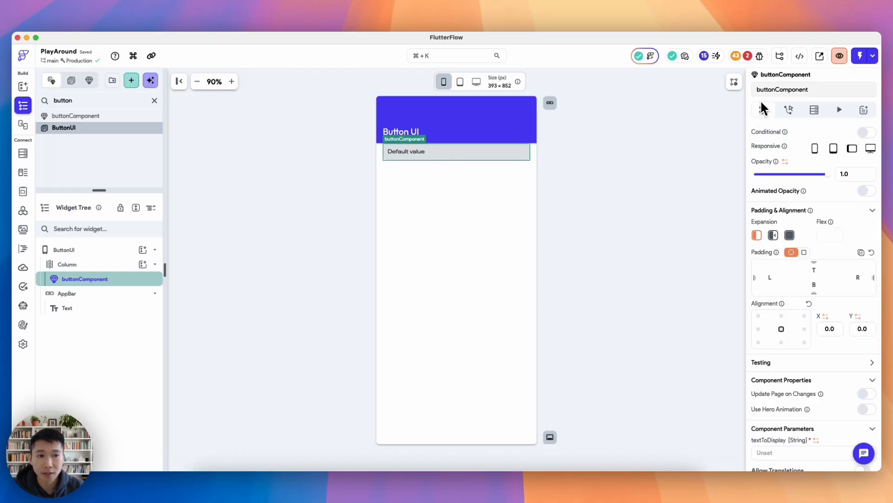
pyautogui.scroll(-3)
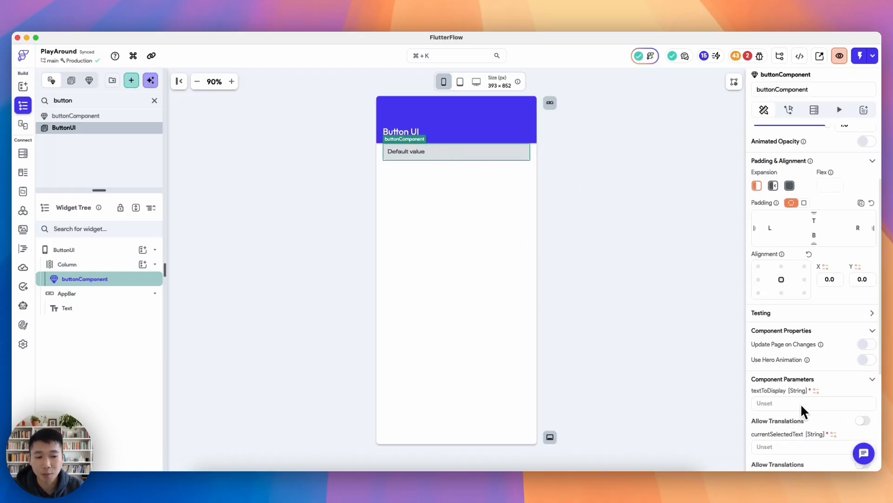
pyautogui.scroll(-3)
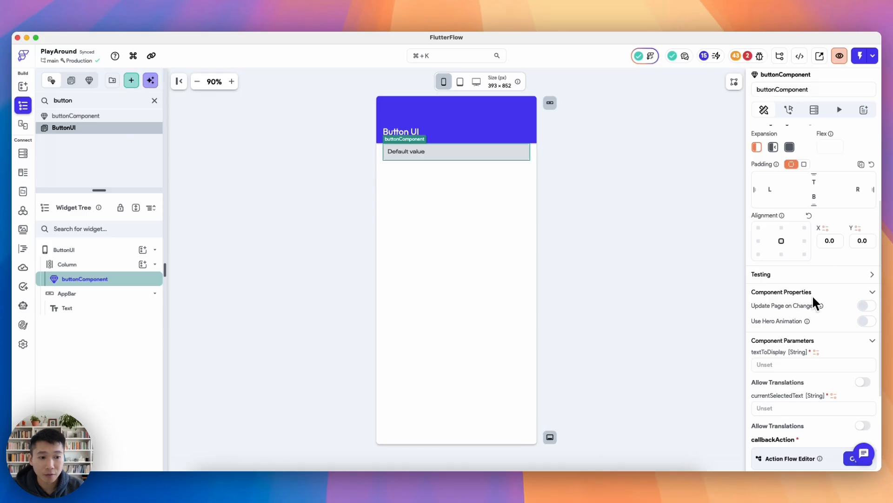
pyautogui.click(866, 306)
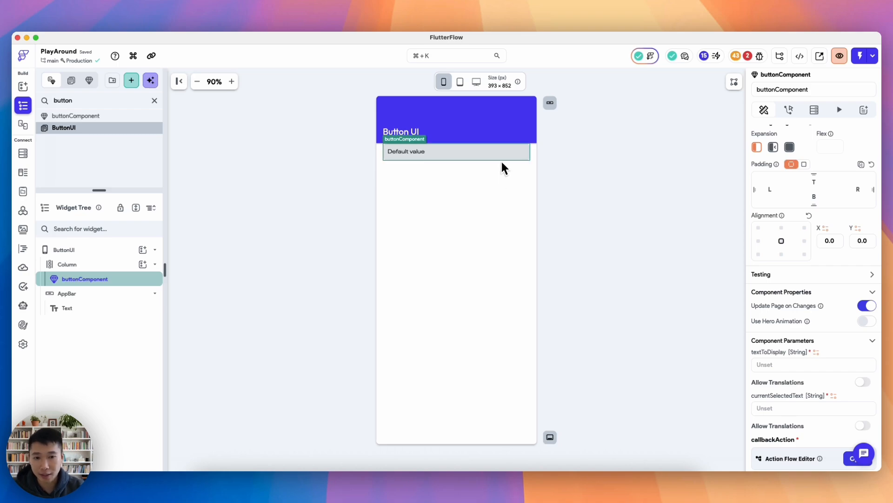
# - Duplicate buttonComponent into five copies in the ButtonUI column, then select the first button
pyautogui.click(66, 264)
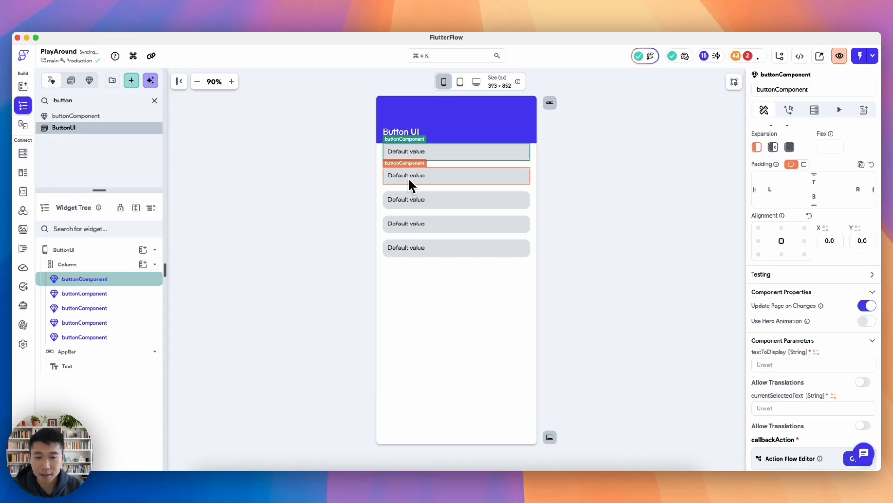
pyautogui.click(84, 293)
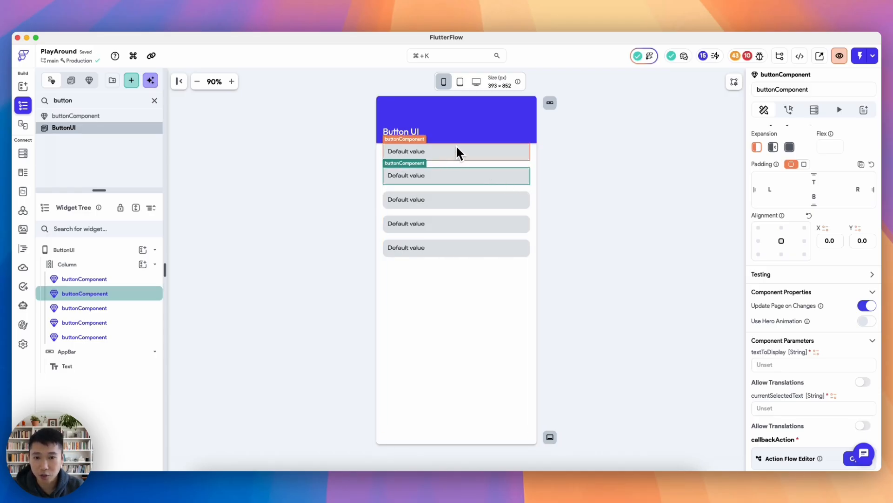
pyautogui.click(67, 264)
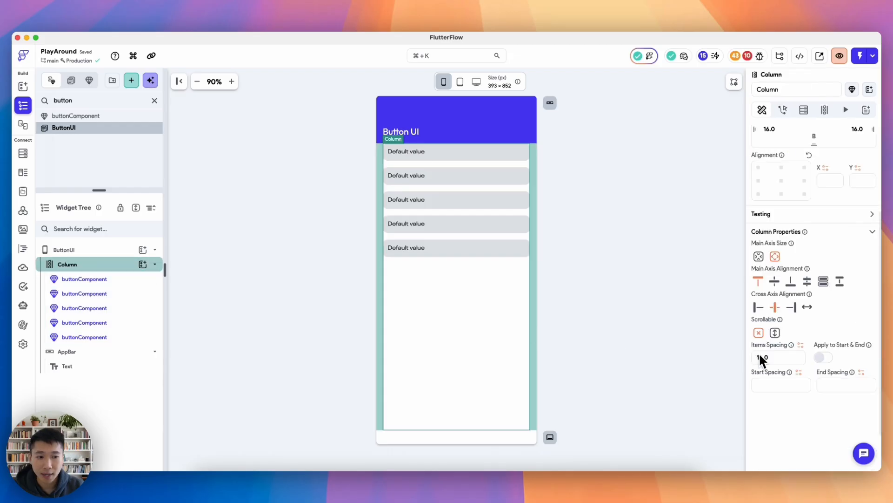
pyautogui.scroll(3)
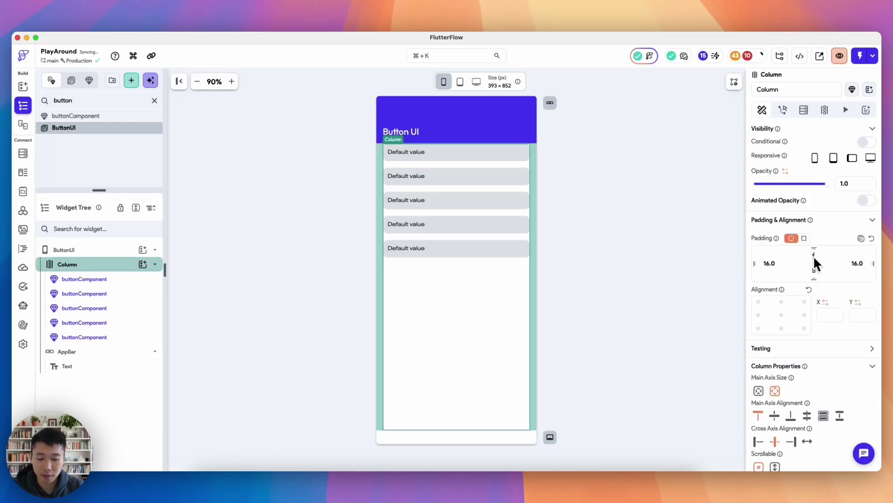
pyautogui.click(84, 278)
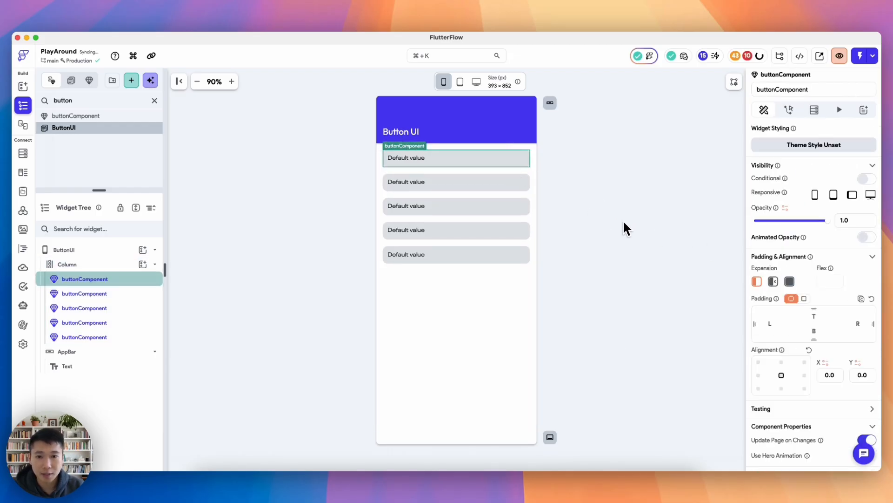
# - Enter textToDisplay values English, Chinese, Japanese, Spanish and Italian on the five buttonComponent instances
pyautogui.scroll(-3)
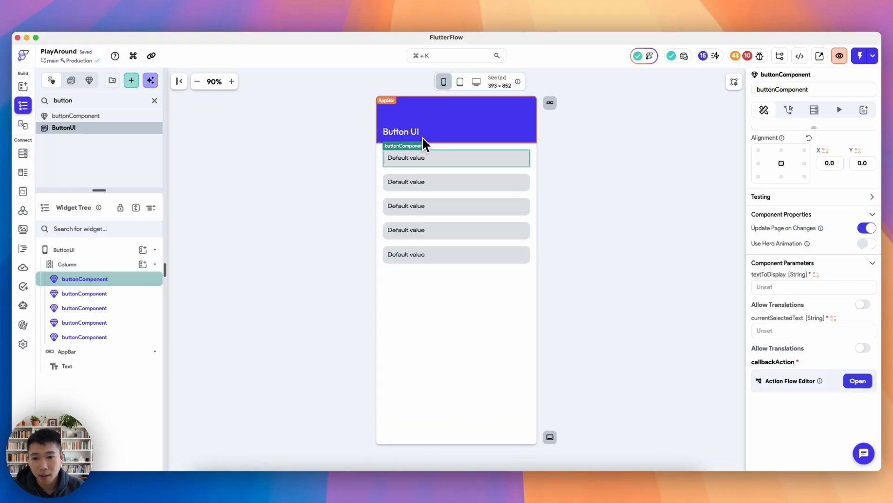
pyautogui.moveTo(530, 190)
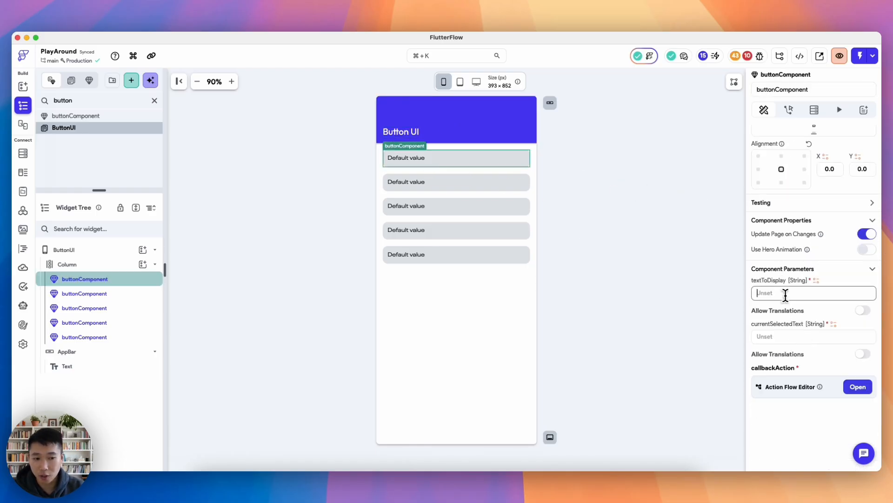
pyautogui.write('Englis')
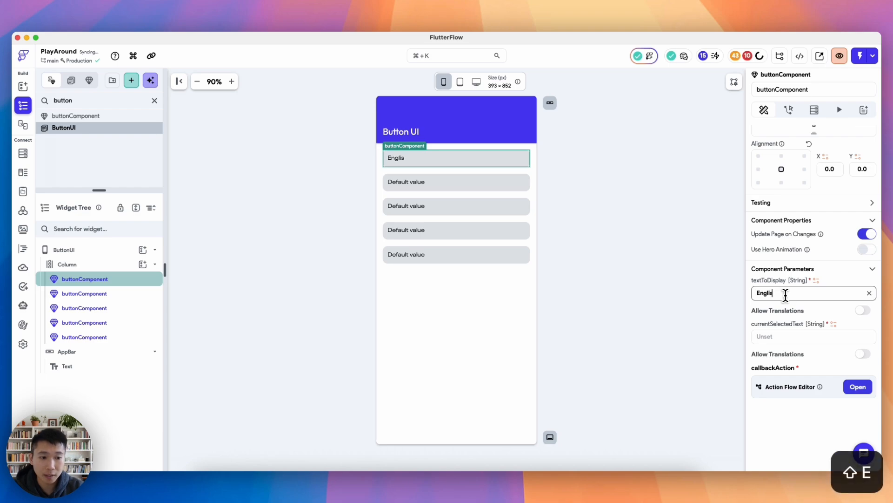
pyautogui.click(84, 293)
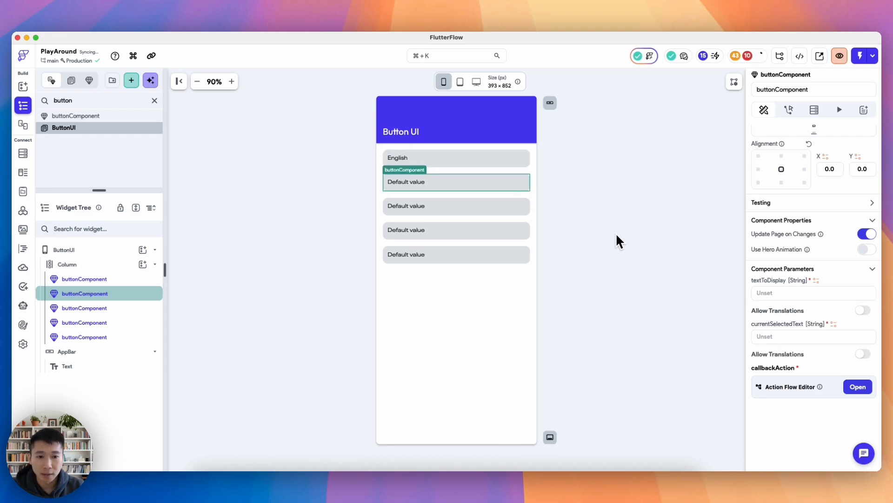
pyautogui.write('Chines')
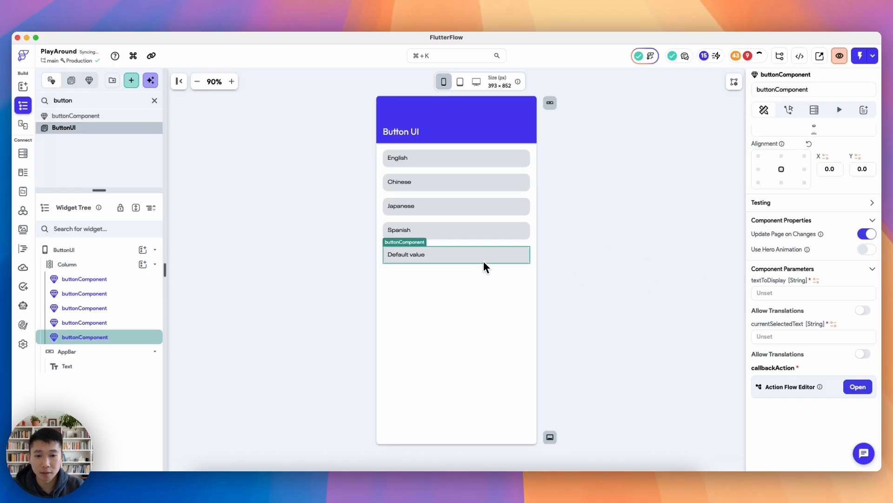
pyautogui.write('Italian')
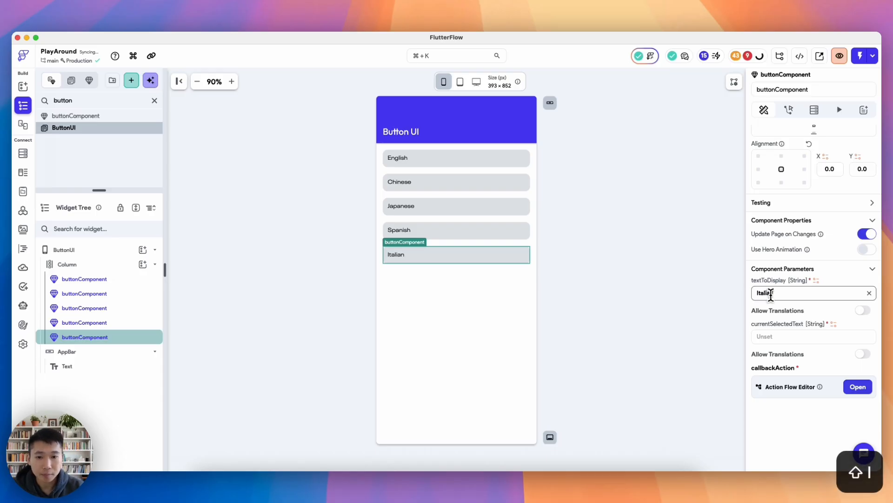
pyautogui.click(67, 264)
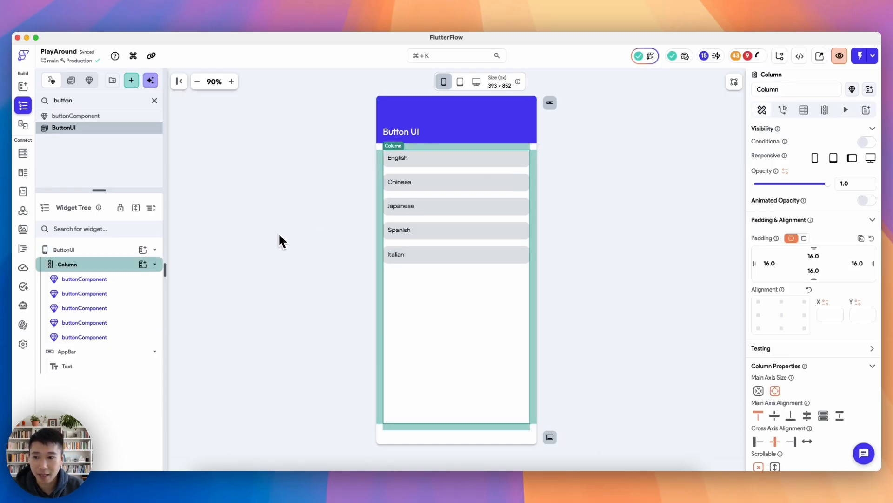
# - In buttonComponent, change the container's conditional ELSE fill colour to Accent 3
pyautogui.click(76, 116)
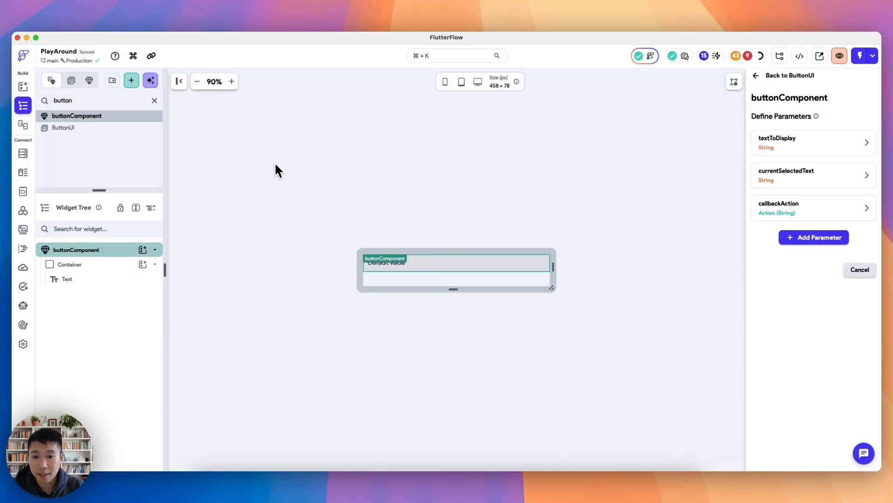
pyautogui.click(70, 264)
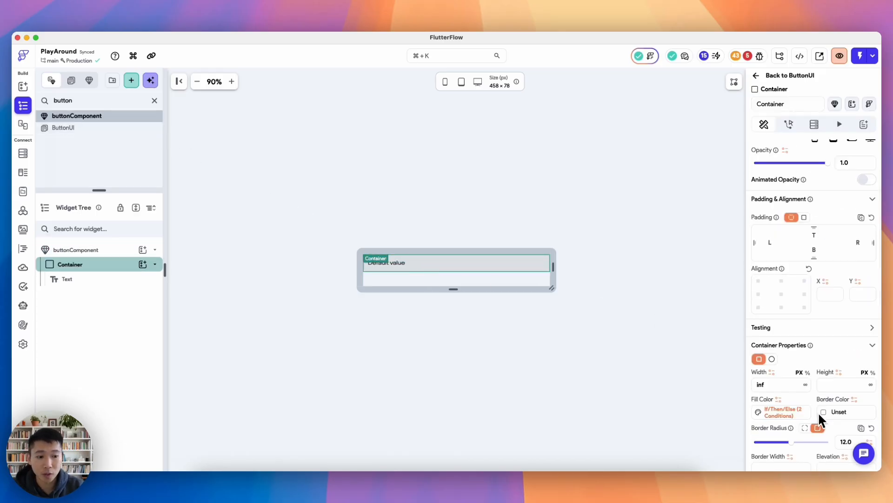
pyautogui.click(758, 411)
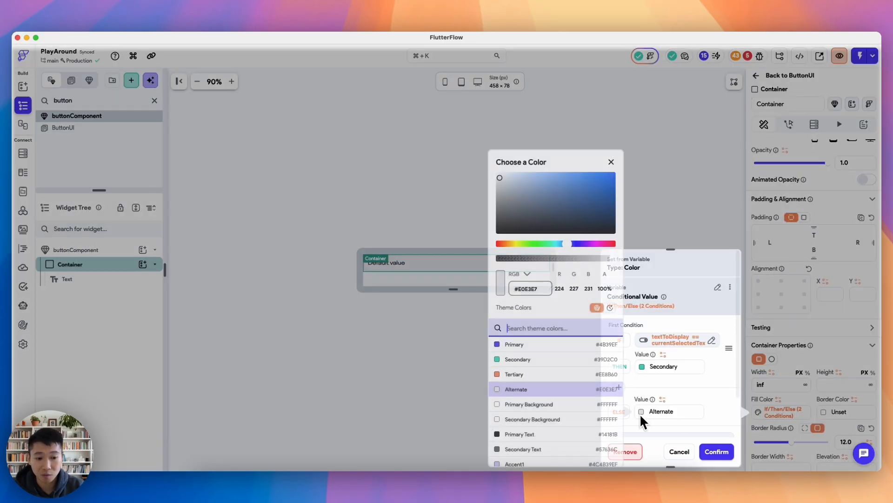
pyautogui.scroll(-3)
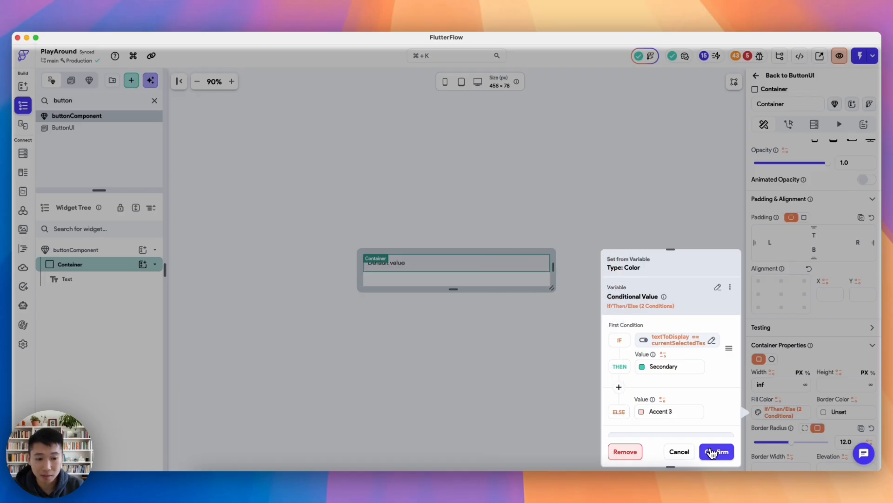
pyautogui.click(717, 452)
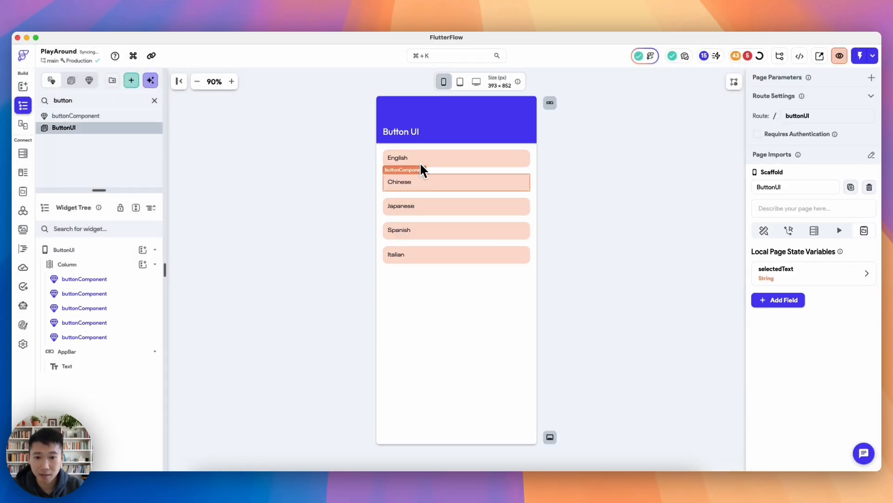
pyautogui.moveTo(436, 218)
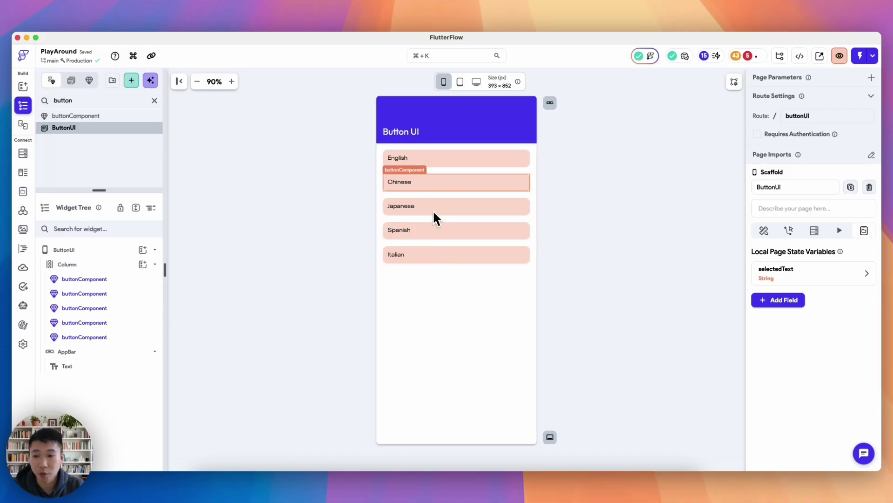
pyautogui.moveTo(445, 175)
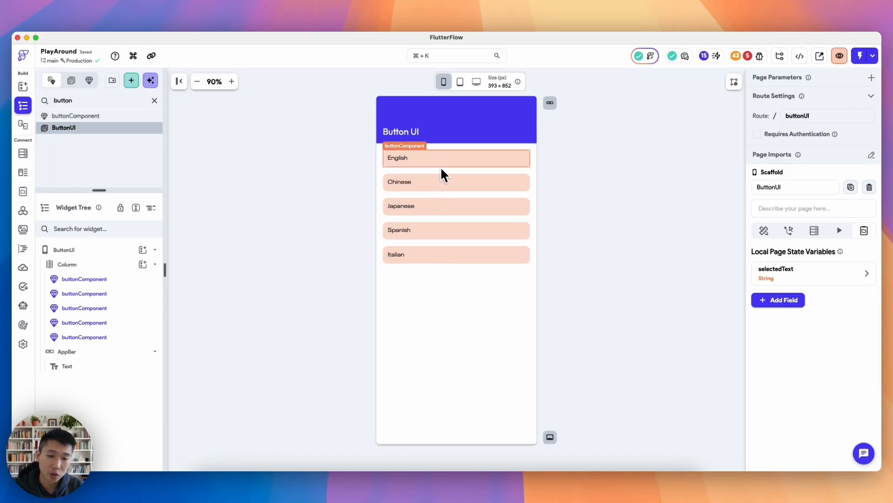
# - Restore the container's ELSE fill colour to the grey Alternate
pyautogui.click(456, 158)
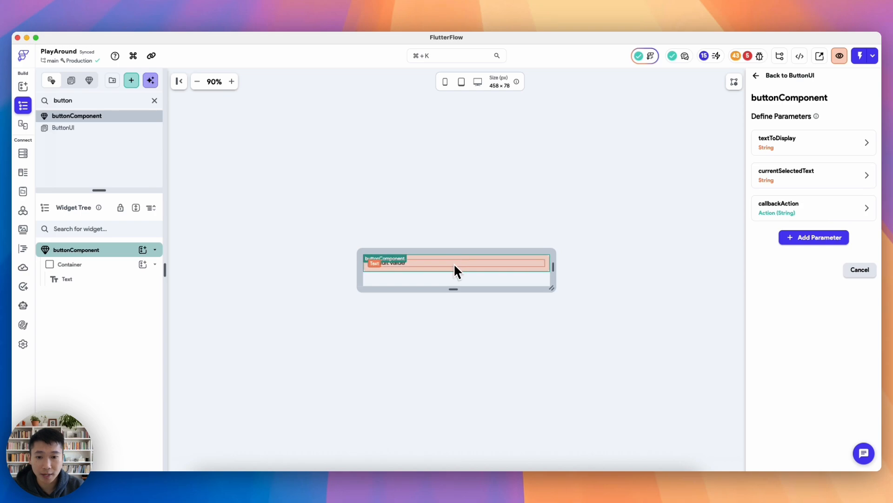
pyautogui.click(69, 264)
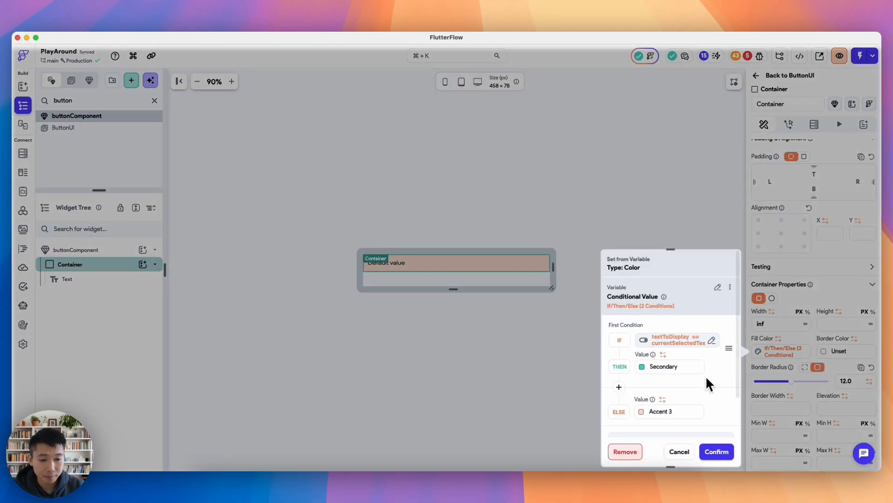
pyautogui.click(643, 411)
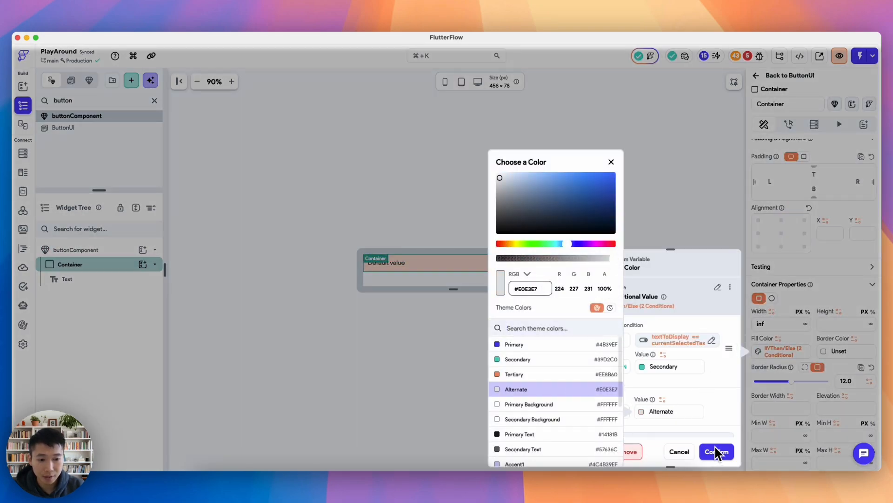
pyautogui.click(716, 451)
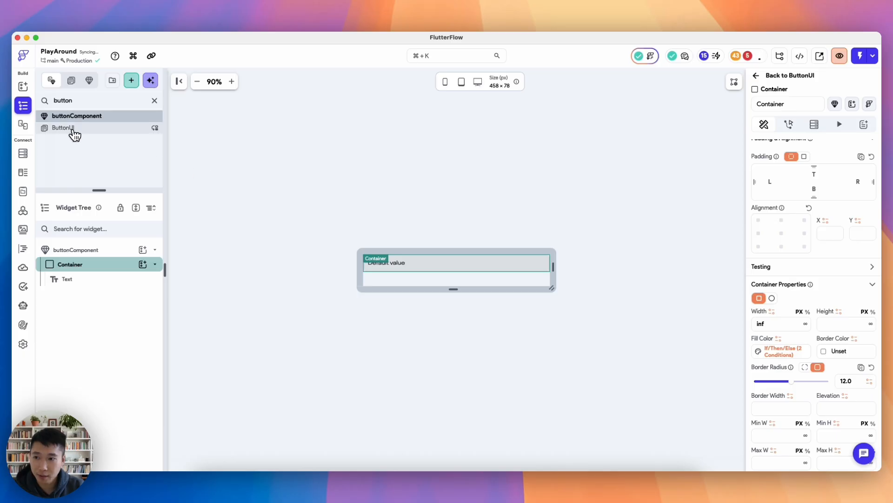
# - Bind the English button's currentSelectedText to selectedText and remove the other language buttons
pyautogui.click(63, 127)
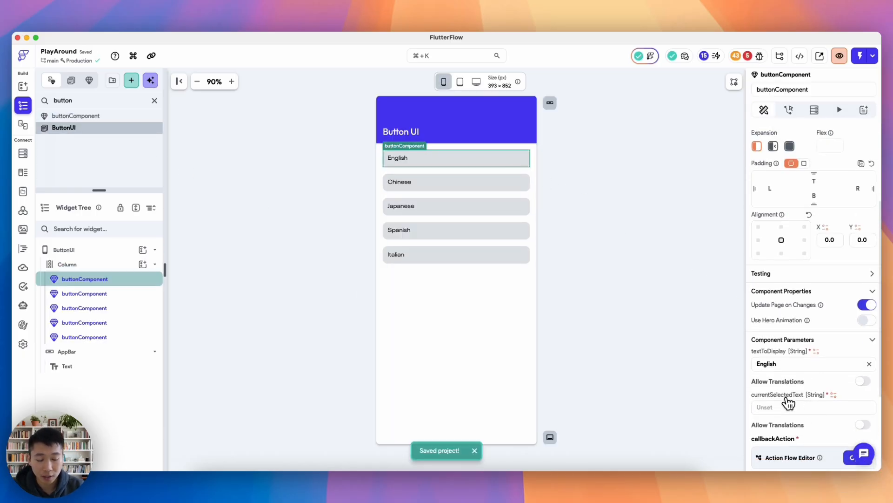
pyautogui.click(835, 394)
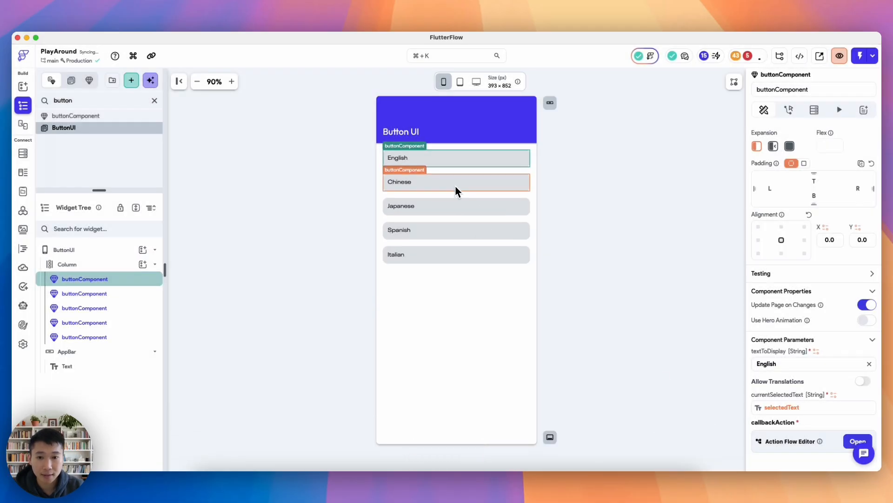
pyautogui.click(782, 407)
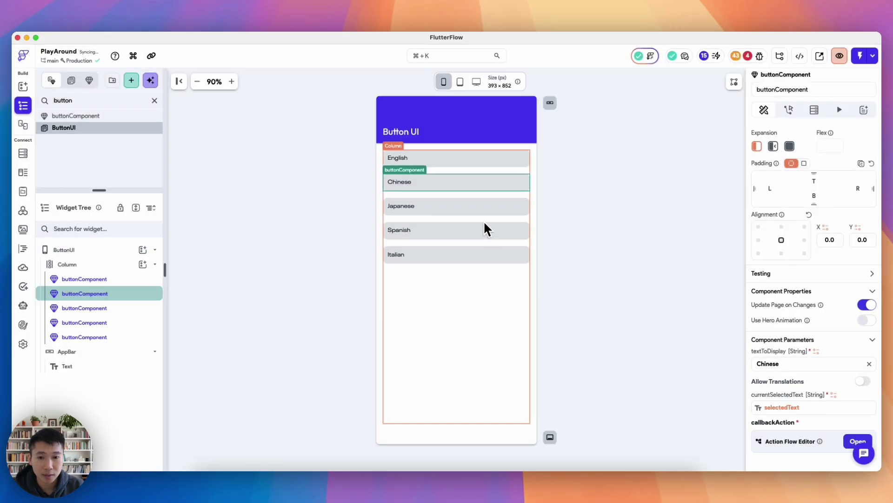
pyautogui.click(67, 264)
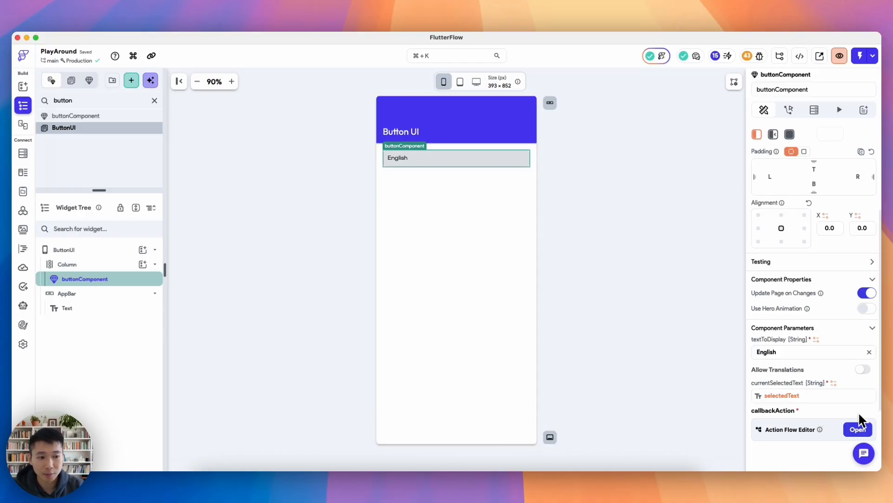
# - Add an On Tap Execute Callback running callbackAction with textToReturn set to textToDisplay
pyautogui.click(858, 429)
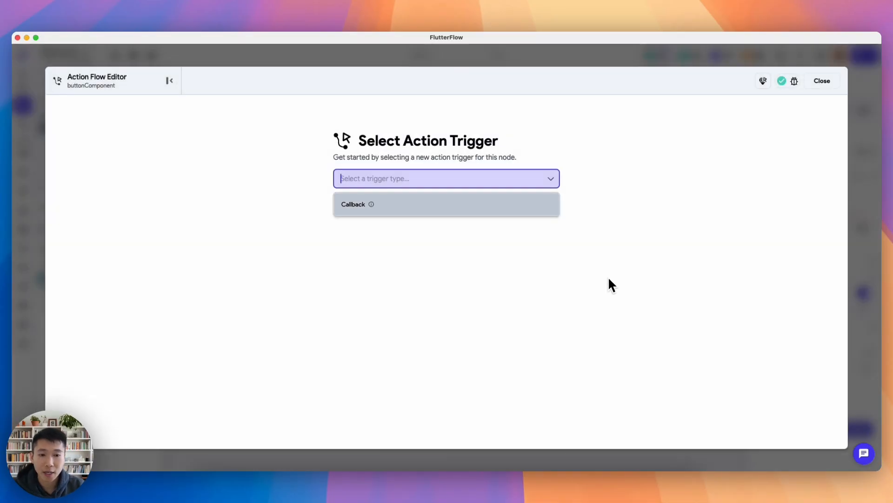
pyautogui.click(447, 204)
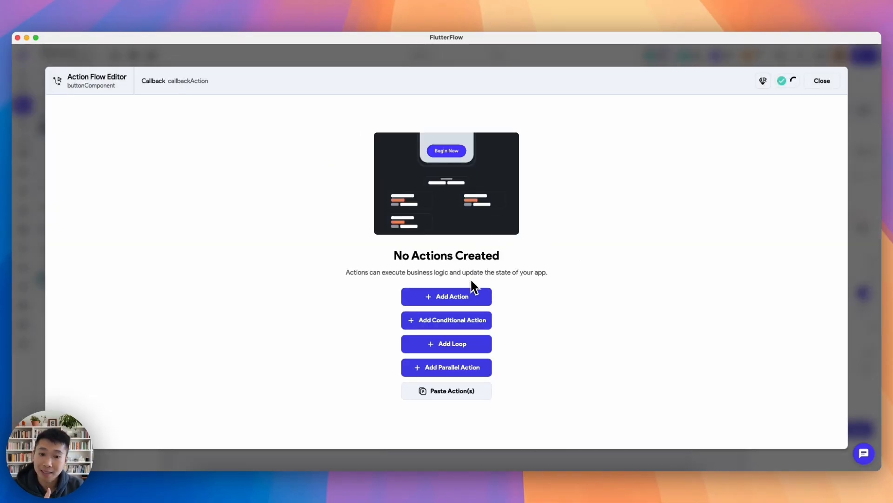
pyautogui.click(822, 80)
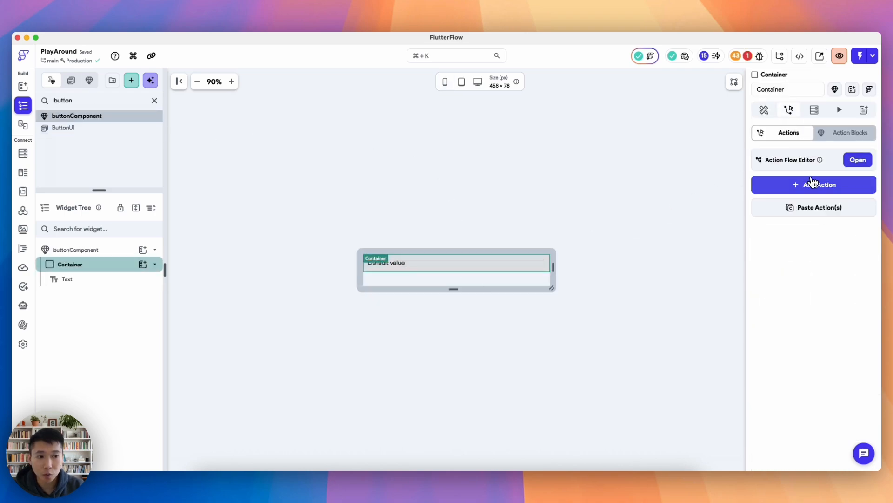
pyautogui.click(813, 184)
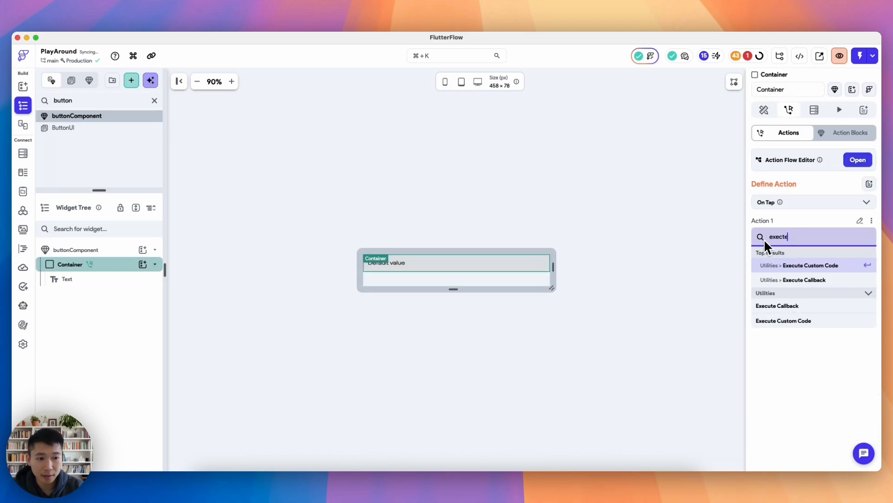
pyautogui.click(805, 279)
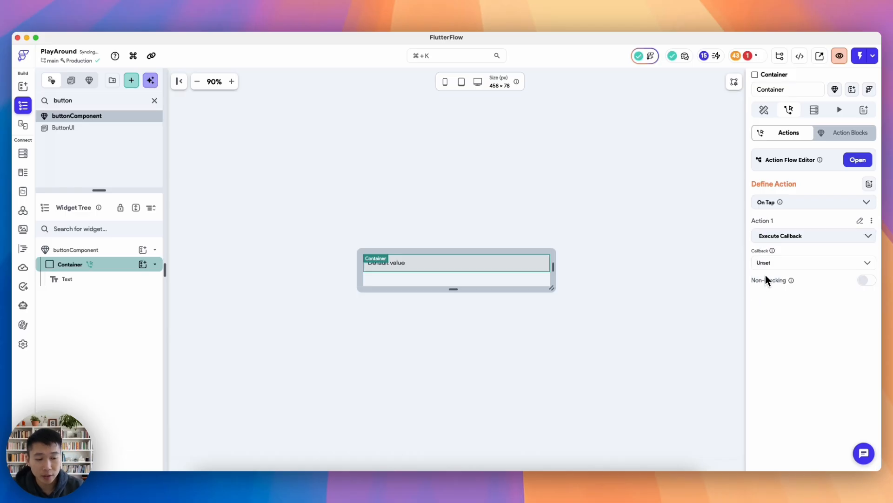
pyautogui.click(812, 262)
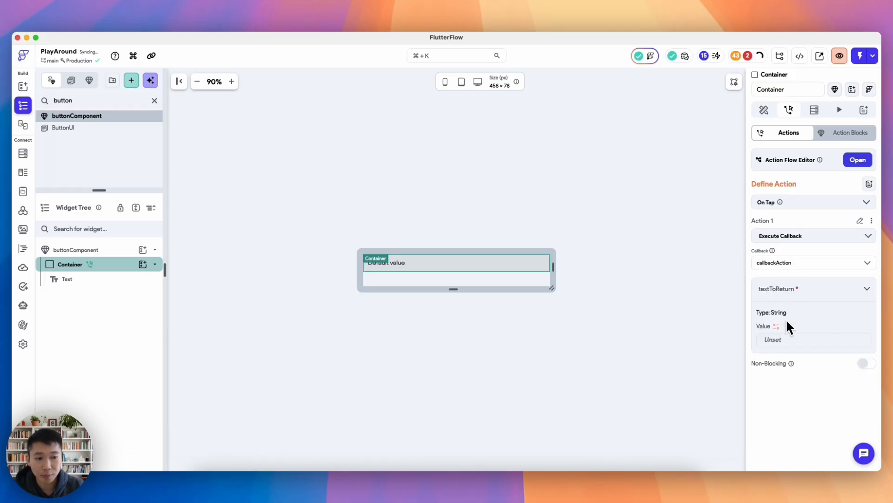
pyautogui.click(773, 339)
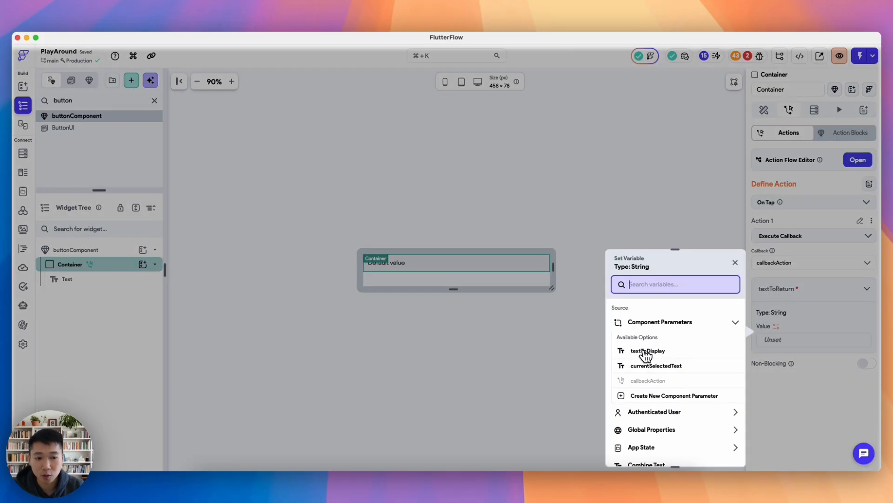
pyautogui.click(647, 351)
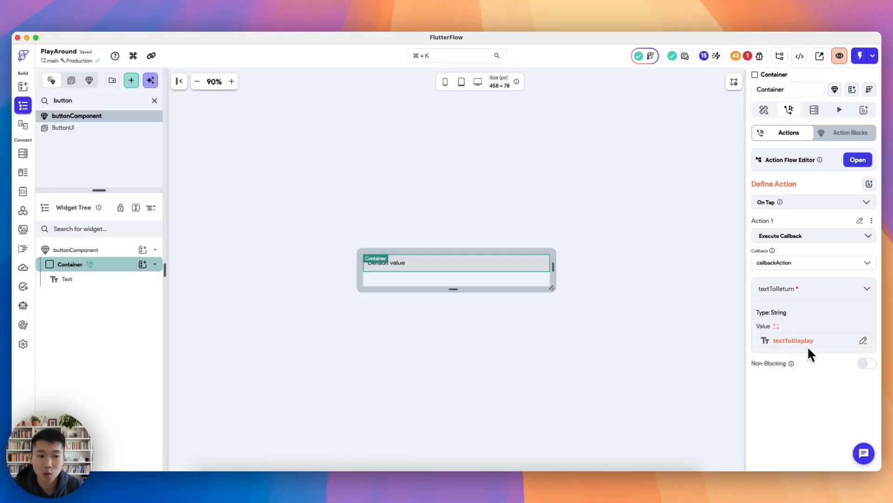
pyautogui.moveTo(798, 310)
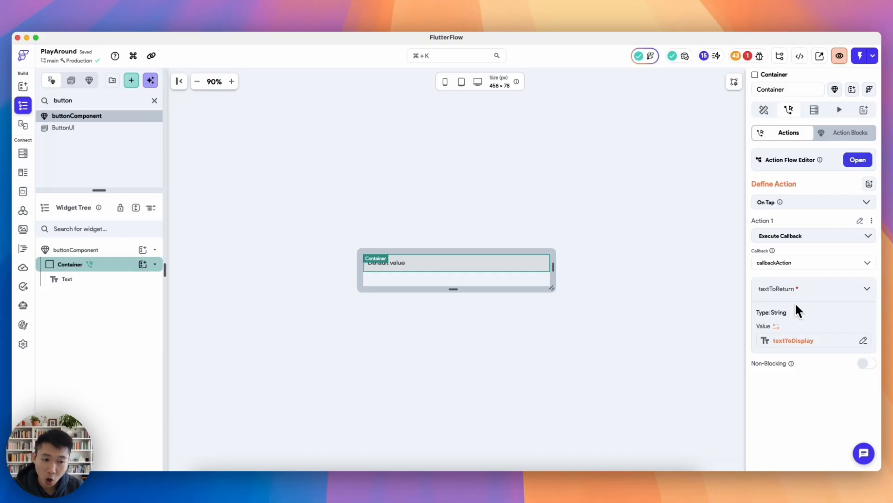
pyautogui.moveTo(738, 301)
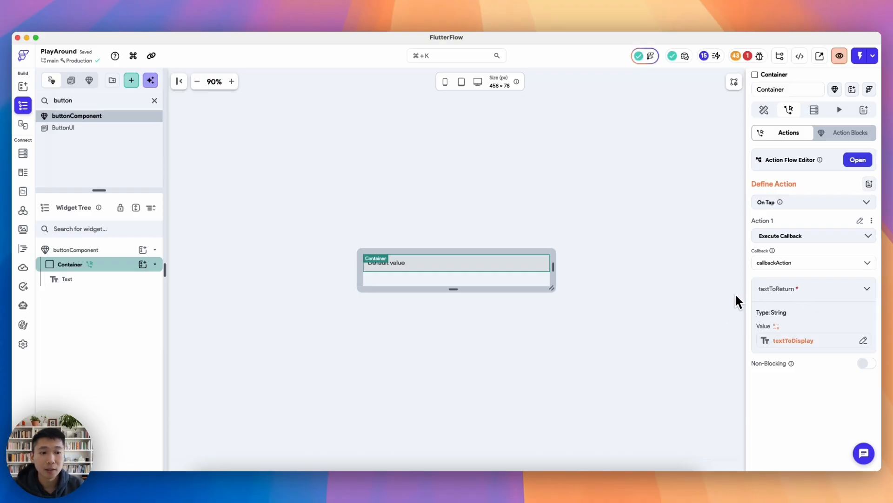
# - In the English button's callbackAction, add Update Page State setting selectedText to textToReturn
pyautogui.click(67, 279)
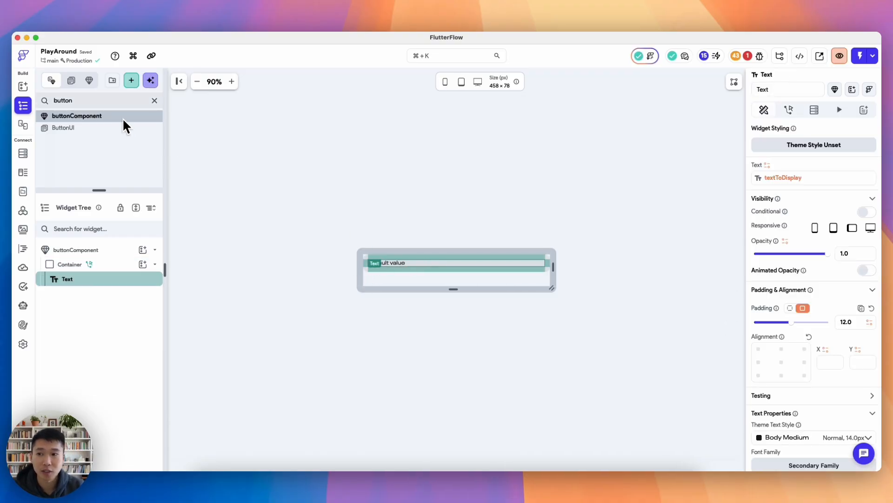
pyautogui.click(64, 127)
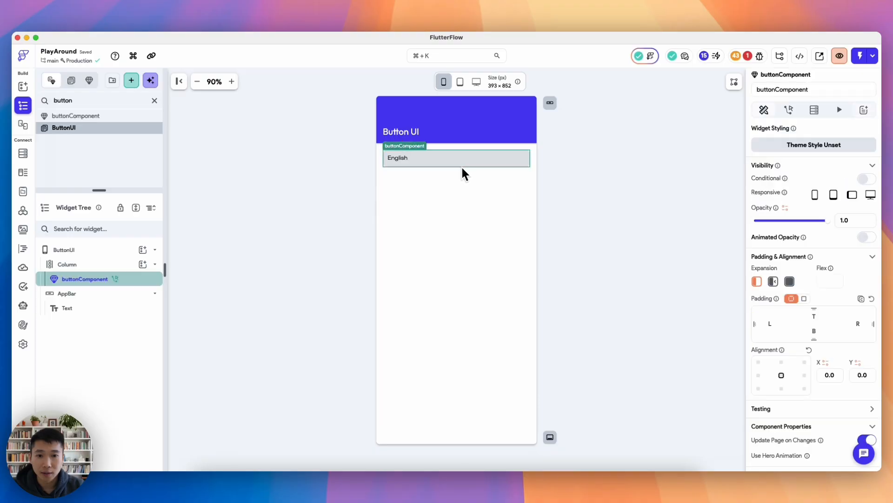
pyautogui.scroll(-3)
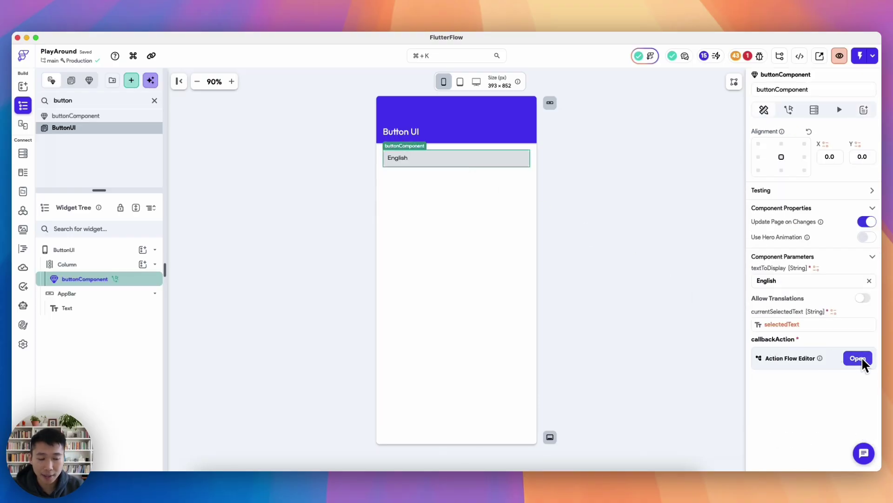
pyautogui.click(858, 358)
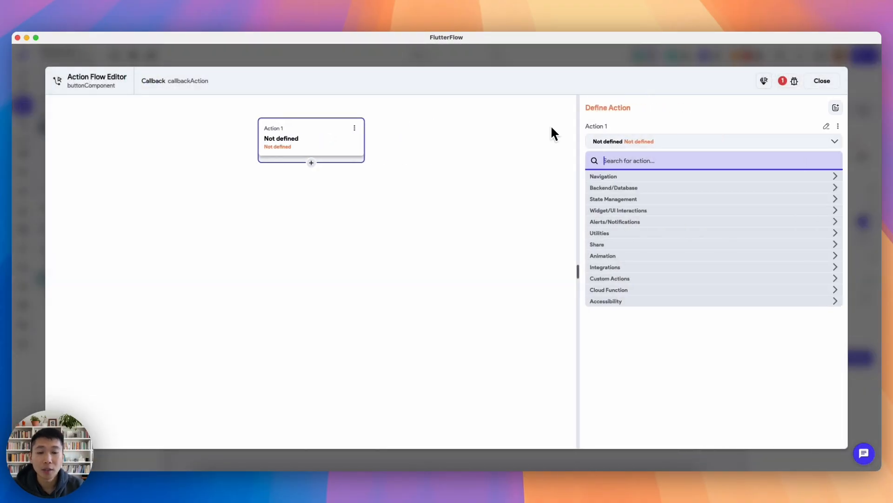
pyautogui.moveTo(550, 156)
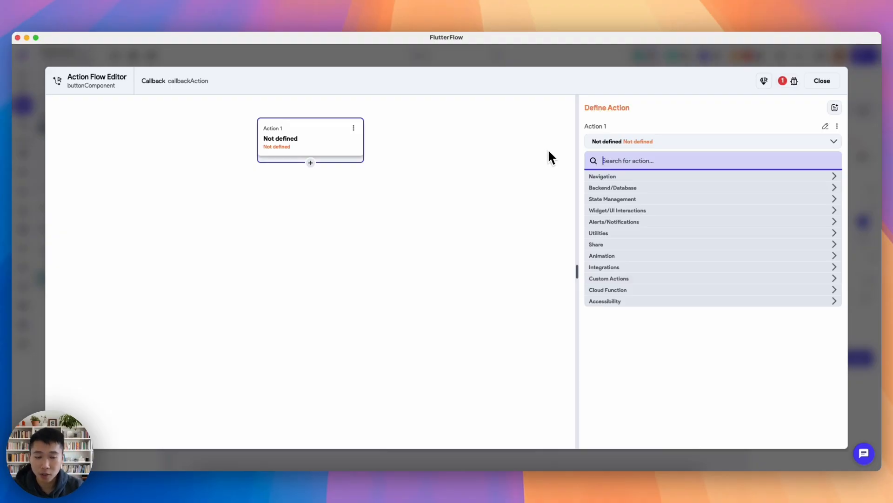
pyautogui.write('update page')
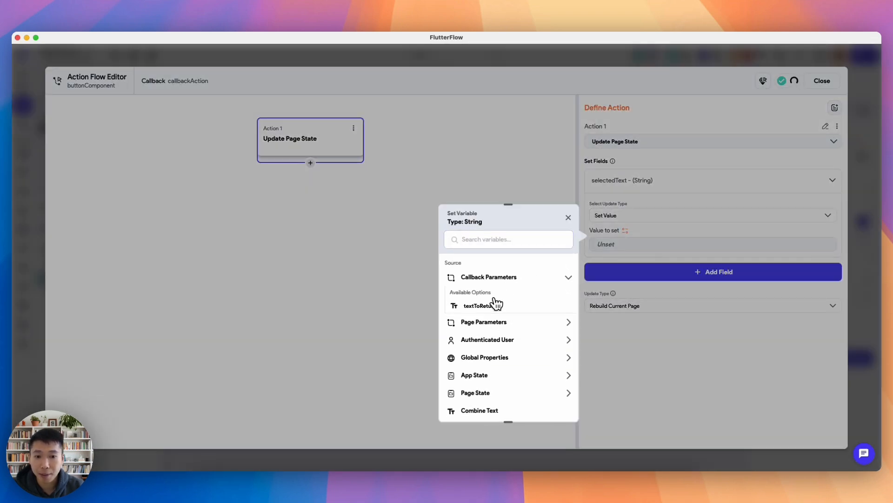
pyautogui.click(481, 305)
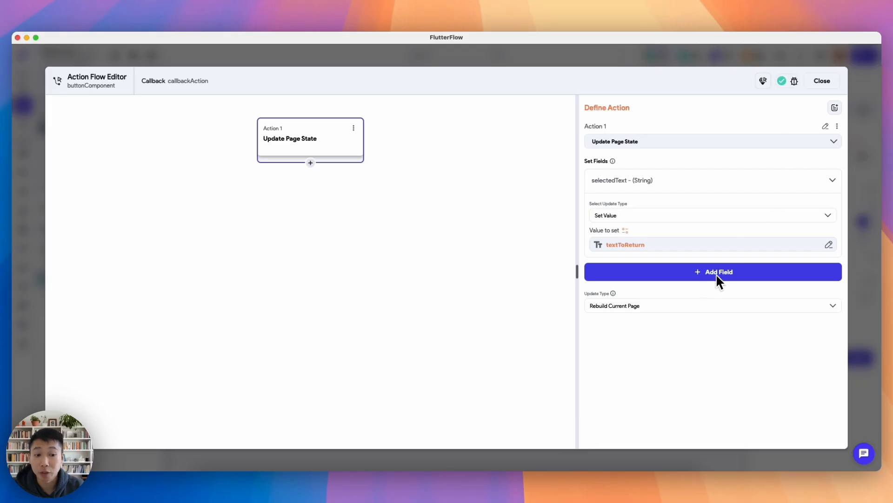
pyautogui.click(822, 80)
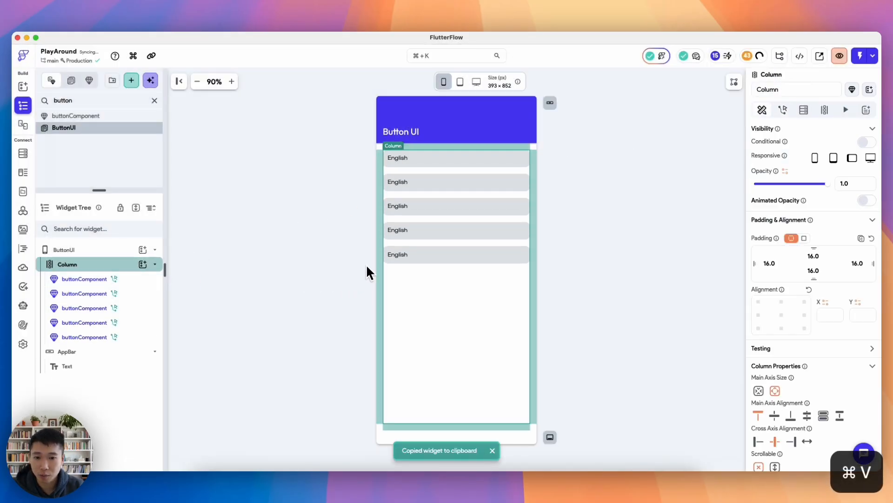
# - Relabel the copied buttons Chinese, Japanese, Spanish and Italian, then launch the app preview
pyautogui.click(84, 293)
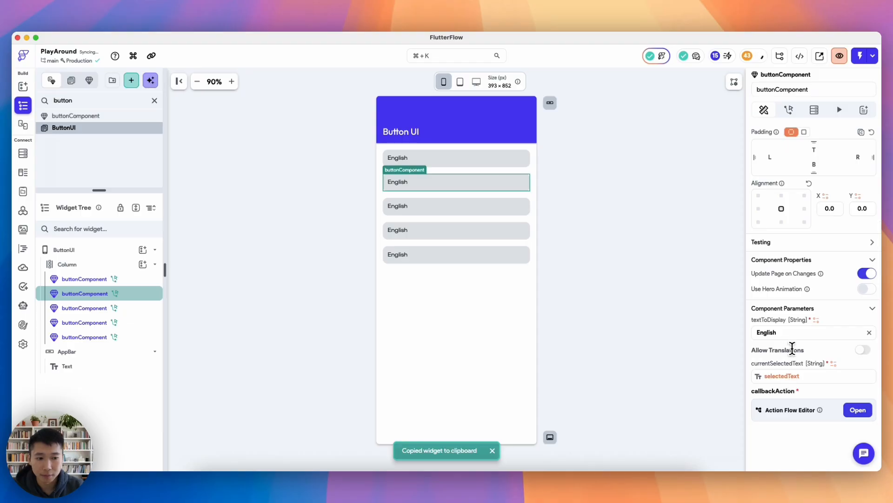
pyautogui.write('Chi')
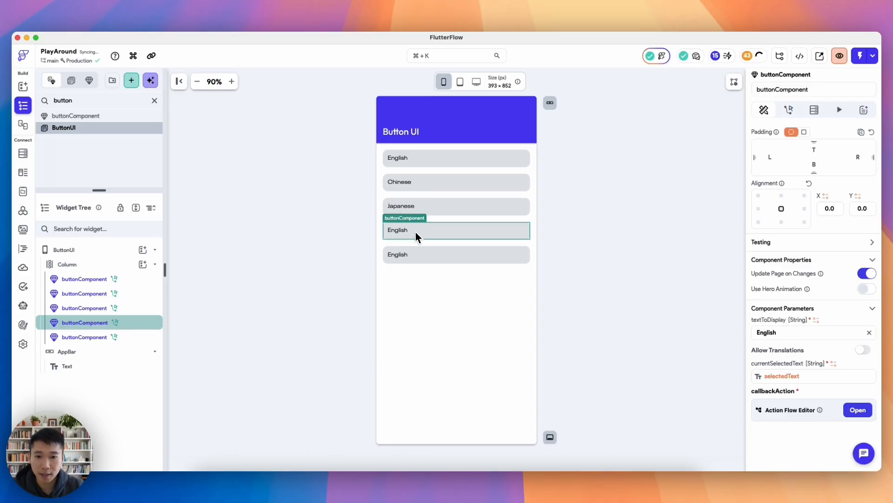
pyautogui.click(809, 332)
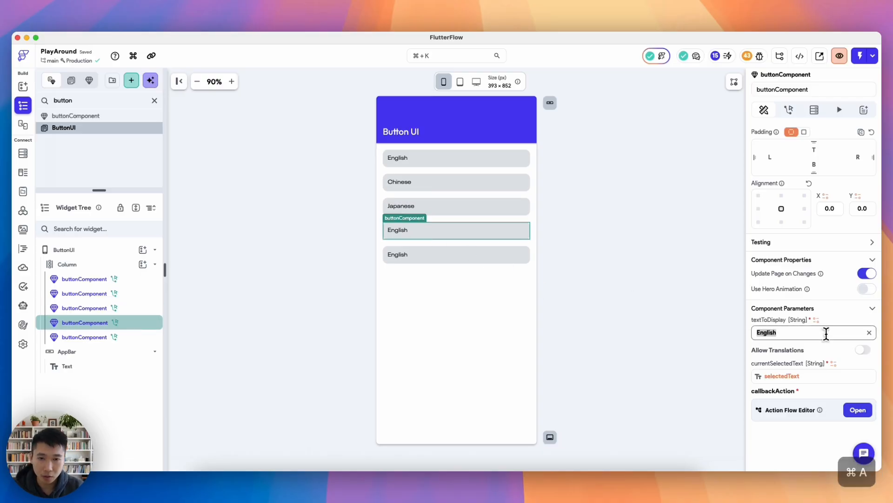
pyautogui.write('Span')
pyautogui.write('Italian')
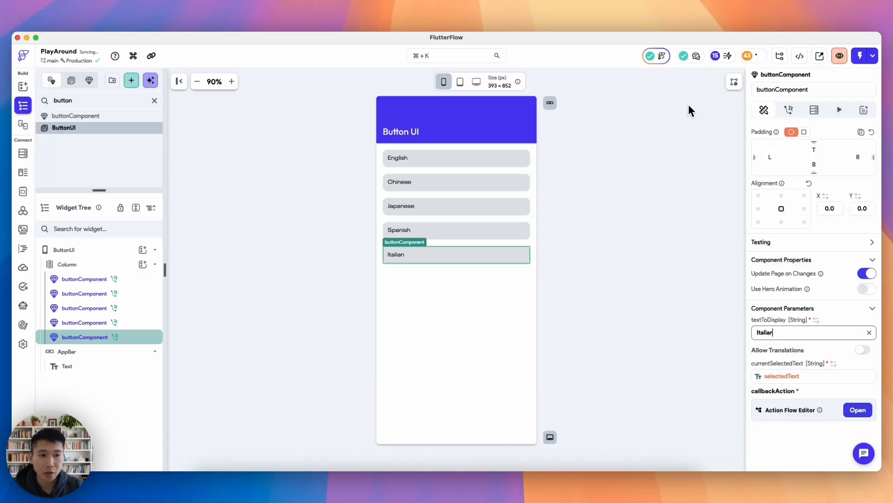
pyautogui.click(872, 55)
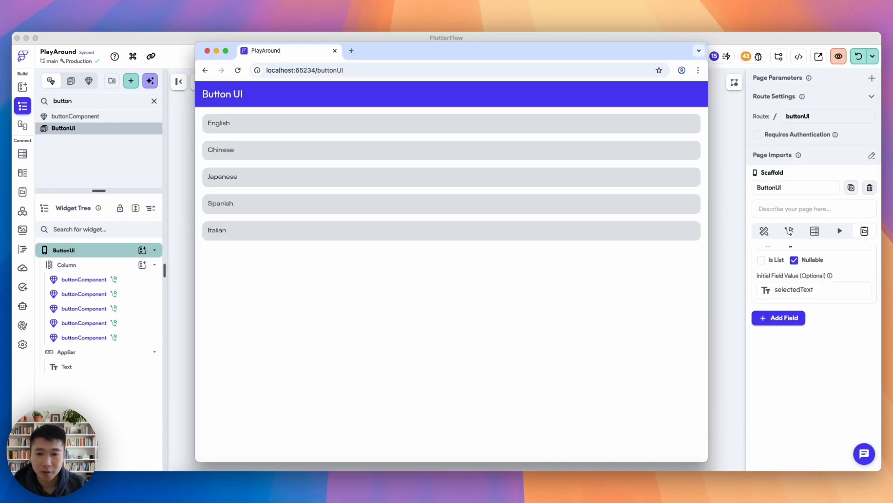
pyautogui.moveTo(577, 332)
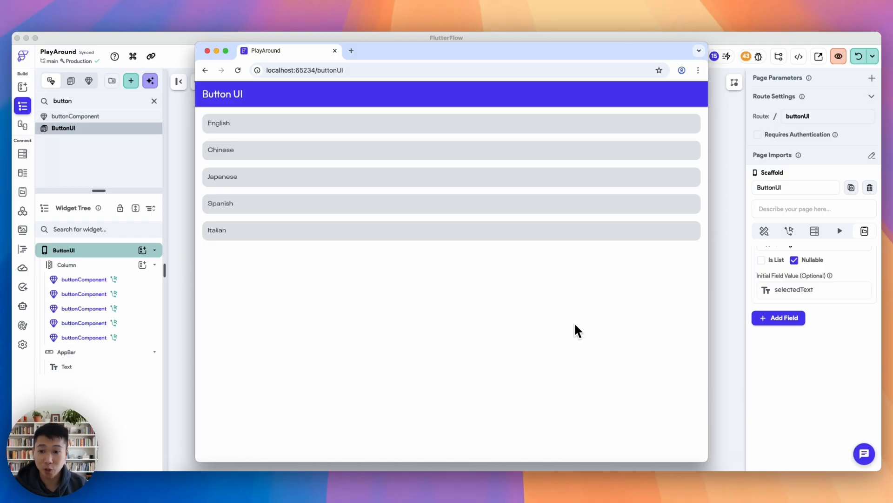
pyautogui.moveTo(499, 137)
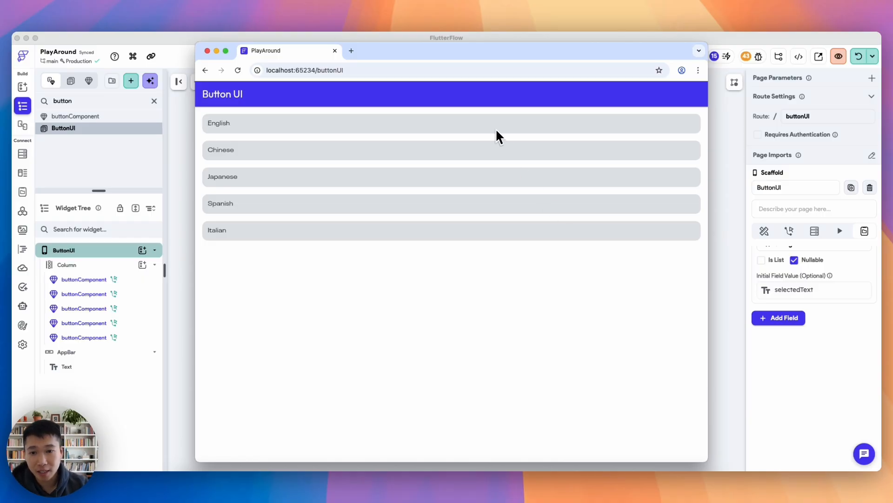
pyautogui.moveTo(316, 126)
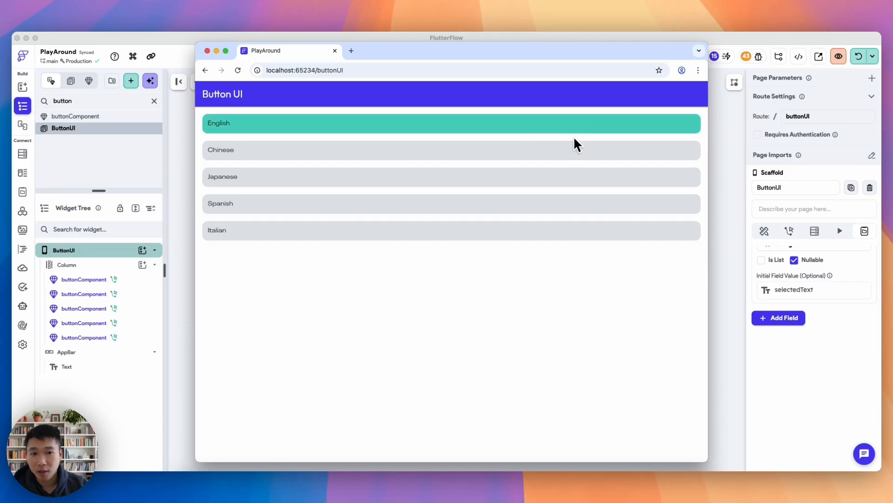
pyautogui.moveTo(326, 137)
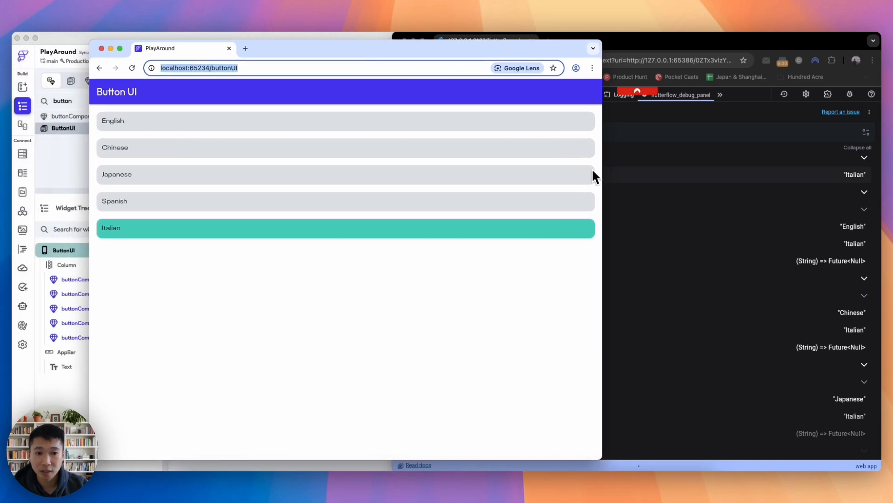
# - Tap English then Chinese and watch selectedText change to Chinese in the debug panel
pyautogui.click(226, 120)
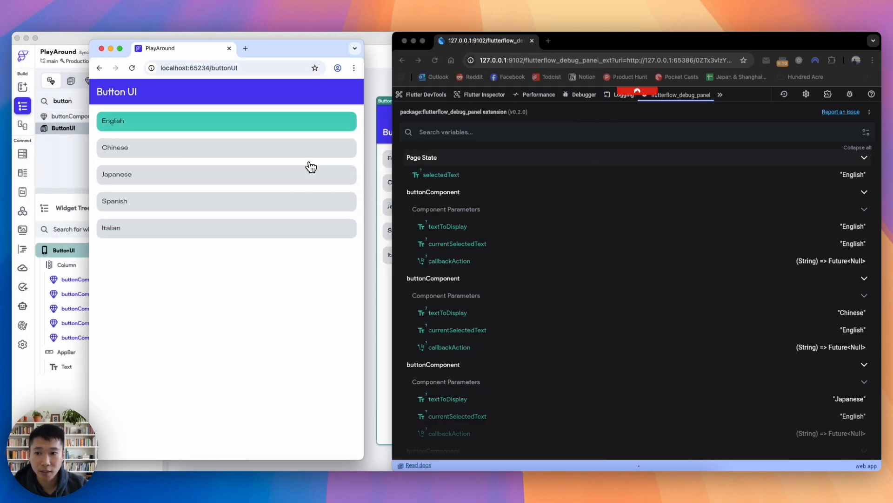
pyautogui.click(226, 148)
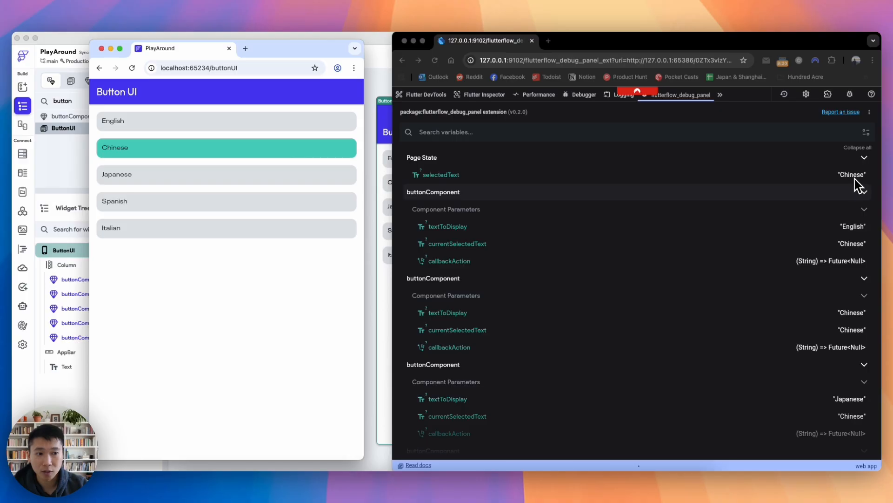
pyautogui.moveTo(304, 253)
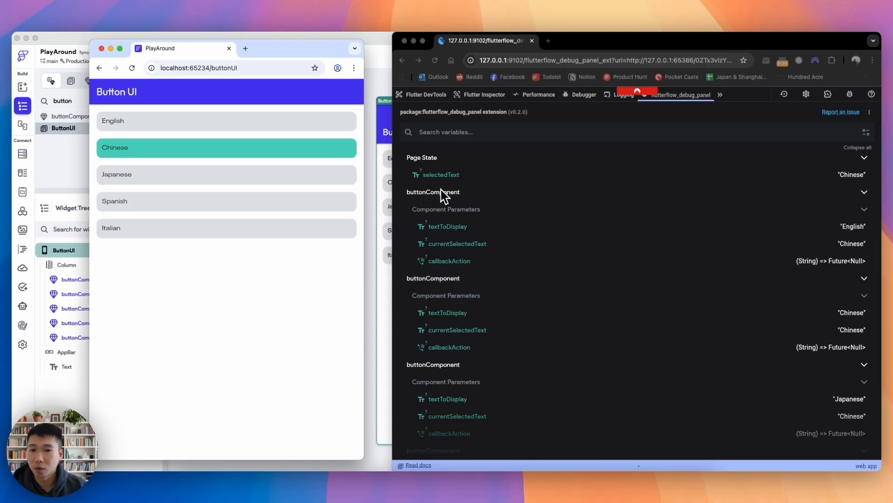
pyautogui.moveTo(493, 204)
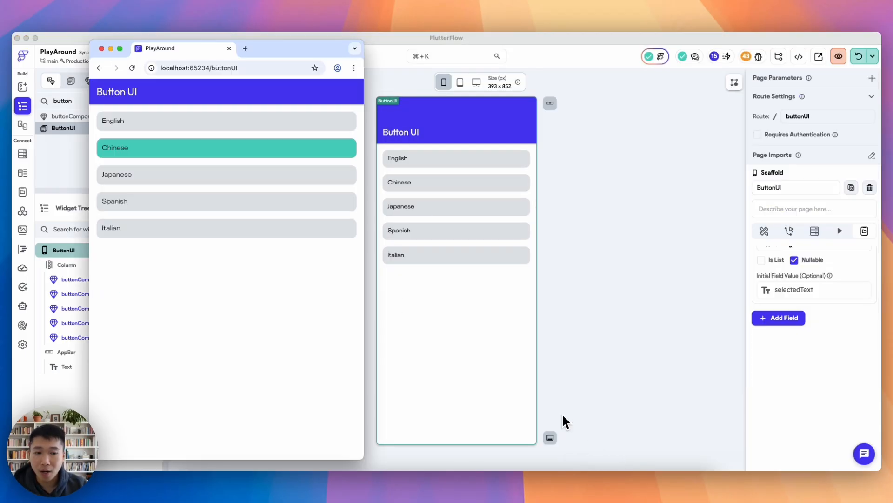
pyautogui.moveTo(195, 132)
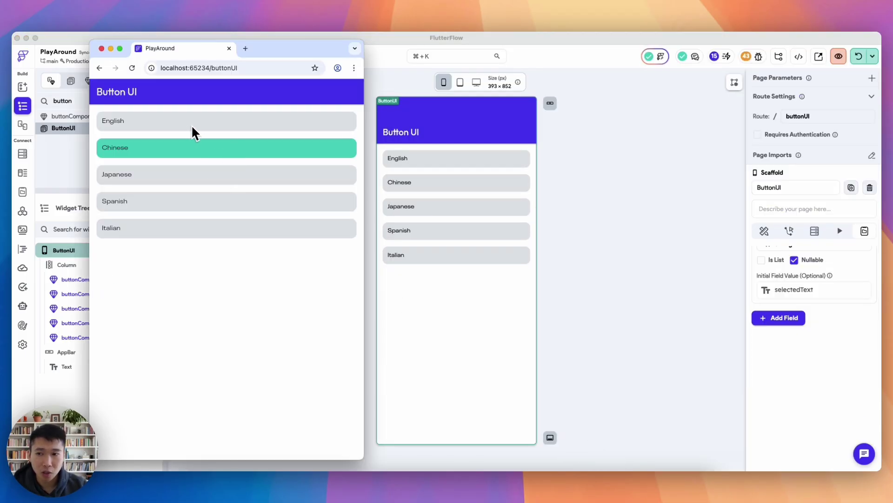
pyautogui.moveTo(180, 111)
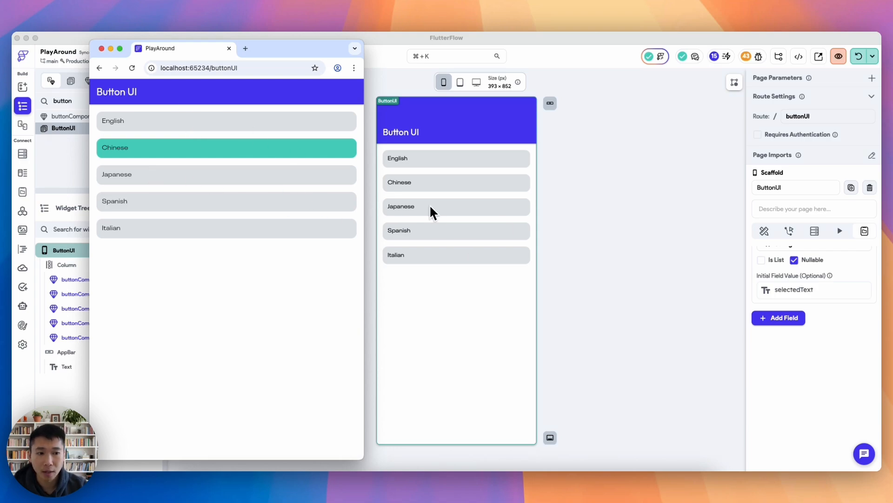
pyautogui.moveTo(691, 284)
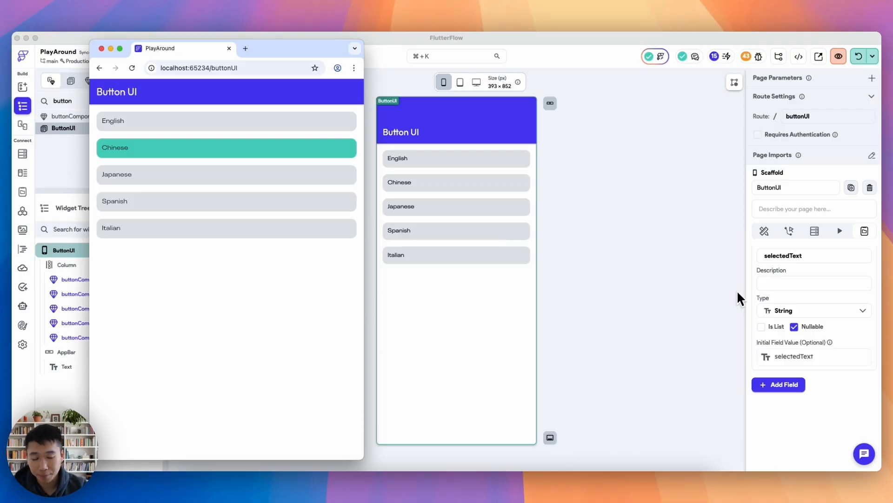
pyautogui.moveTo(635, 275)
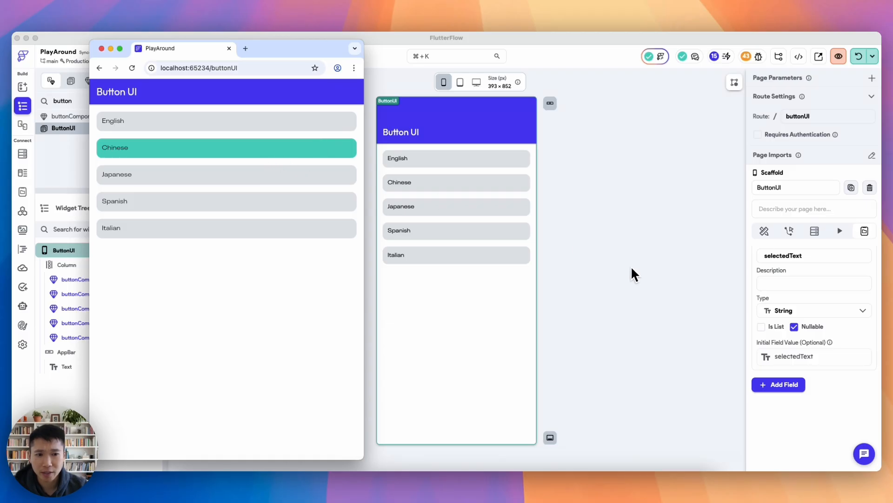
pyautogui.click(790, 230)
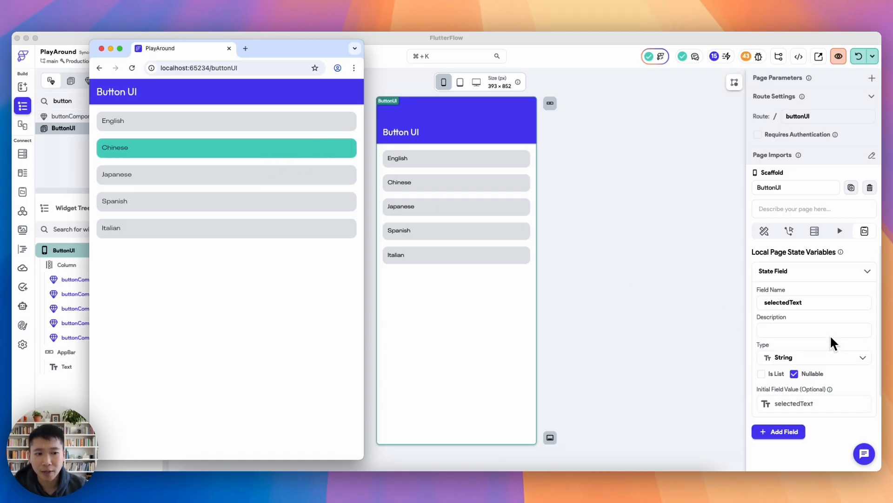
pyautogui.moveTo(786, 313)
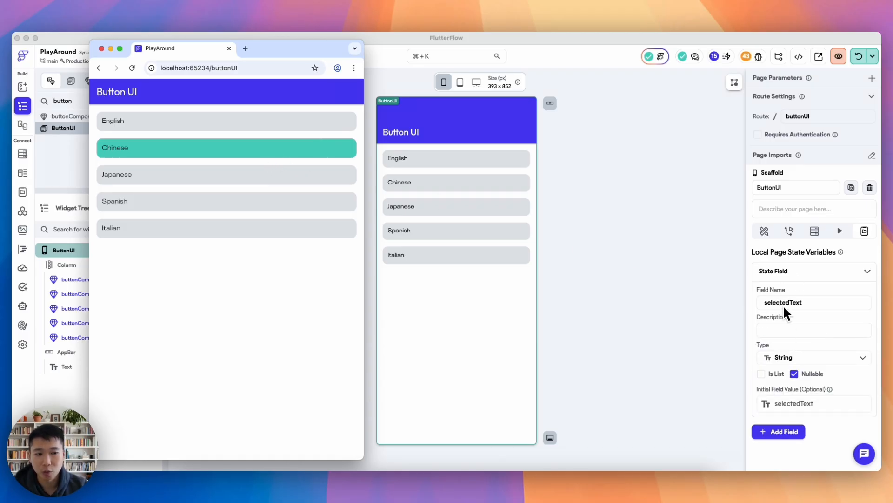
pyautogui.click(456, 158)
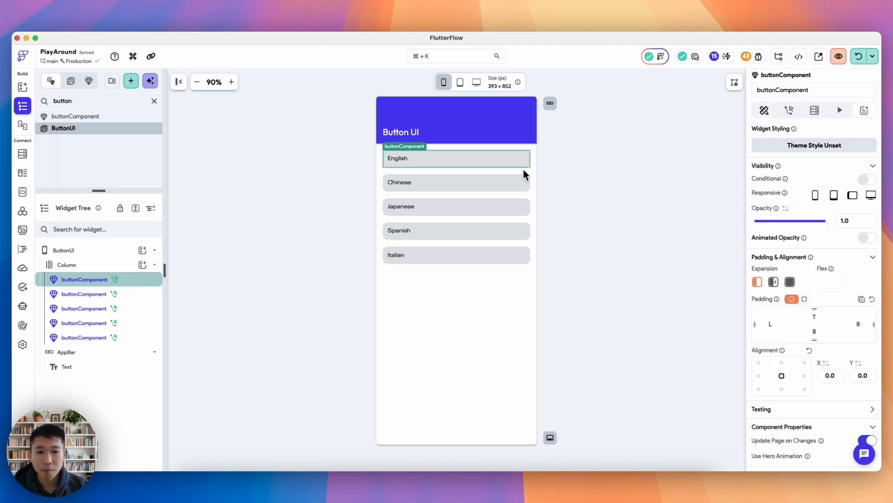
pyautogui.scroll(-3)
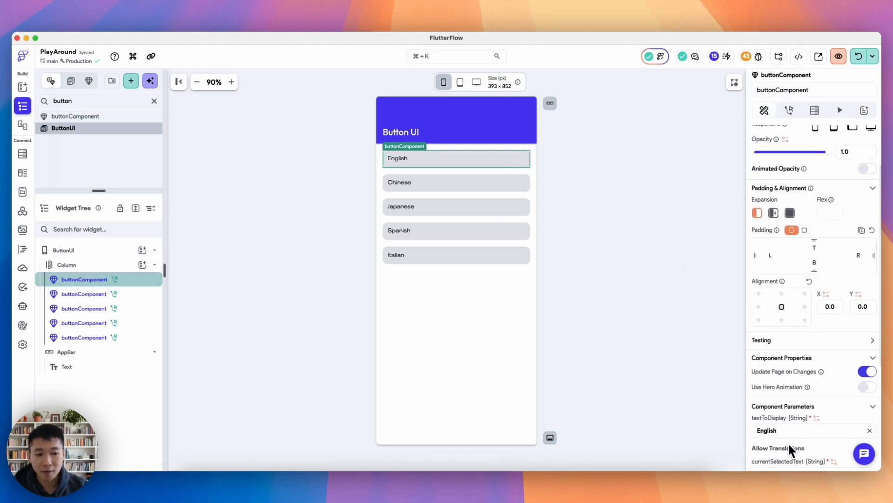
pyautogui.scroll(-3)
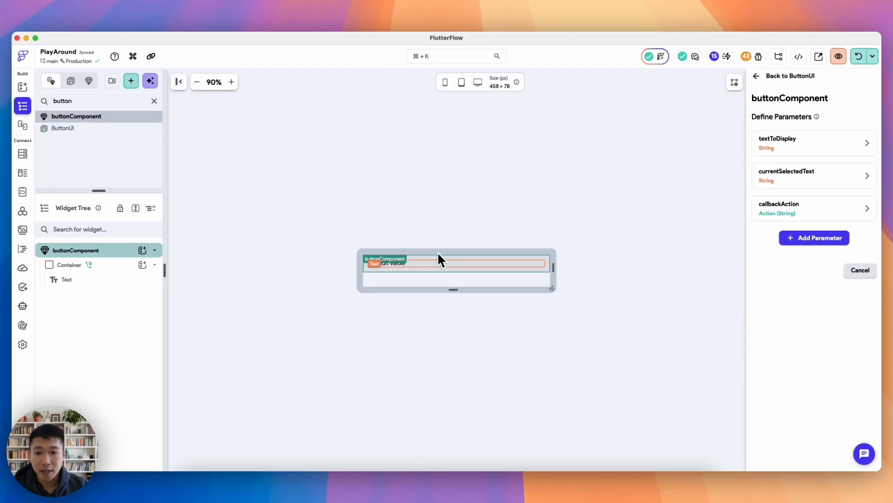
pyautogui.click(69, 265)
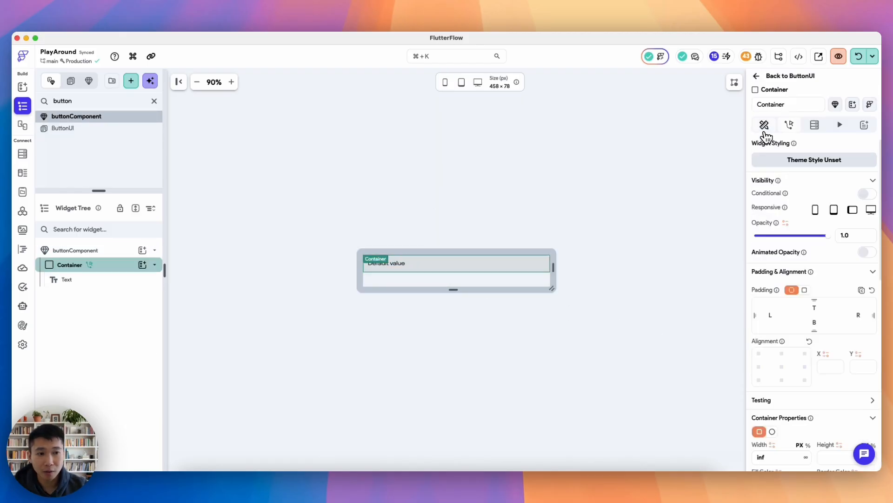
pyautogui.scroll(-3)
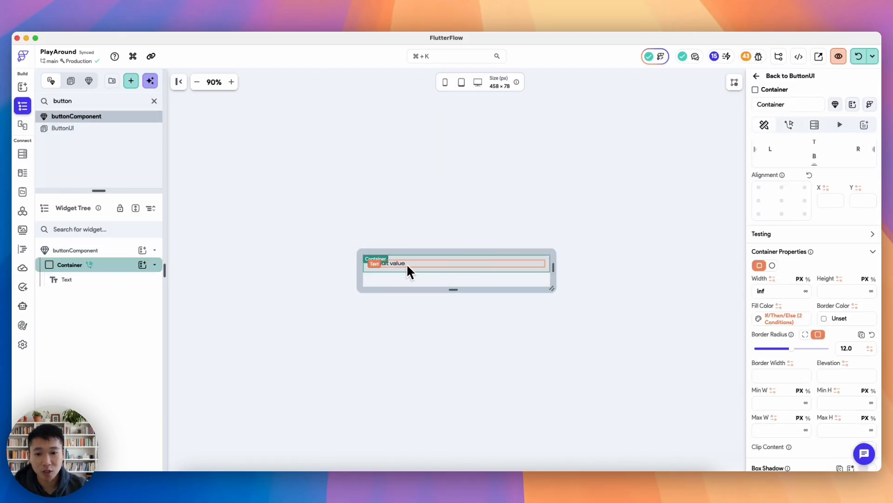
pyautogui.click(782, 318)
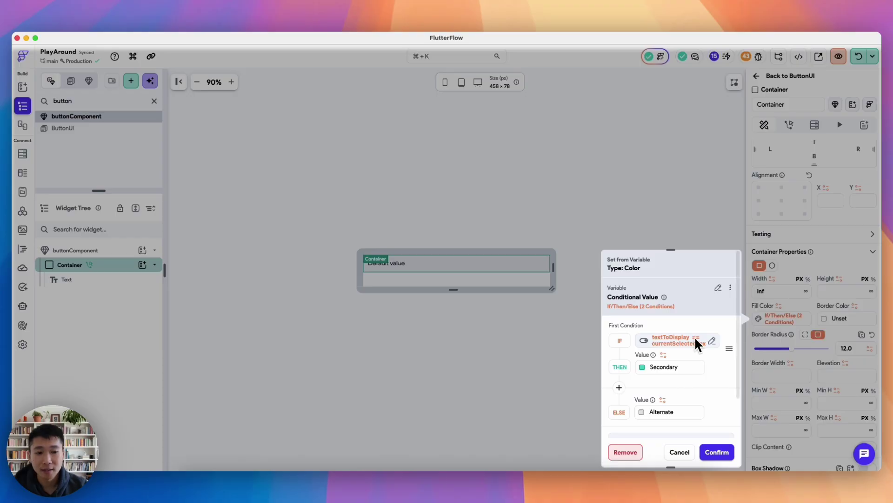
pyautogui.moveTo(624, 302)
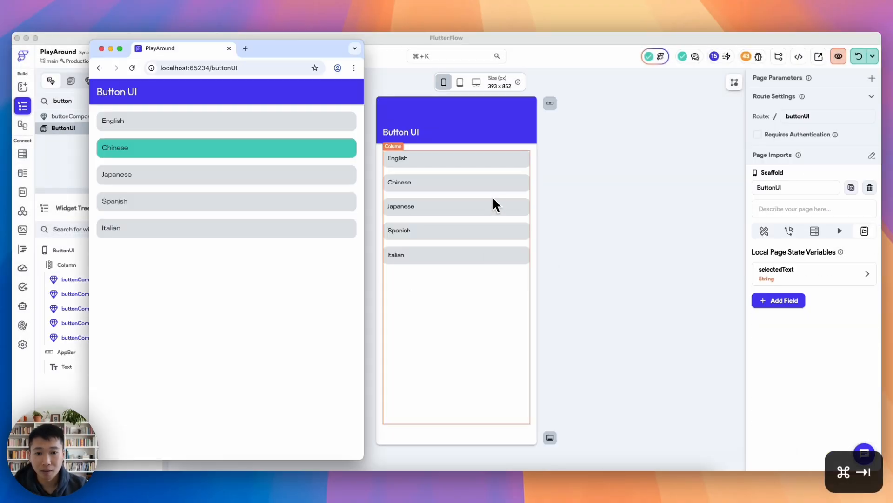
# - Expand the selectedText page state, then tap Chinese and Italian in the reloaded app to verify highlighting
pyautogui.click(868, 274)
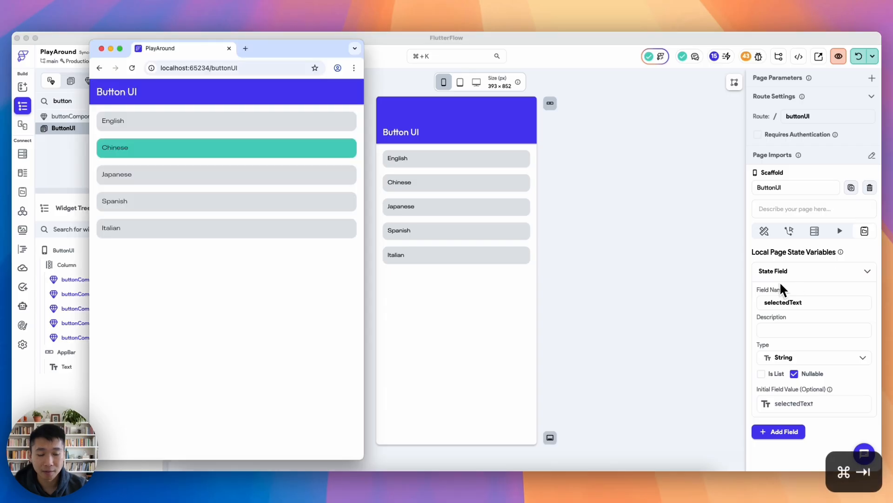
pyautogui.moveTo(792, 383)
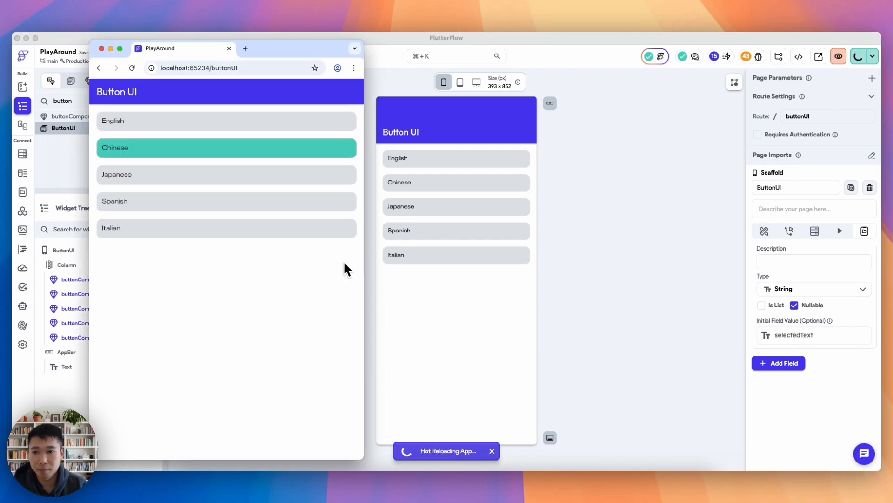
pyautogui.moveTo(769, 353)
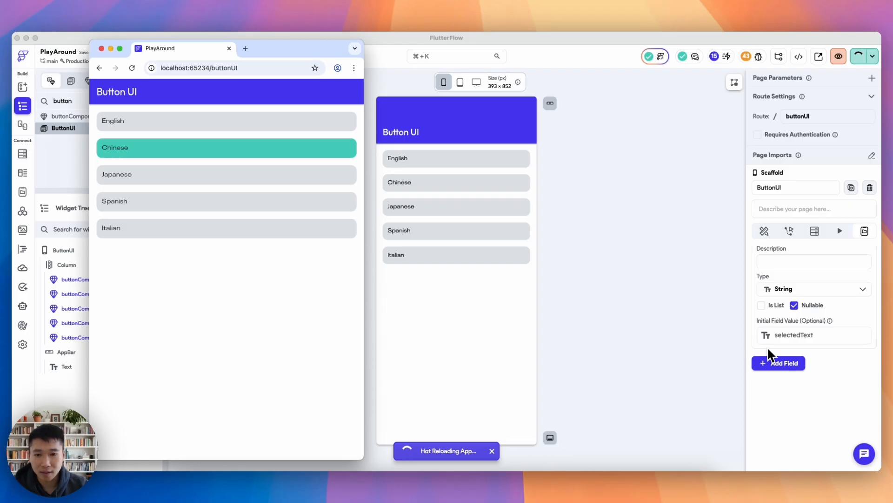
pyautogui.moveTo(410, 223)
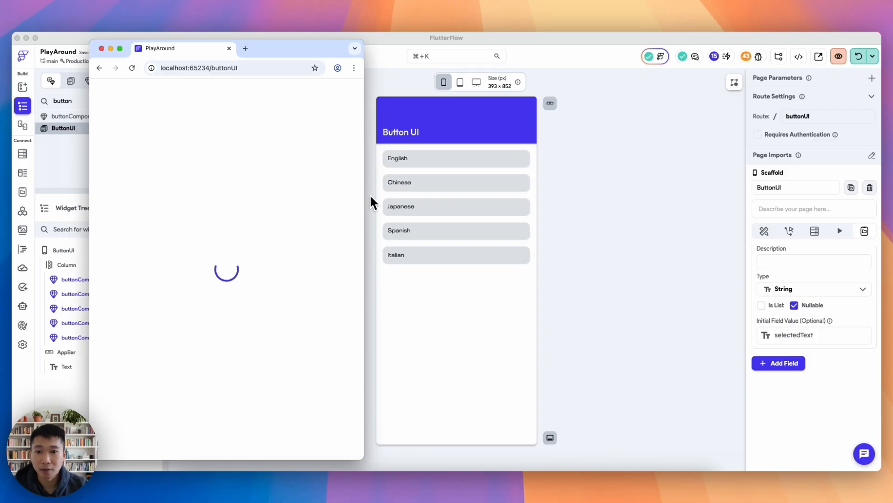
pyautogui.click(226, 147)
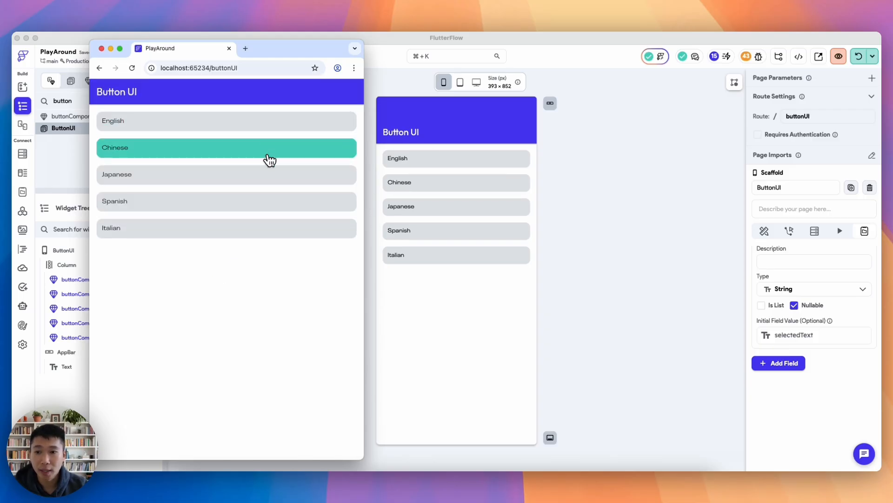
pyautogui.click(226, 228)
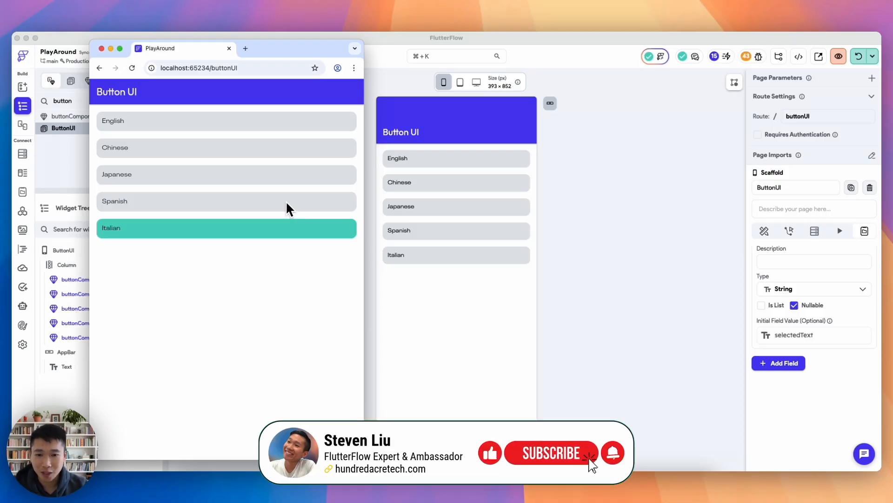
pyautogui.moveTo(606, 477)
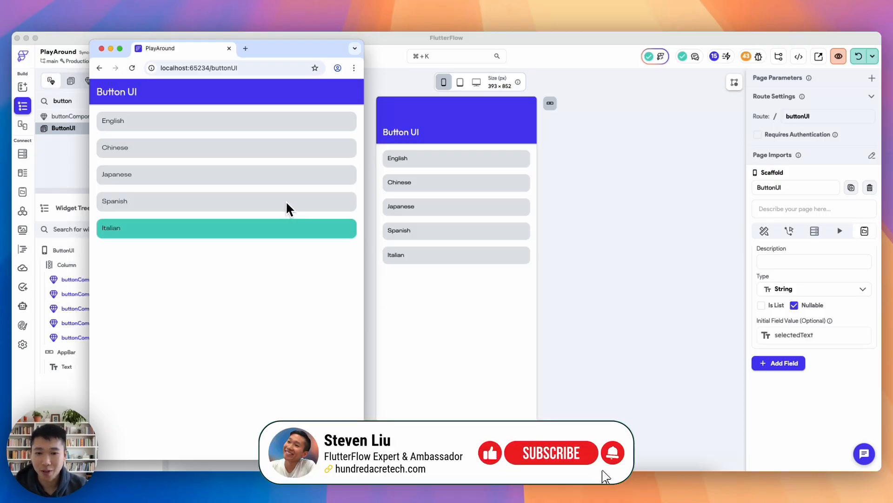